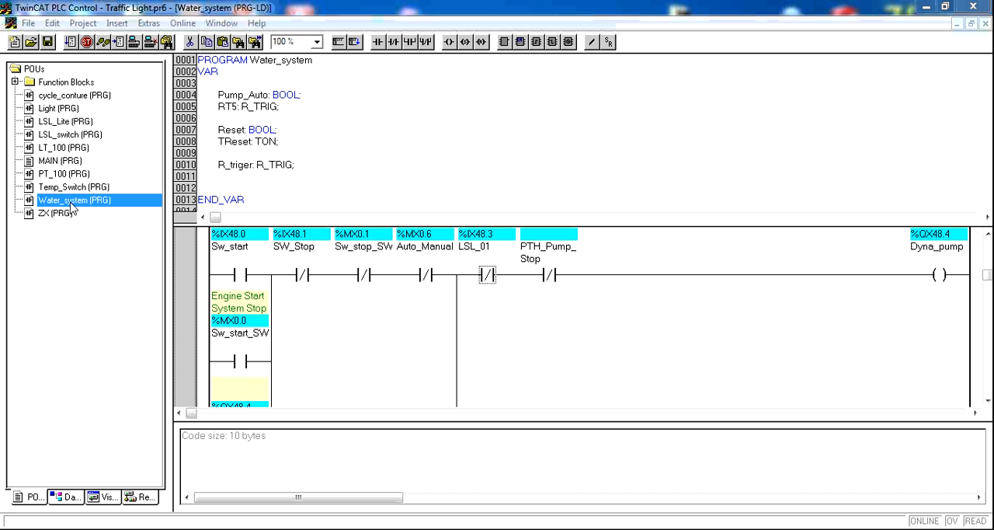
Add a new POU named Test, keeping Program type and LD language
{"action": "left_click", "coordinate": [56, 213]}
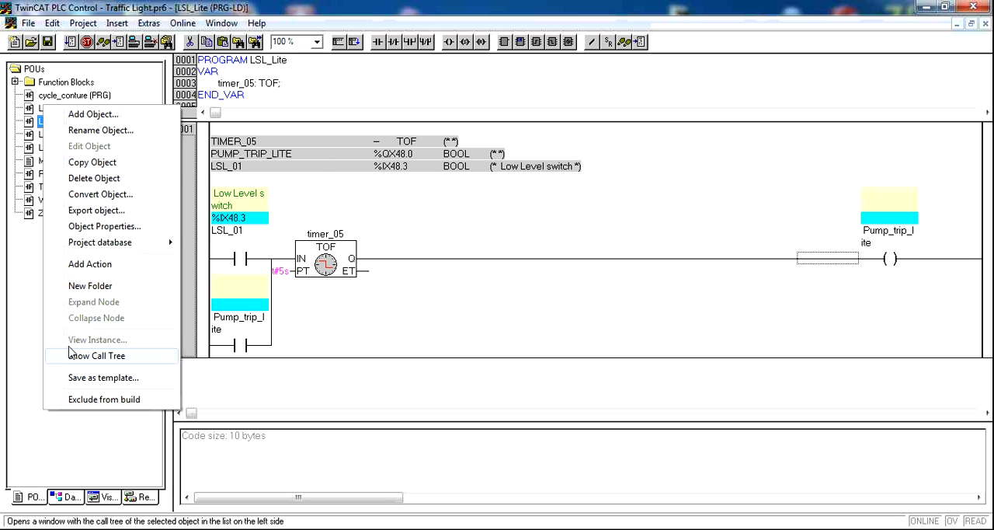
{"action": "left_click", "coordinate": [93, 114]}
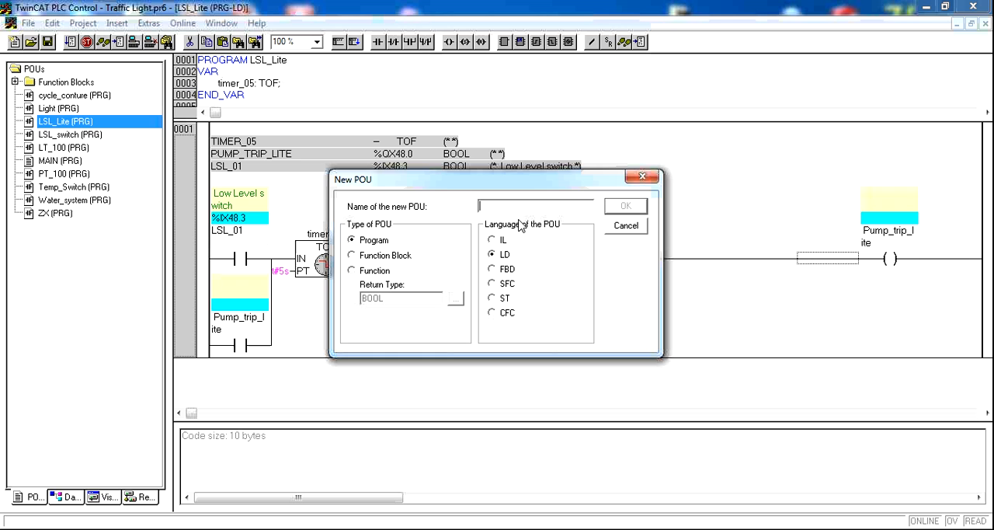
{"action": "type", "text": "T"}
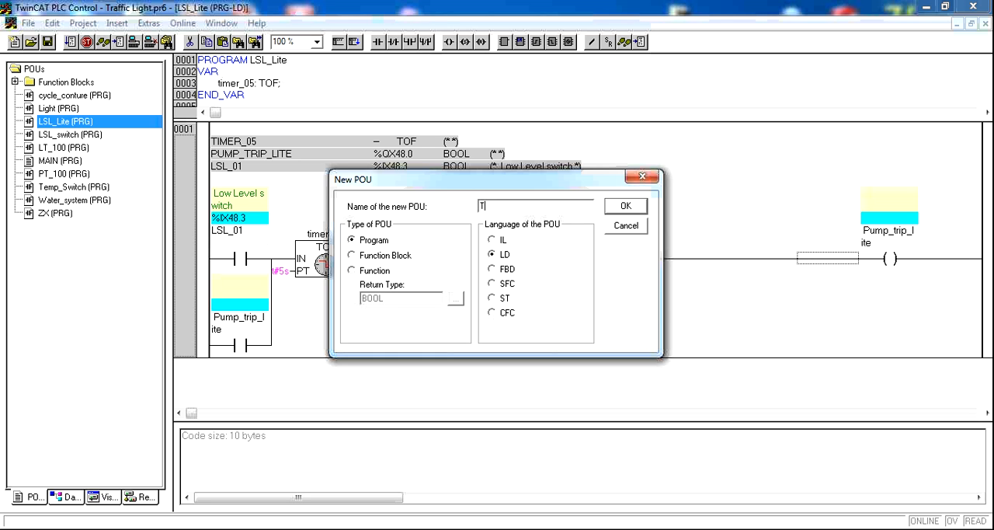
{"action": "type", "text": "est"}
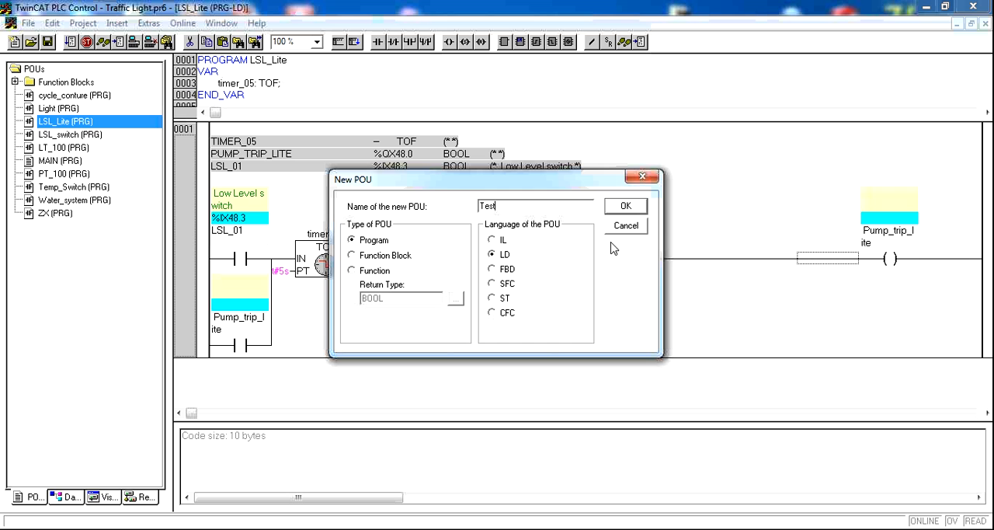
{"action": "left_click", "coordinate": [624, 205]}
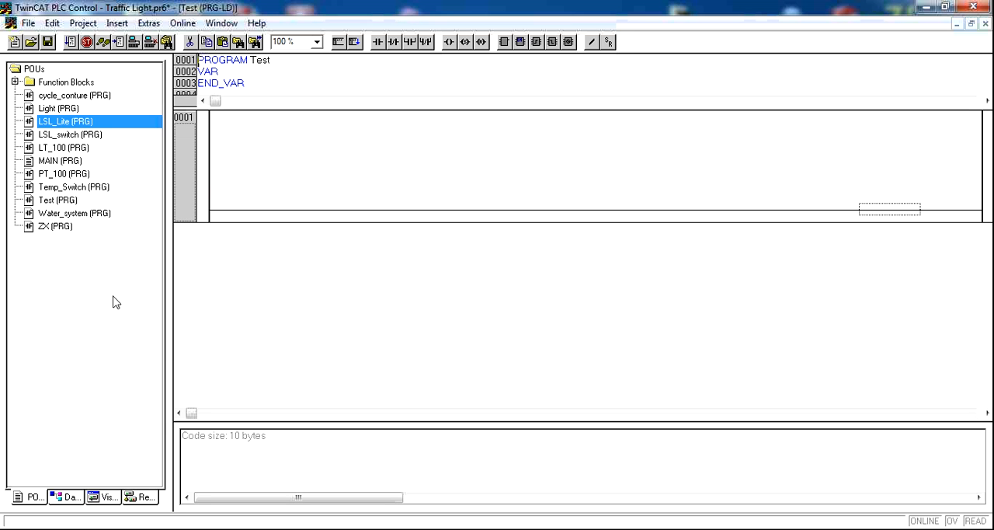
{"action": "mouse_move", "coordinate": [62, 205]}
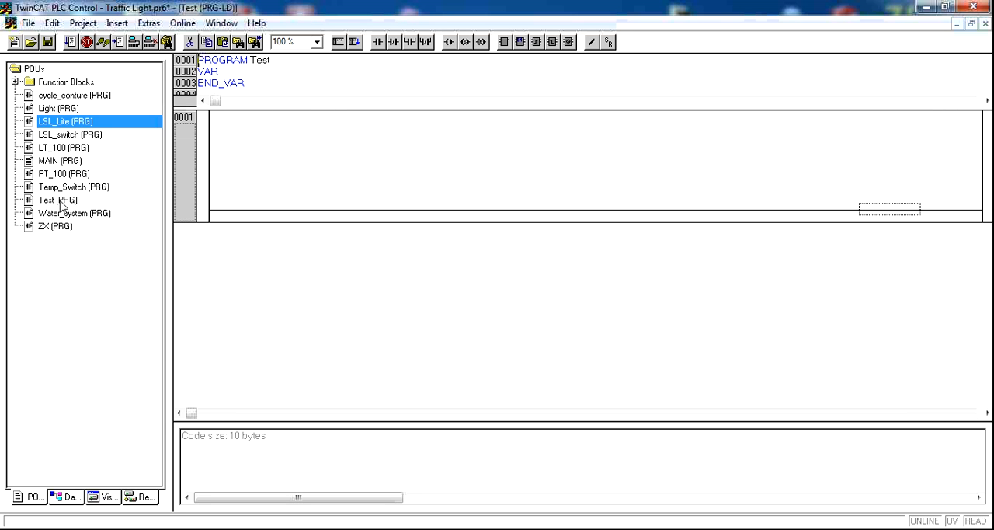
{"action": "mouse_move", "coordinate": [45, 221]}
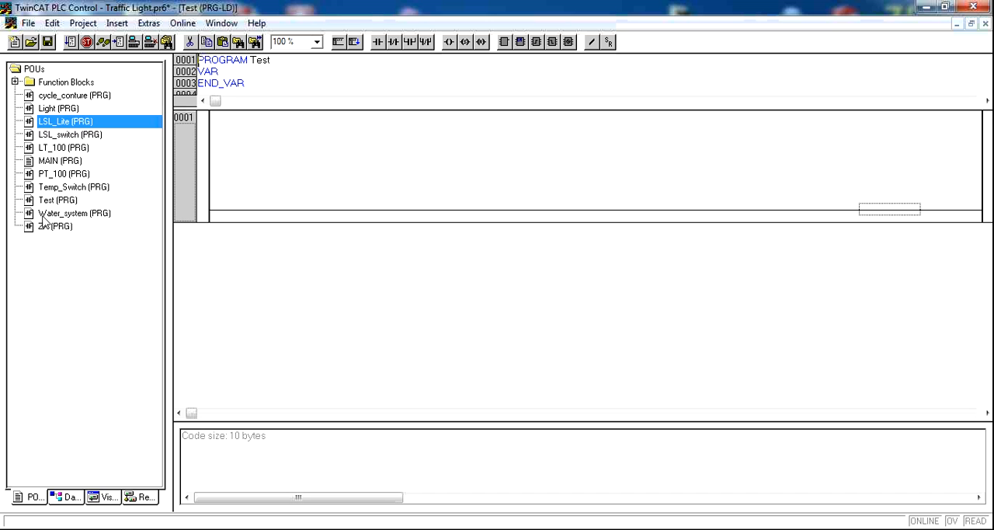
Add the call test() on a new line after ZX(); in MAIN
{"action": "left_click", "coordinate": [58, 198]}
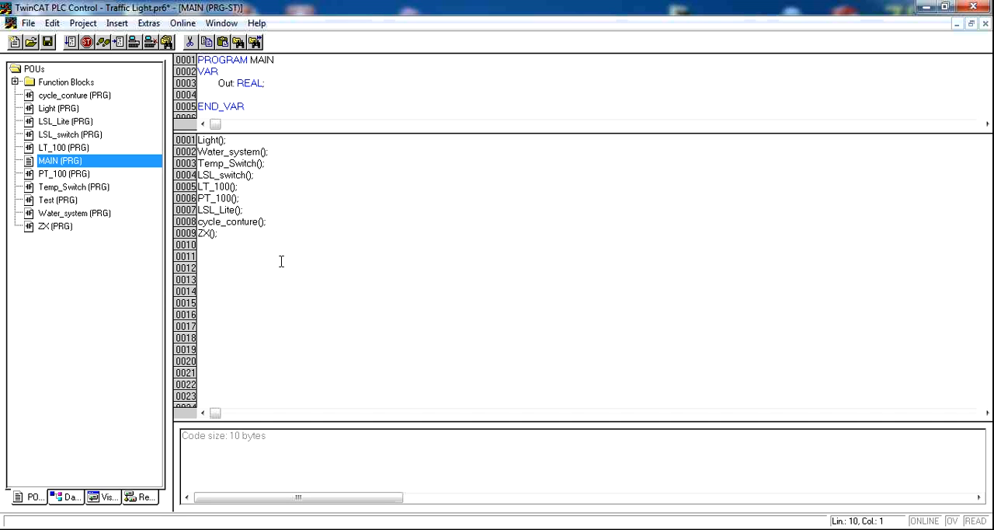
{"action": "type", "text": "test"}
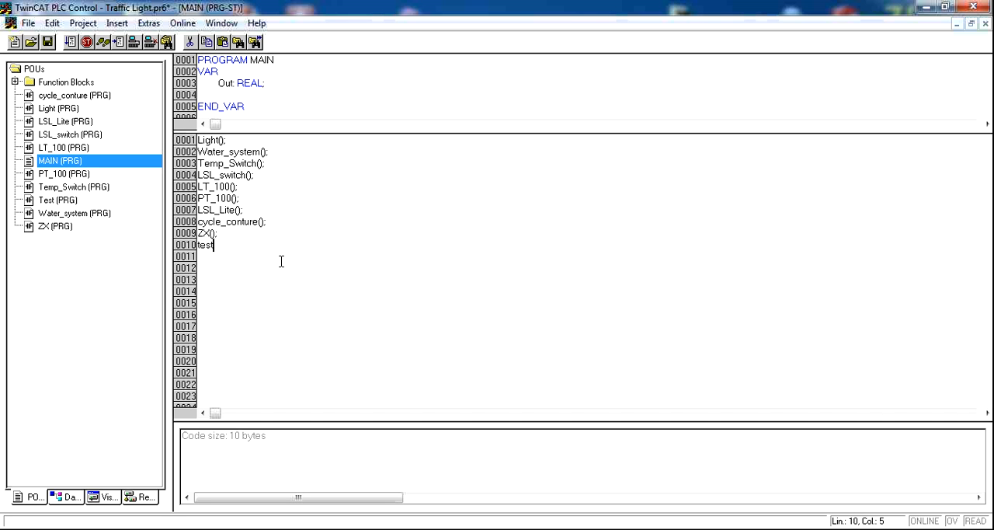
{"action": "type", "text": "();"}
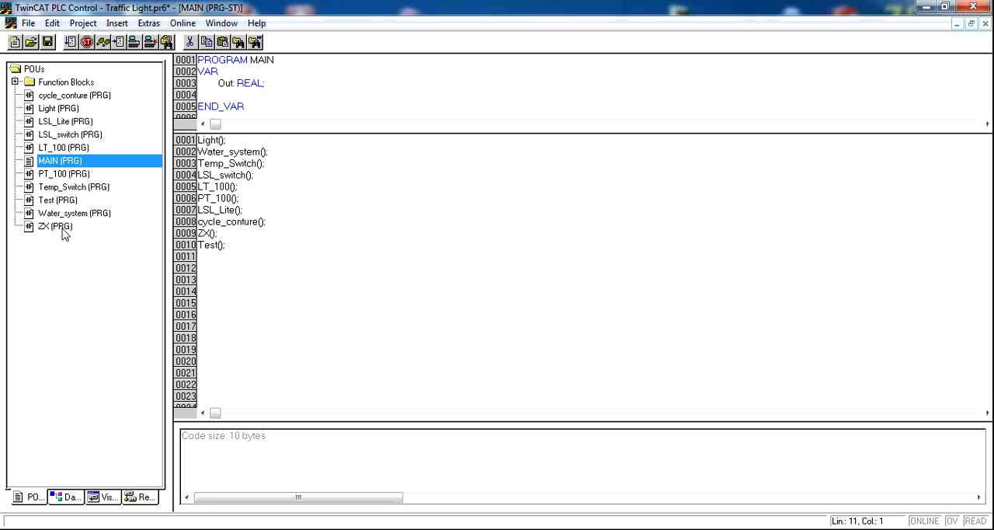
{"action": "left_click", "coordinate": [64, 148]}
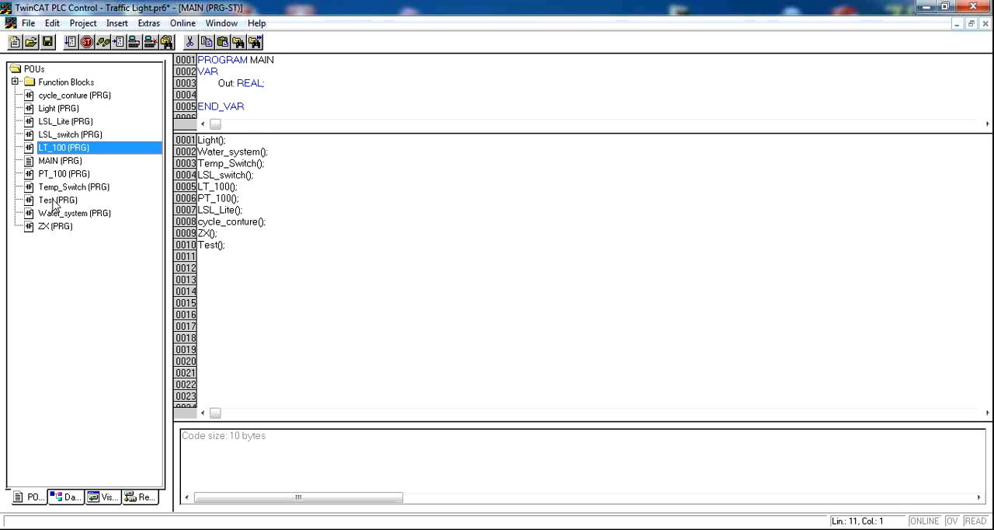
Browse the Resources global variable lists and inspect test_on in Digital_Inputs
{"action": "double_click", "coordinate": [56, 199]}
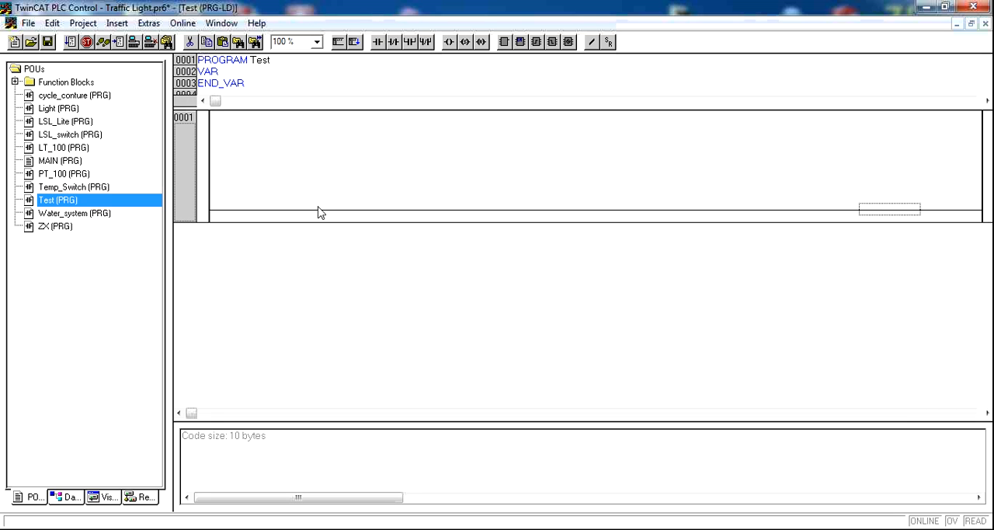
{"action": "mouse_move", "coordinate": [121, 311]}
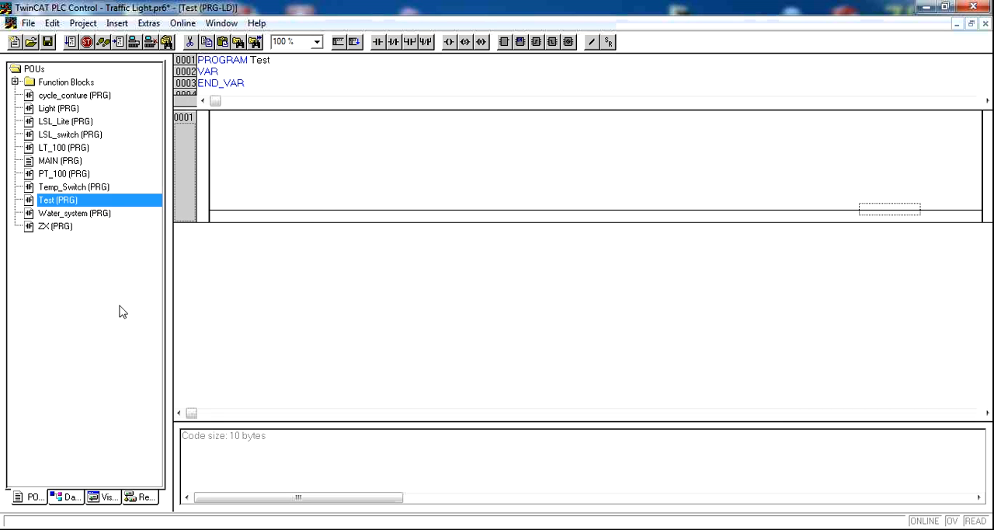
{"action": "left_click", "coordinate": [102, 497]}
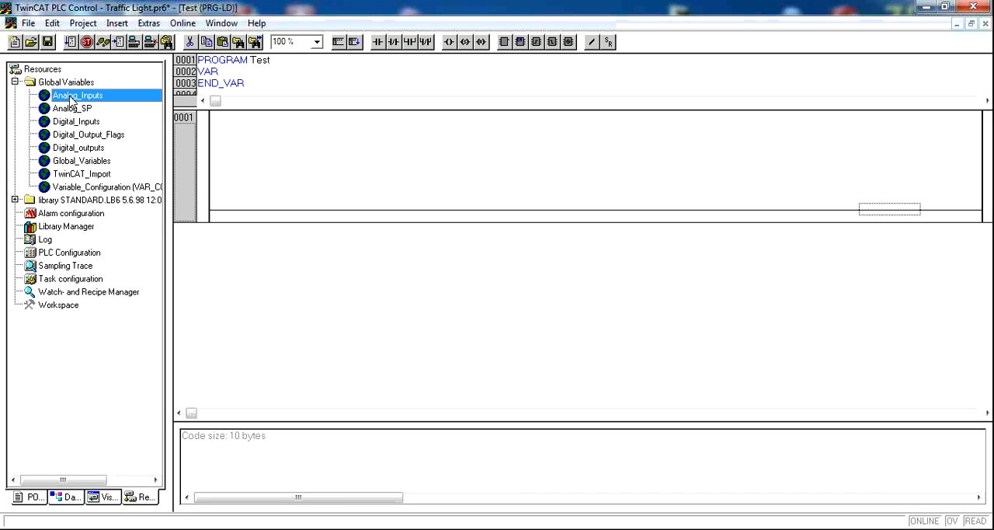
{"action": "mouse_move", "coordinate": [71, 124]}
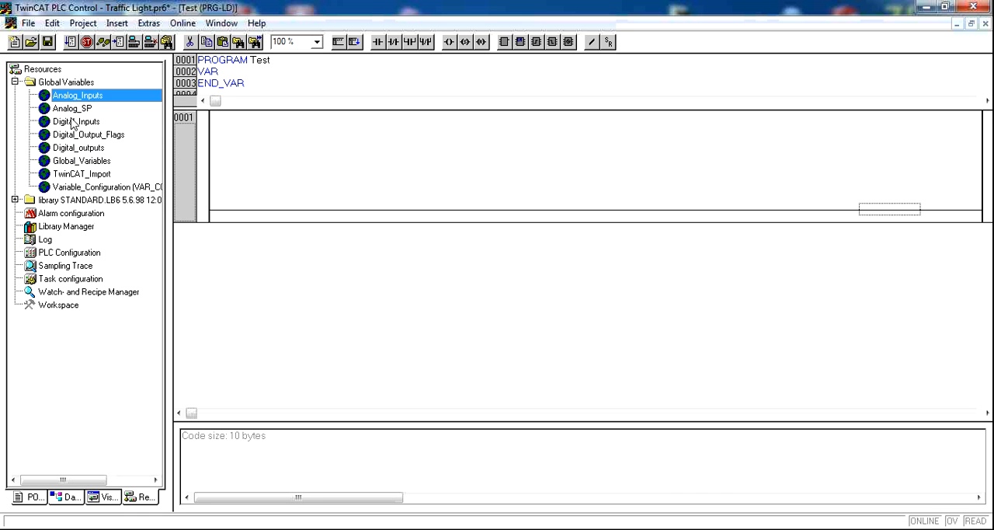
{"action": "left_click", "coordinate": [71, 109]}
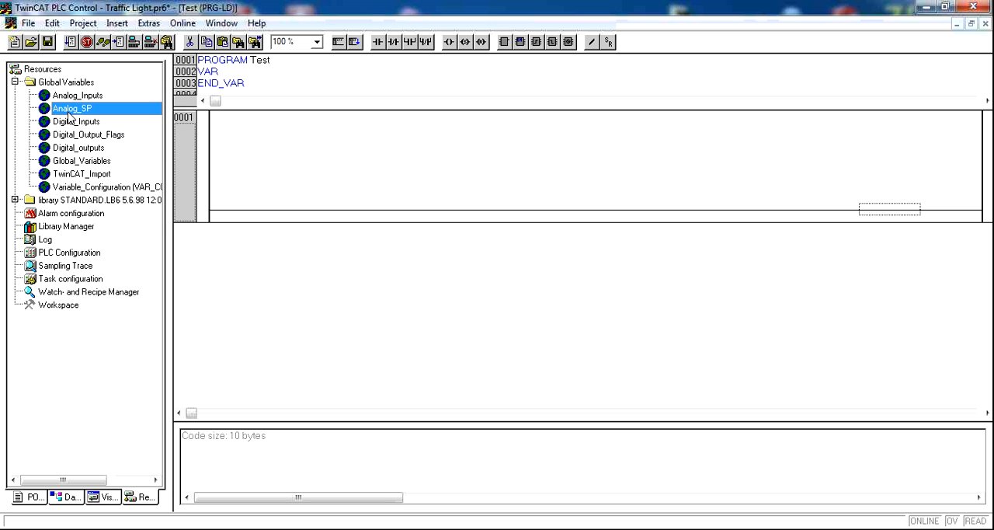
{"action": "left_click", "coordinate": [87, 134]}
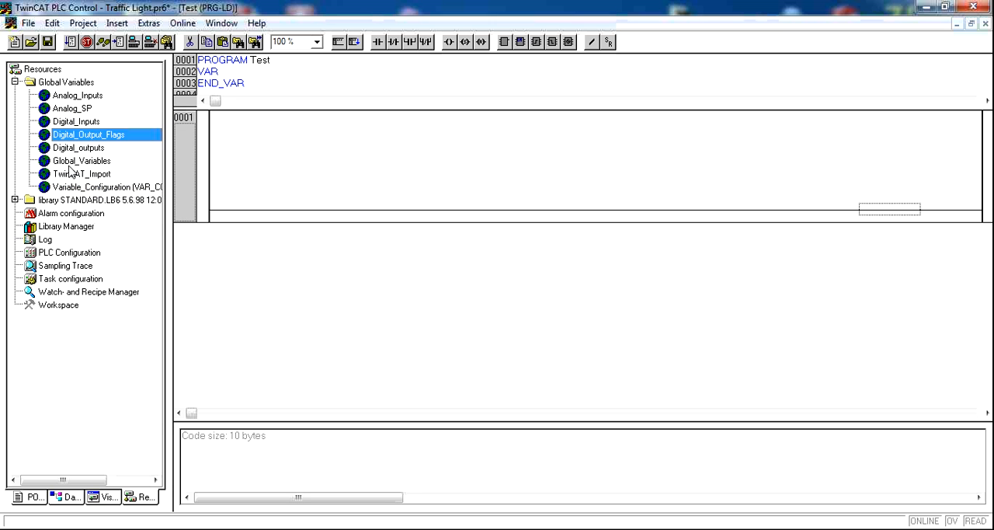
{"action": "left_click", "coordinate": [75, 121]}
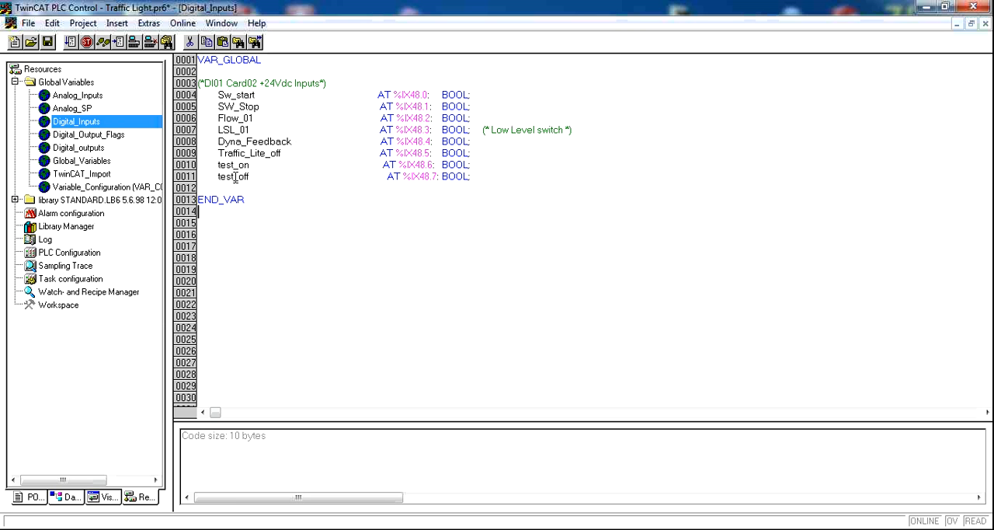
{"action": "double_click", "coordinate": [227, 165]}
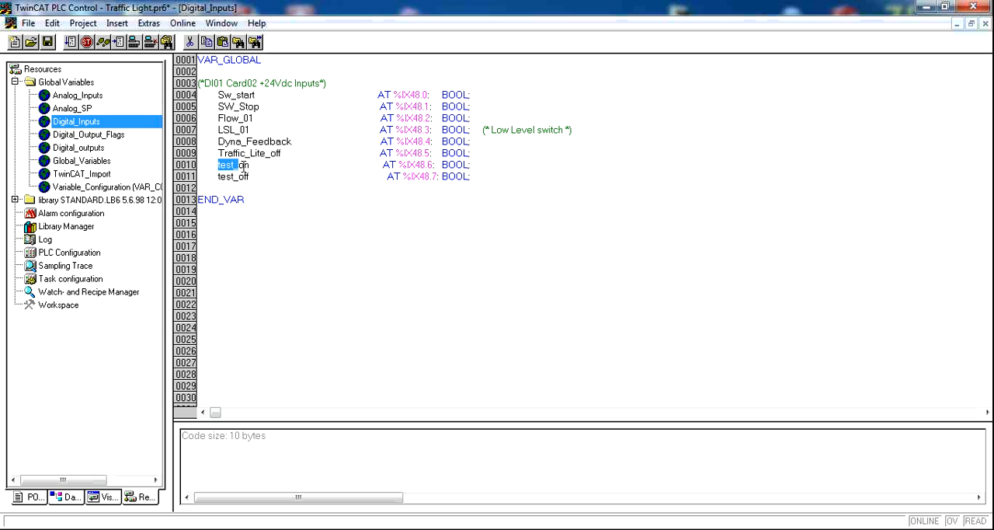
{"action": "left_click", "coordinate": [233, 177]}
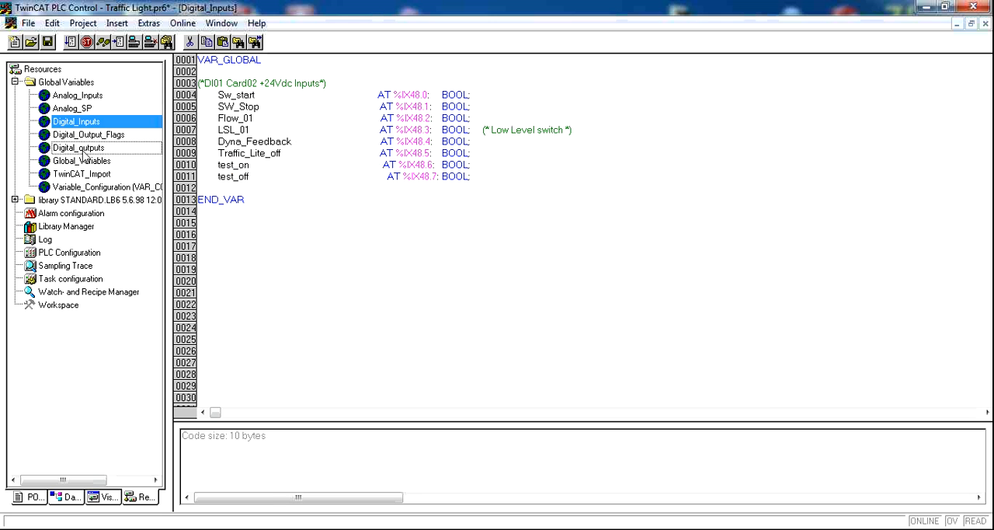
Inspect the Digital_outputs list where test_Pump is defined
{"action": "left_click", "coordinate": [78, 147]}
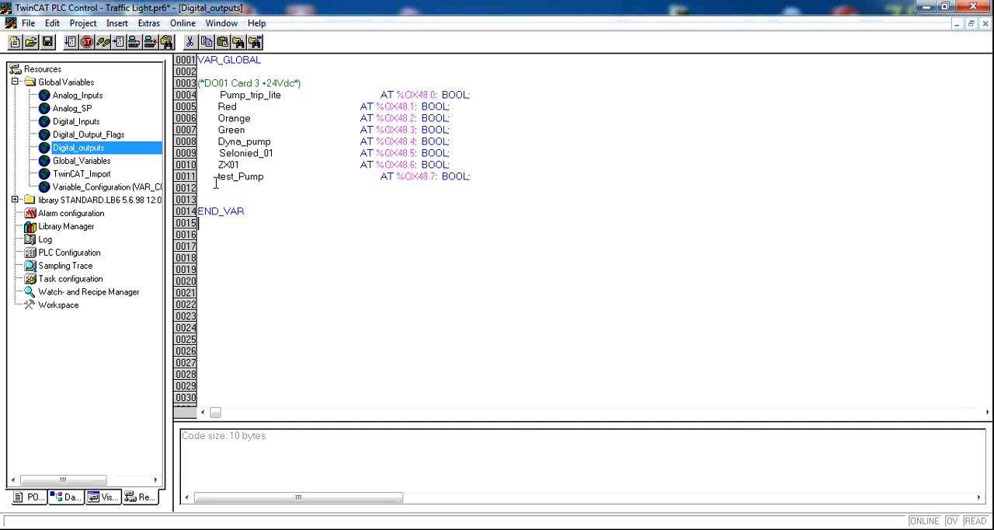
{"action": "double_click", "coordinate": [240, 177]}
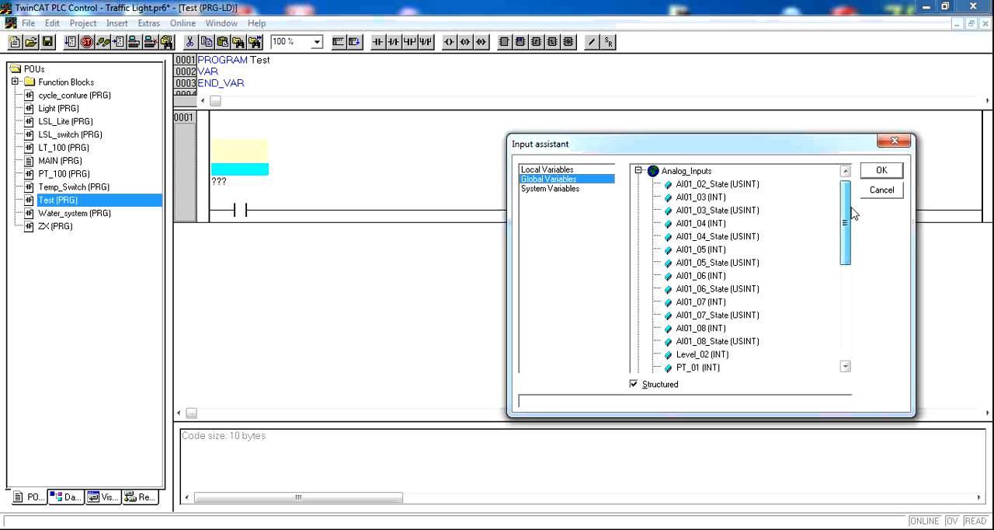
Assign the global input test_on (%IX48.6) to the rung's contact via the Input Assistant
{"action": "left_click", "coordinate": [638, 171]}
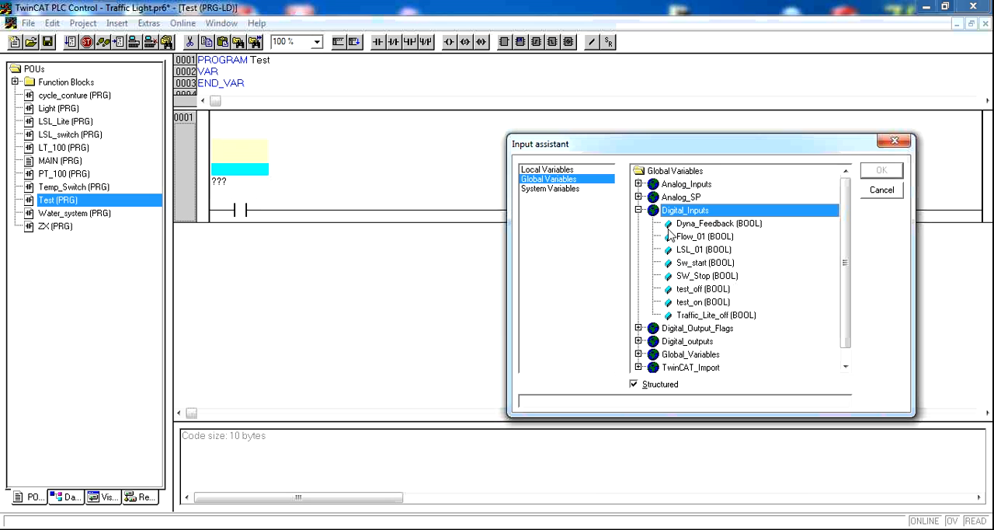
{"action": "mouse_move", "coordinate": [683, 310]}
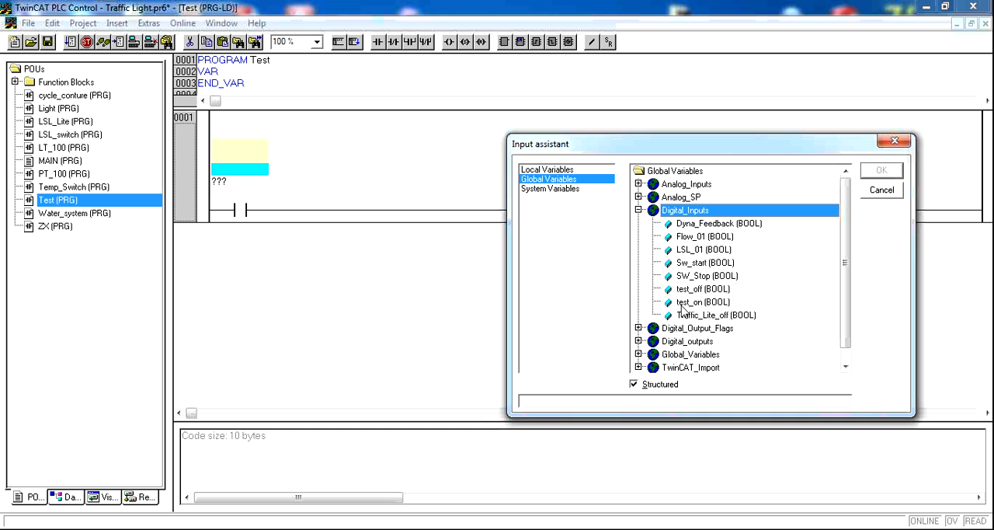
{"action": "left_click", "coordinate": [702, 301]}
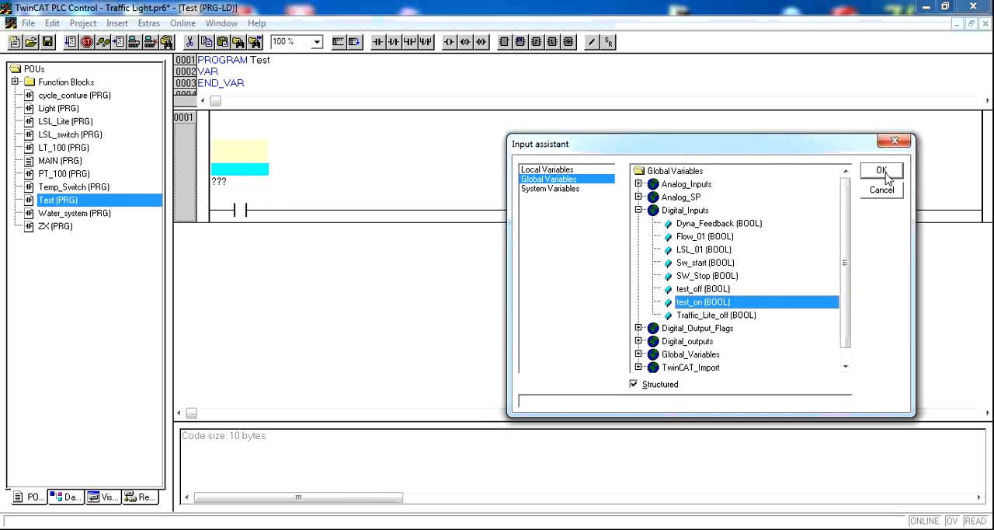
{"action": "left_click", "coordinate": [881, 171]}
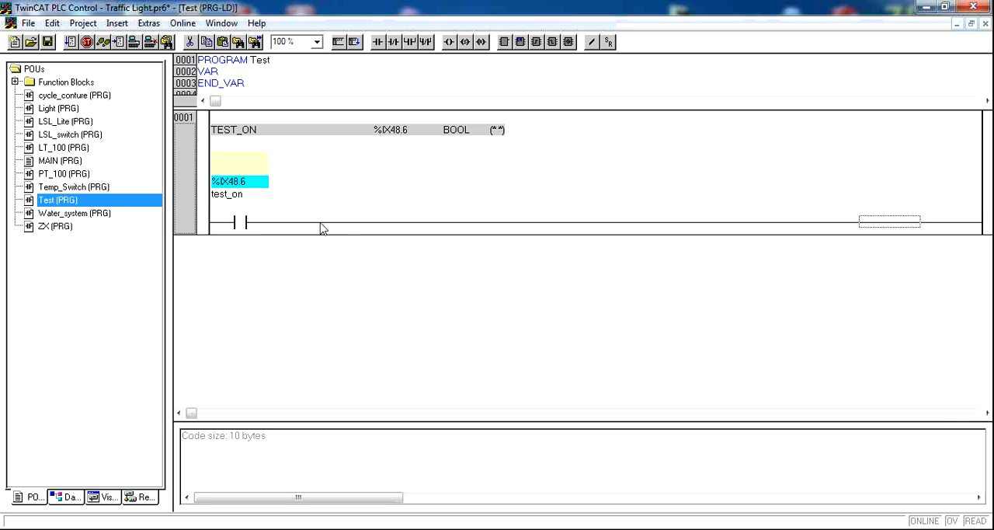
{"action": "mouse_move", "coordinate": [454, 51]}
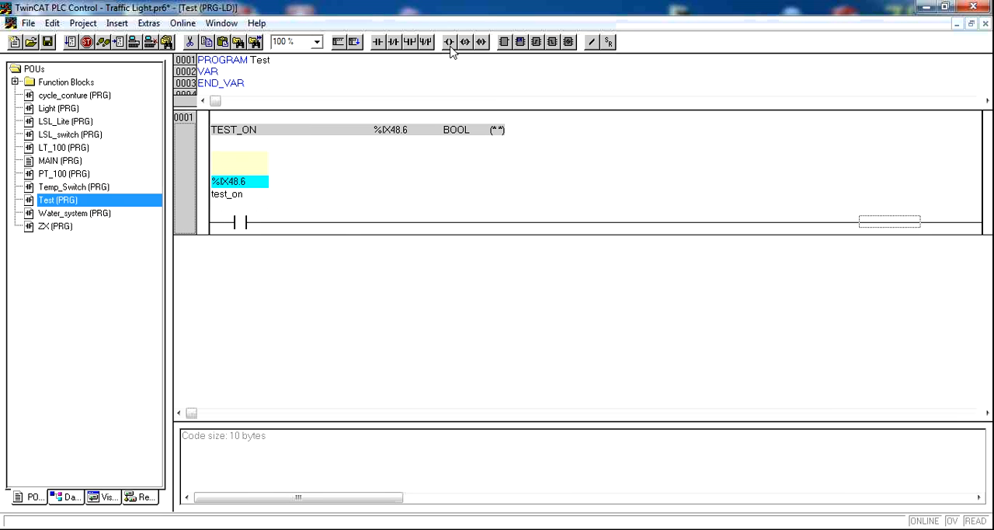
{"action": "mouse_move", "coordinate": [449, 42]}
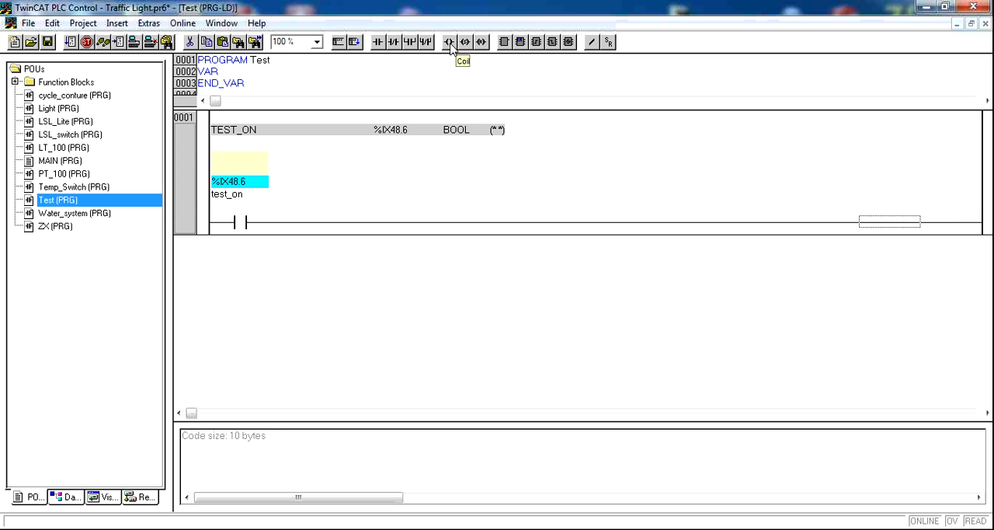
Add a coil to the rung and assign it the global output test_Pump (%QX48.7)
{"action": "left_click", "coordinate": [447, 42]}
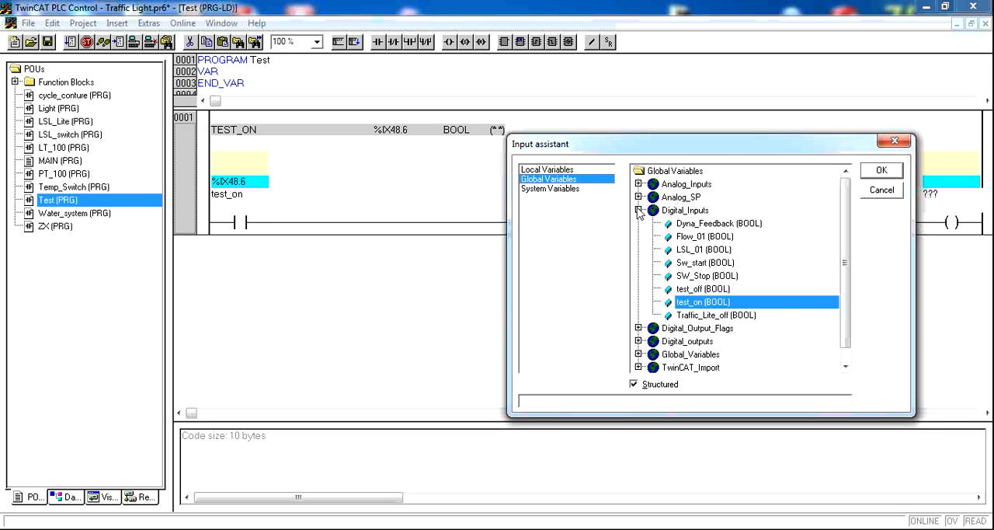
{"action": "left_click", "coordinate": [638, 212]}
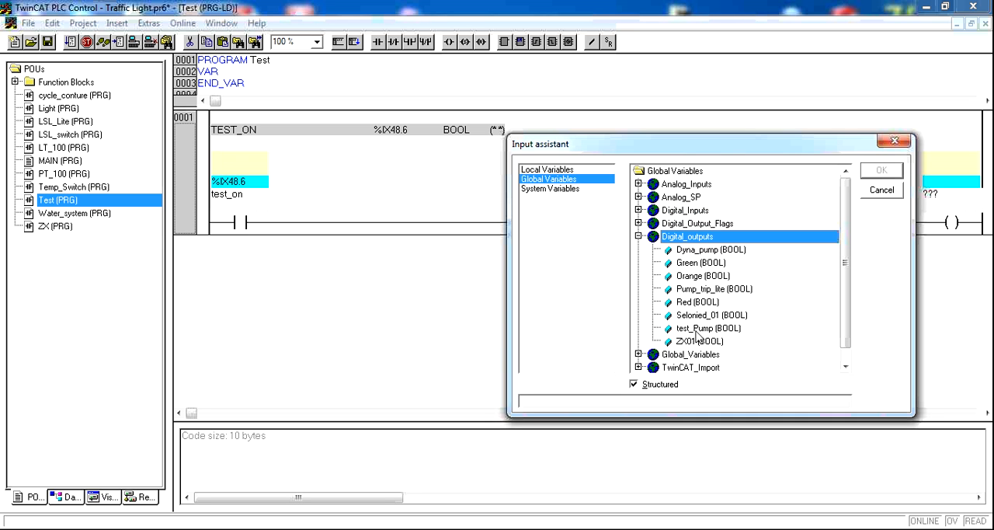
{"action": "left_click", "coordinate": [708, 327]}
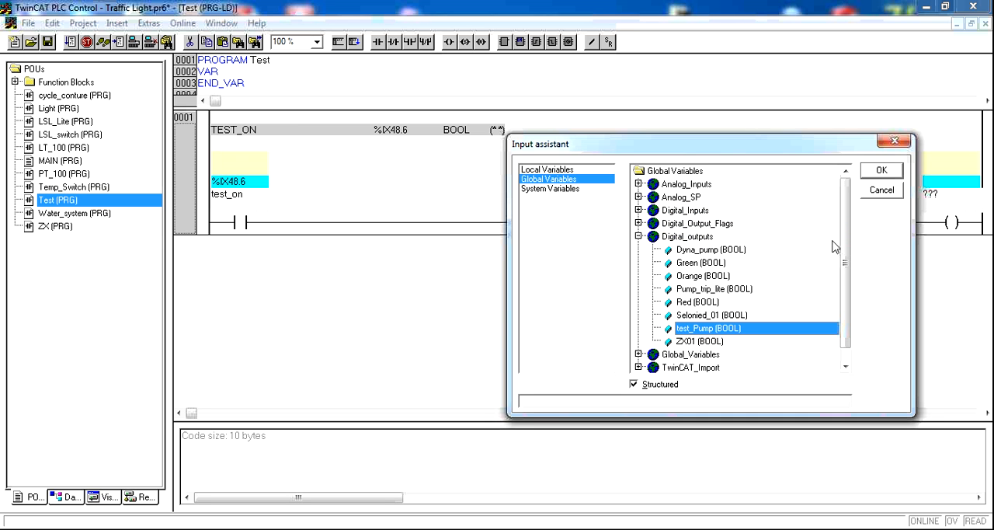
{"action": "left_click", "coordinate": [880, 171]}
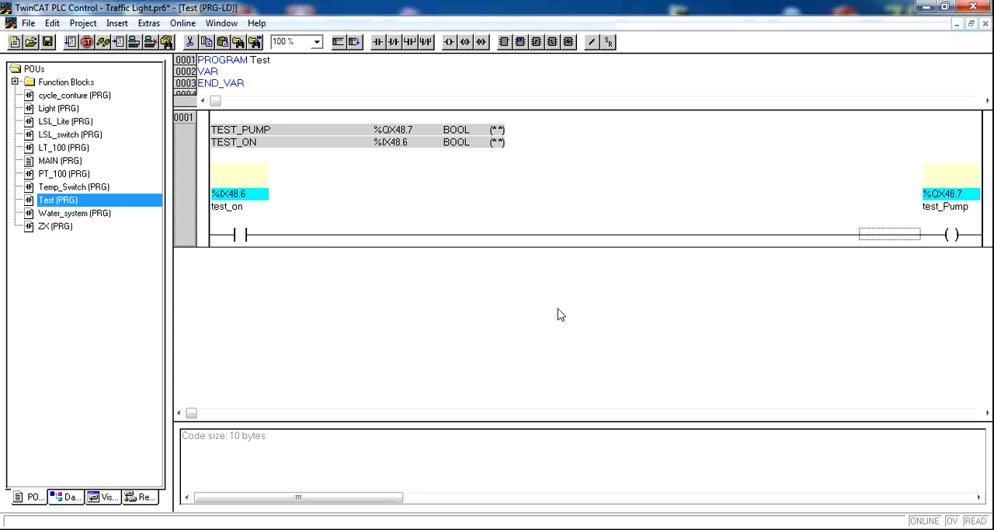
{"action": "mouse_move", "coordinate": [339, 242]}
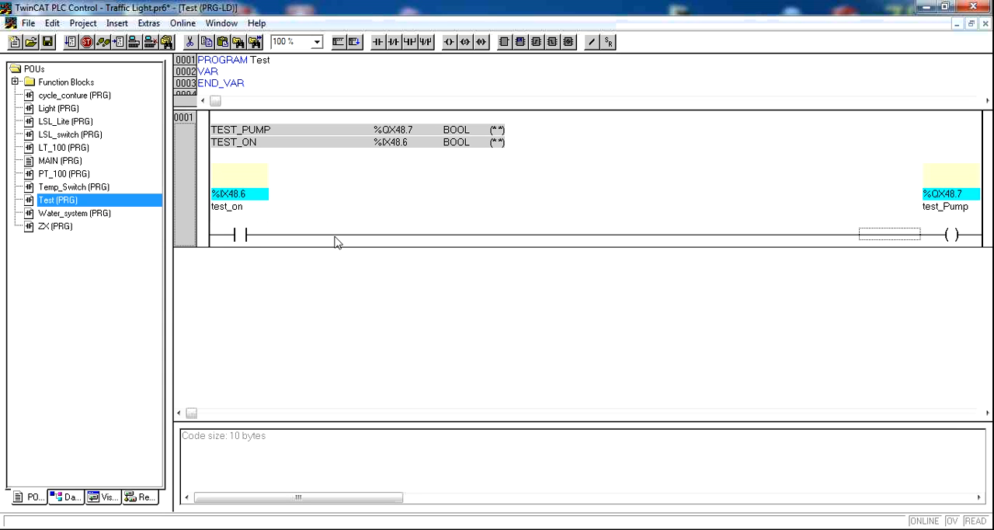
{"action": "mouse_move", "coordinate": [380, 50]}
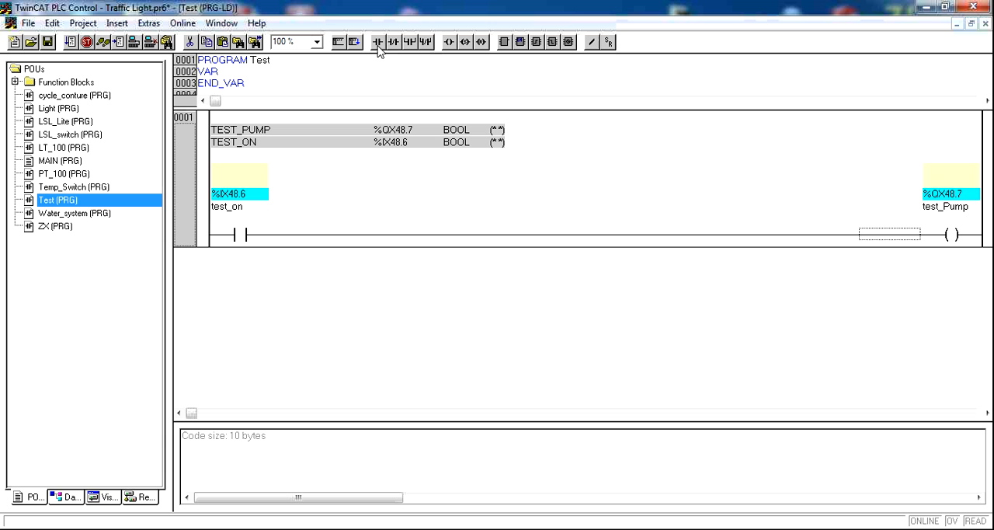
{"action": "mouse_move", "coordinate": [395, 46]}
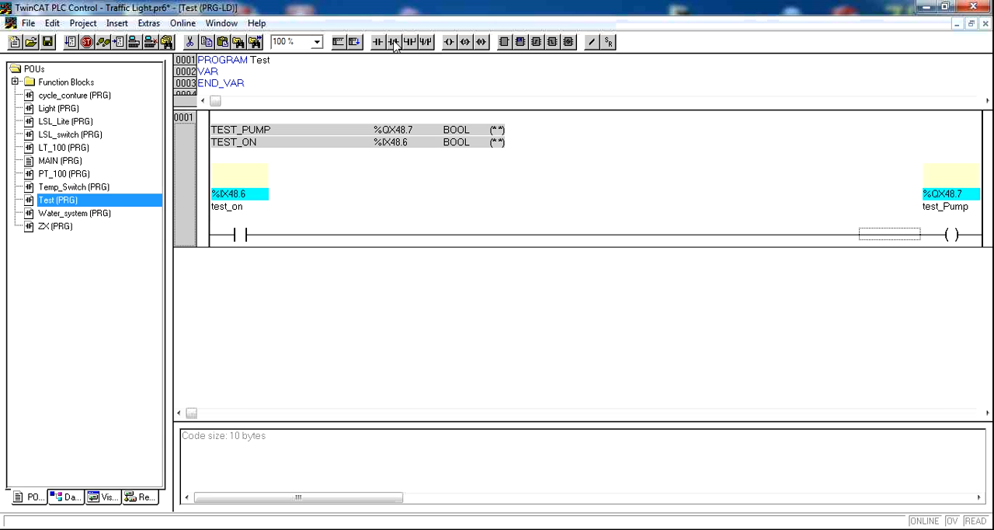
{"action": "mouse_move", "coordinate": [228, 234]}
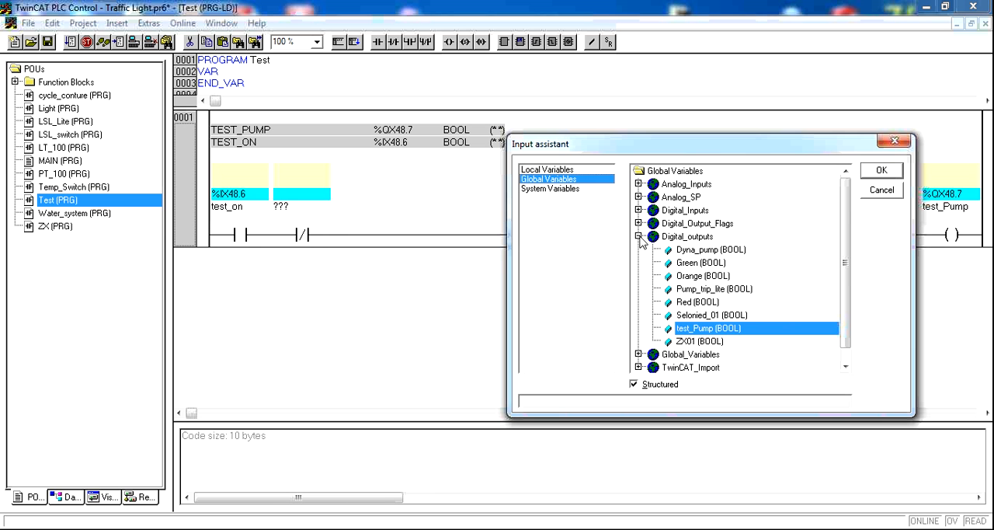
Assign the global input test_off (%IX48.7) to the negated contact
{"action": "left_click", "coordinate": [638, 236]}
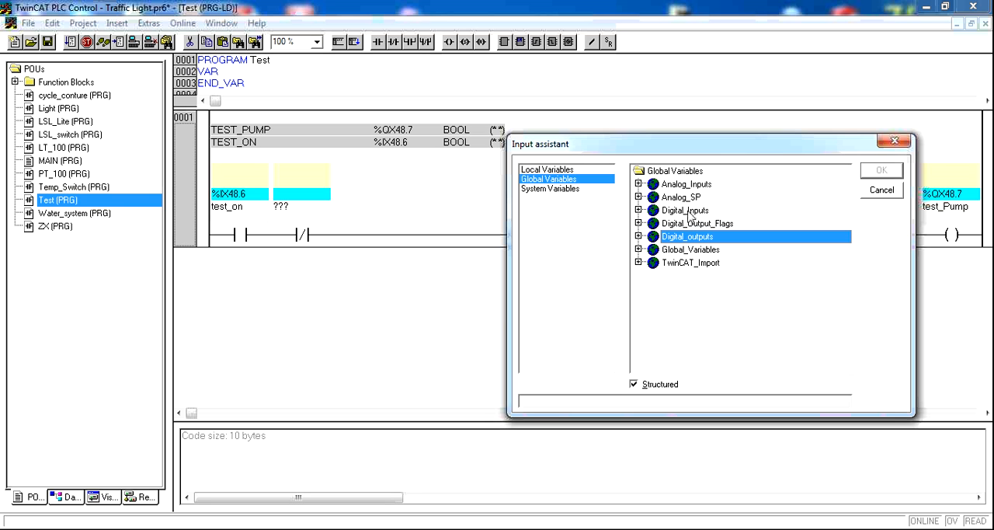
{"action": "left_click", "coordinate": [639, 209]}
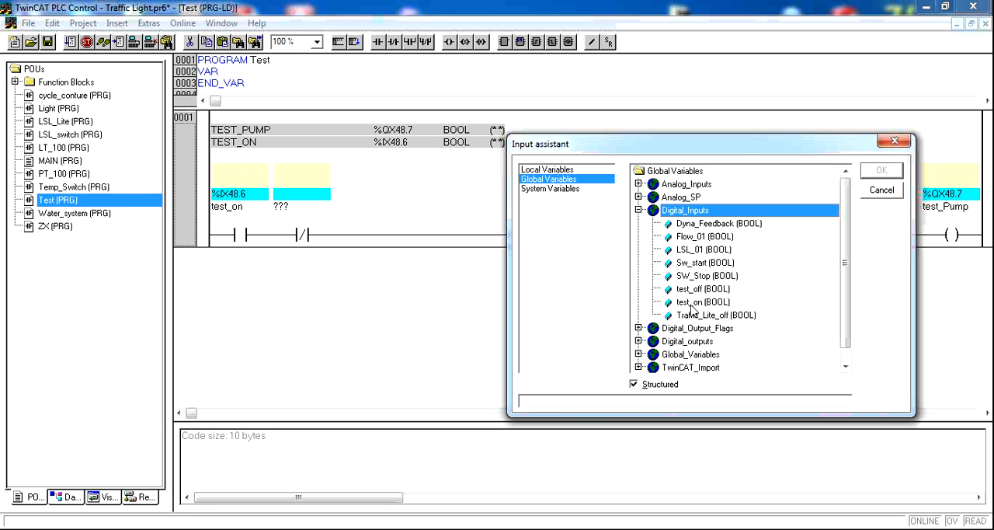
{"action": "left_click", "coordinate": [702, 288]}
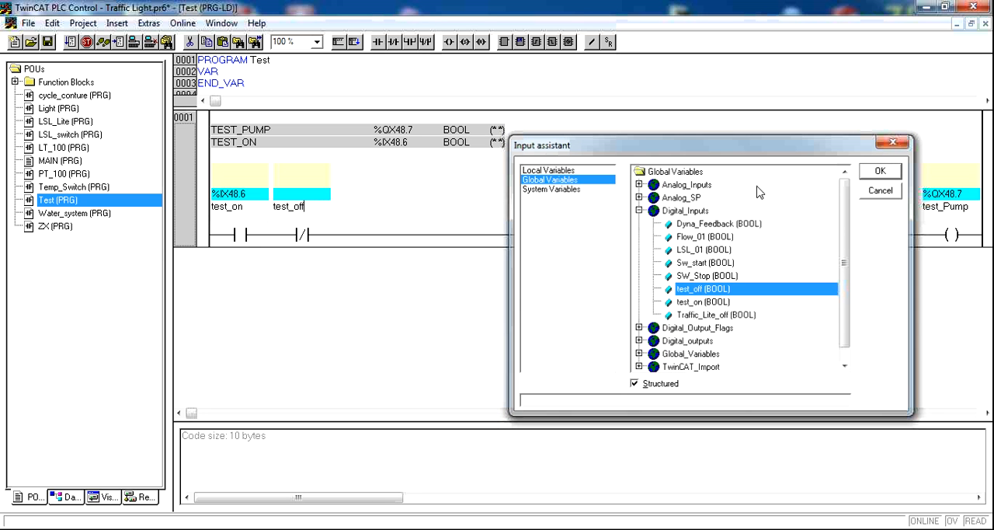
{"action": "left_click", "coordinate": [879, 171]}
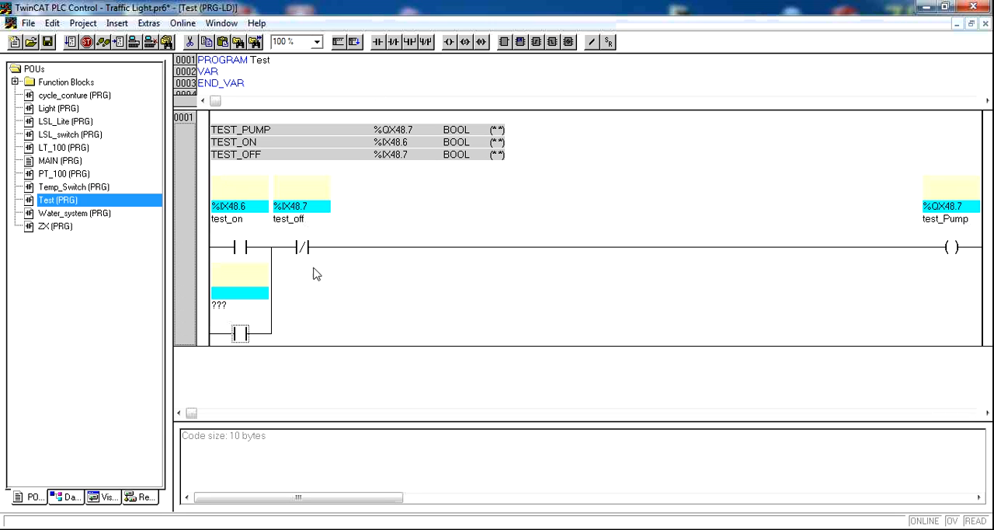
Name the parallel seal-in contact's variable test_pump
{"action": "left_click", "coordinate": [219, 304]}
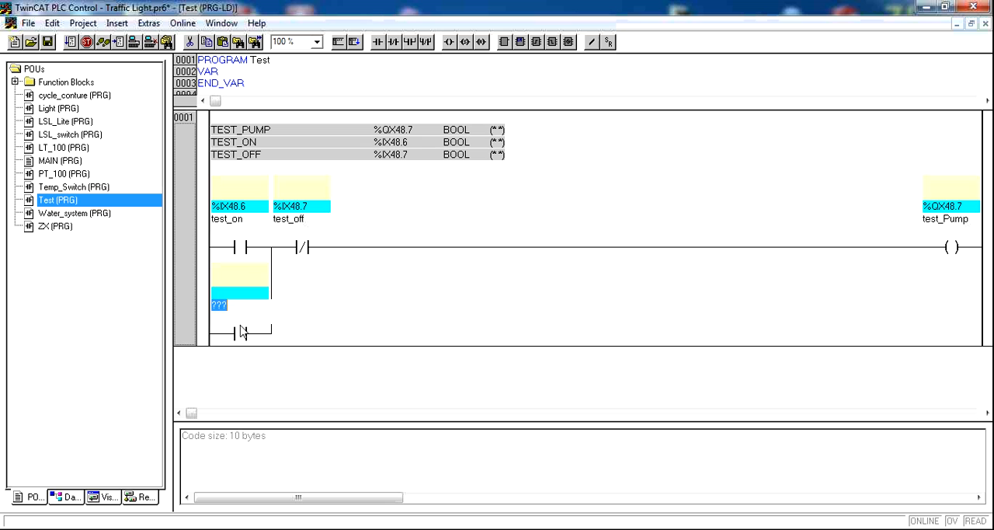
{"action": "type", "text": "test"}
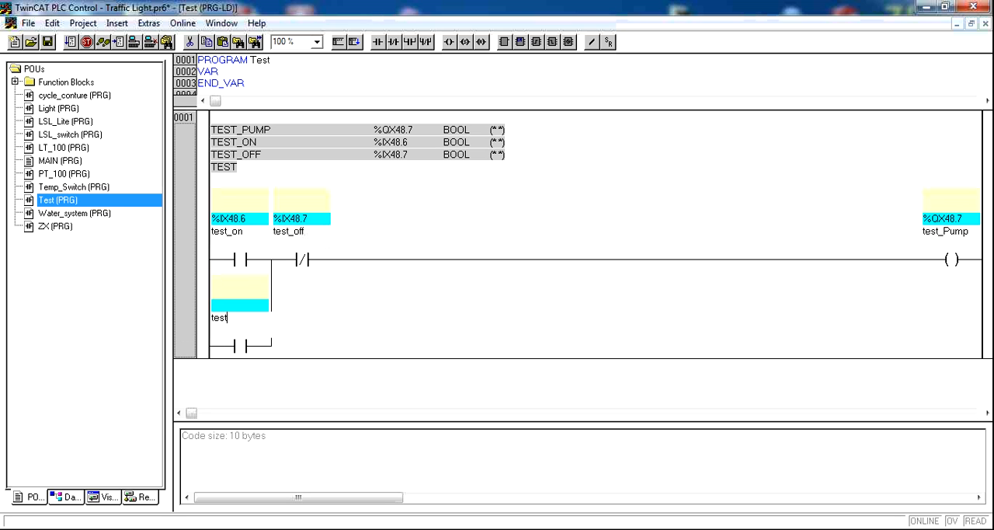
{"action": "type", "text": "_pump"}
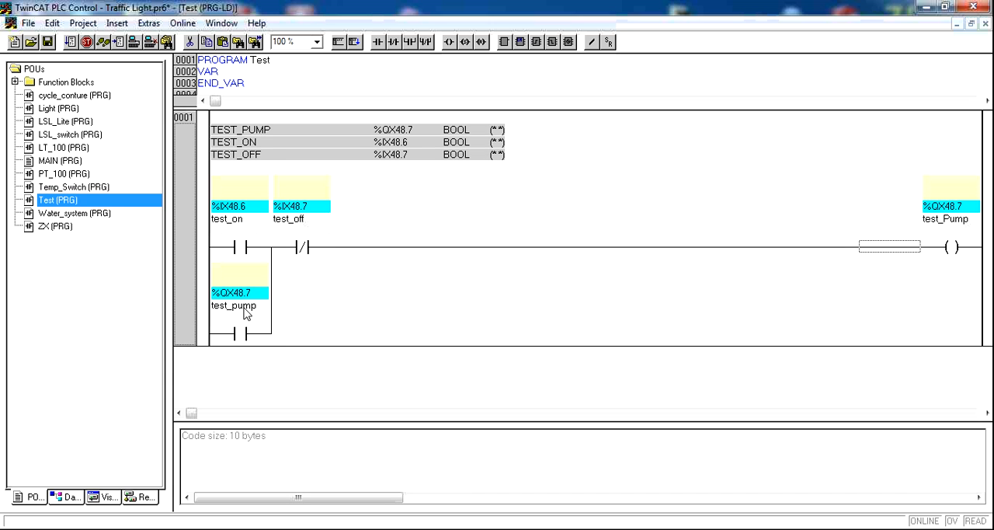
{"action": "mouse_move", "coordinate": [360, 249]}
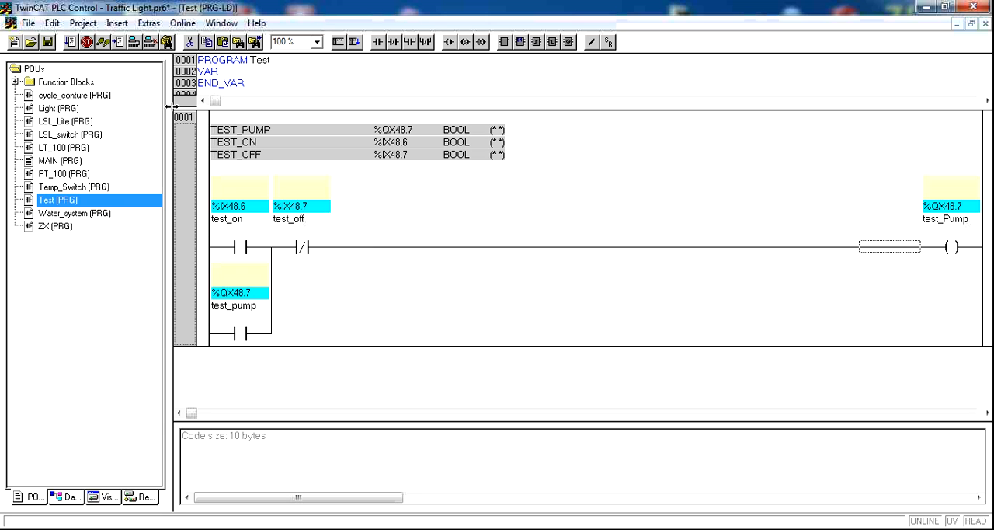
{"action": "mouse_move", "coordinate": [152, 89]}
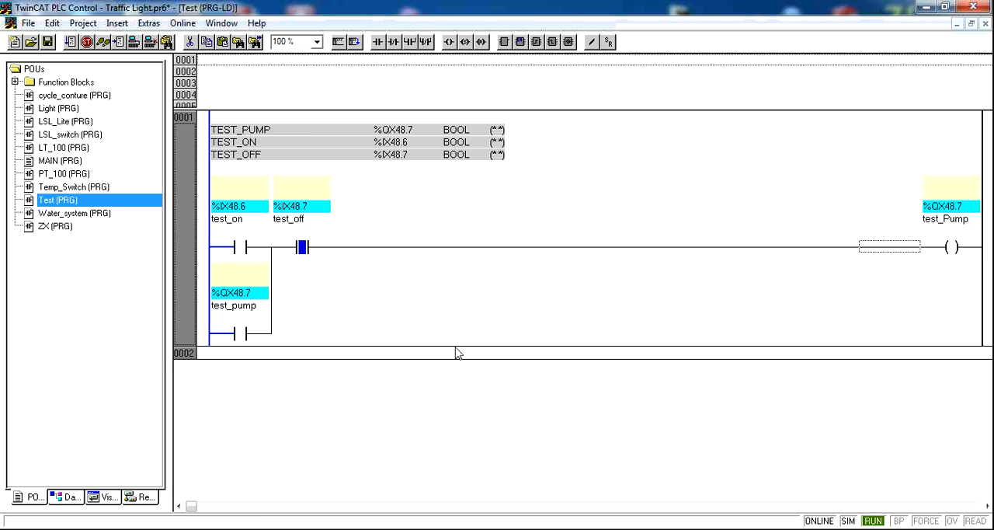
{"action": "mouse_move", "coordinate": [252, 267]}
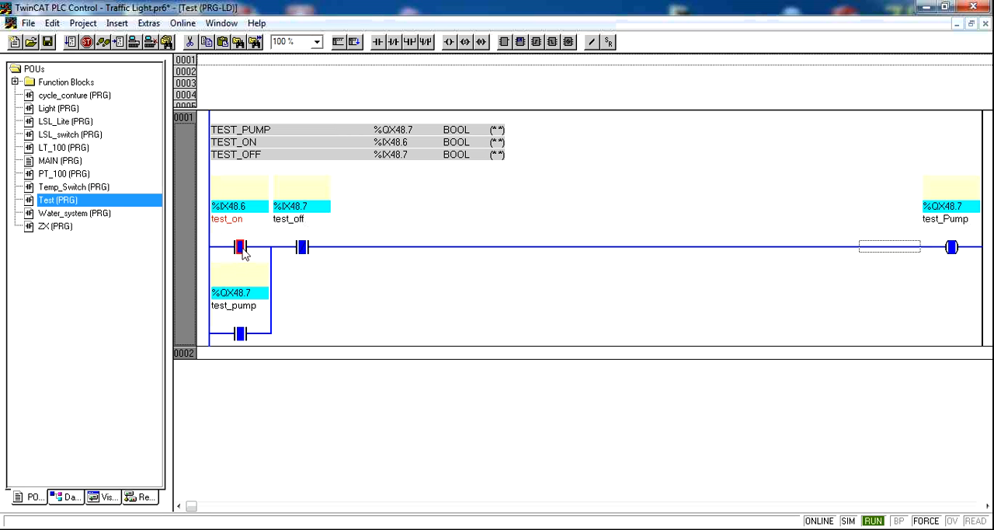
{"action": "mouse_move", "coordinate": [239, 247]}
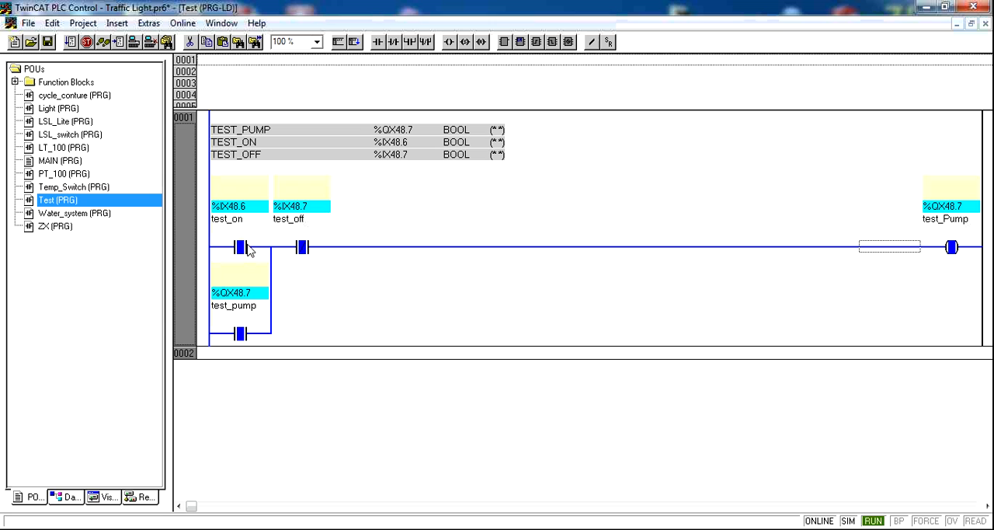
{"action": "mouse_move", "coordinate": [127, 84]}
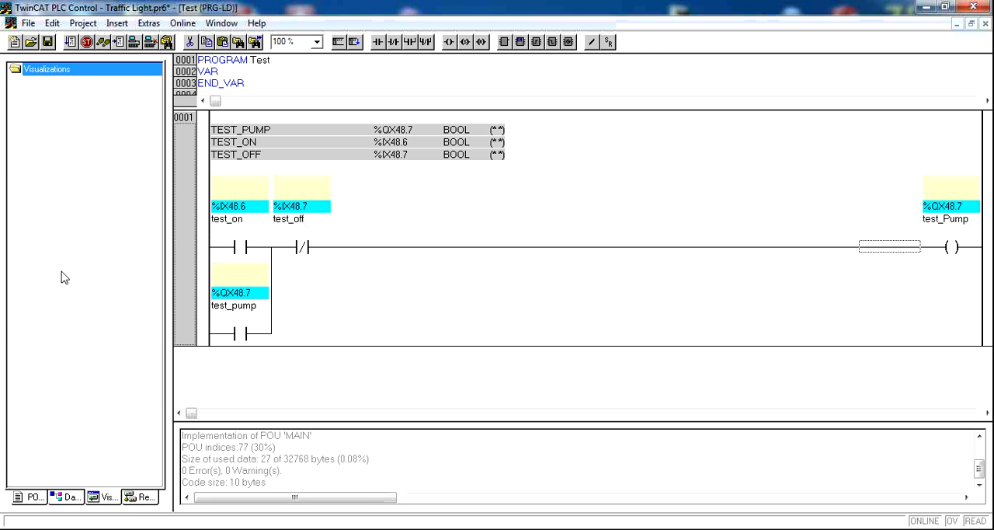
Add a new visualization object named Go under Visualizations
{"action": "right_click", "coordinate": [47, 69]}
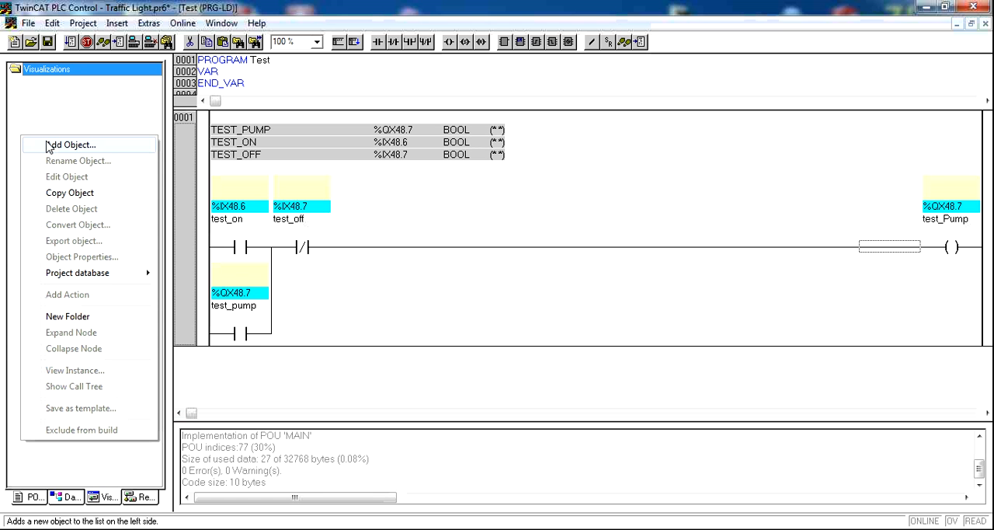
{"action": "left_click", "coordinate": [71, 144]}
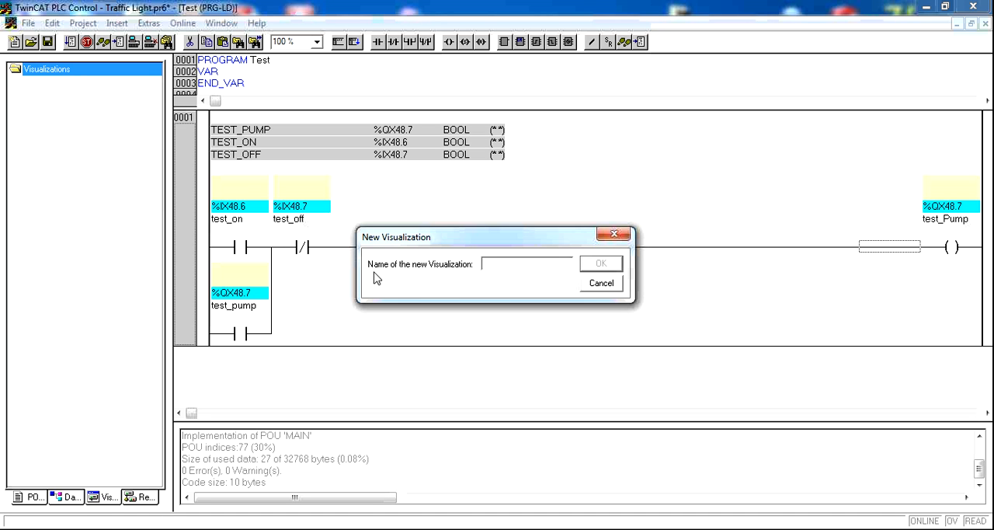
{"action": "type", "text": "Go"}
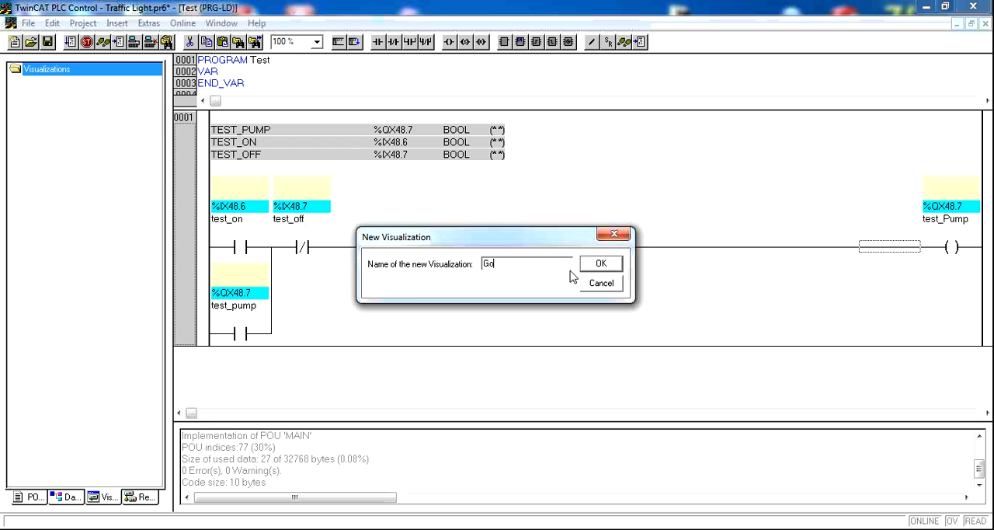
{"action": "left_click", "coordinate": [600, 262]}
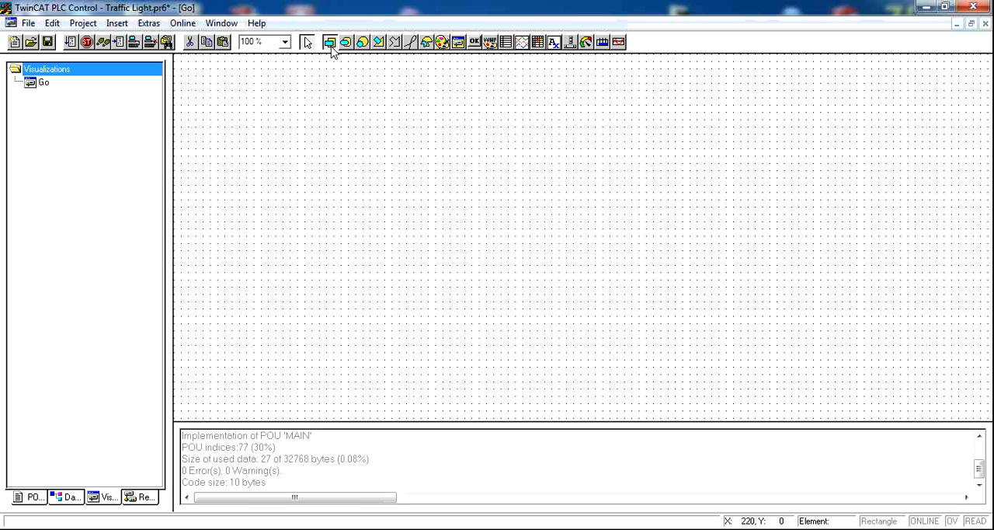
Draw a tall panel rectangle and give it the text Pump aligned to the top
{"action": "left_click_drag", "start_coordinate": [304, 96], "coordinate": [406, 288]}
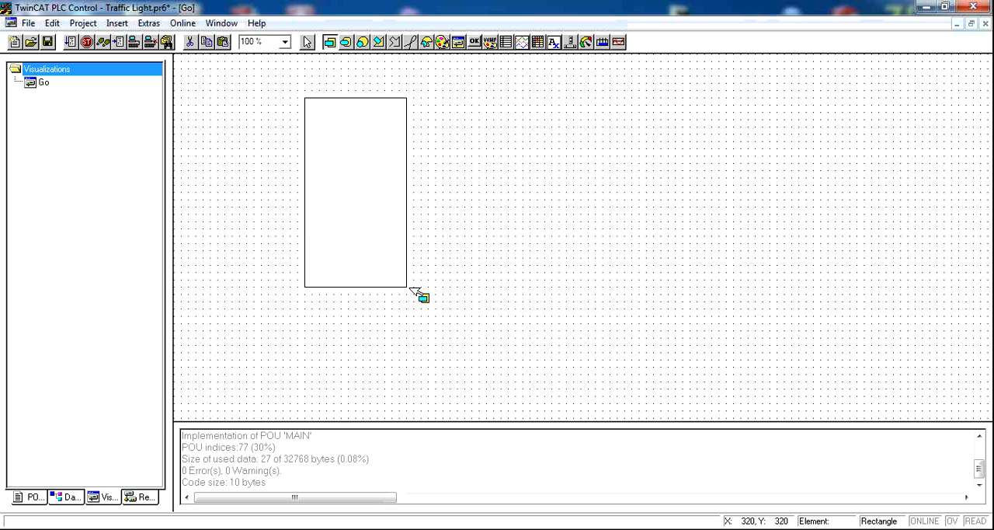
{"action": "mouse_move", "coordinate": [367, 178]}
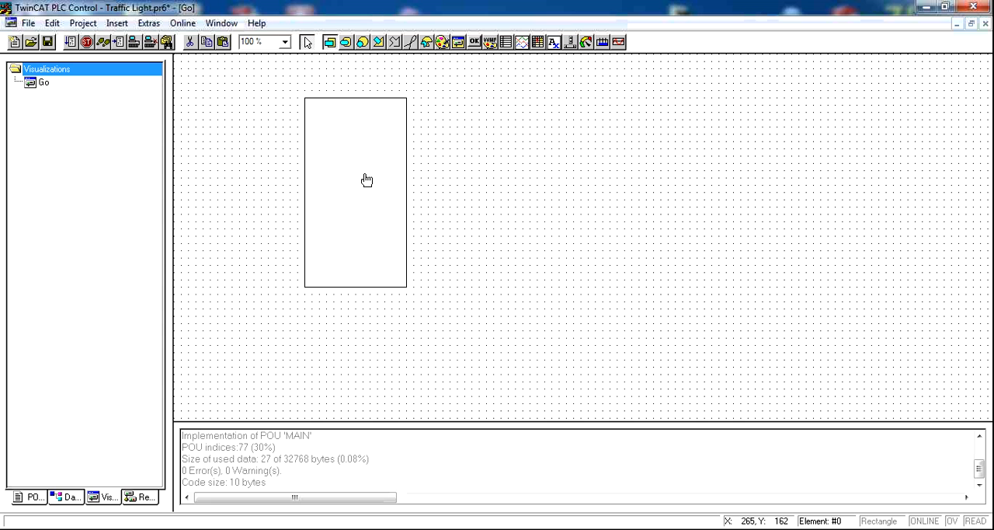
{"action": "double_click", "coordinate": [354, 192]}
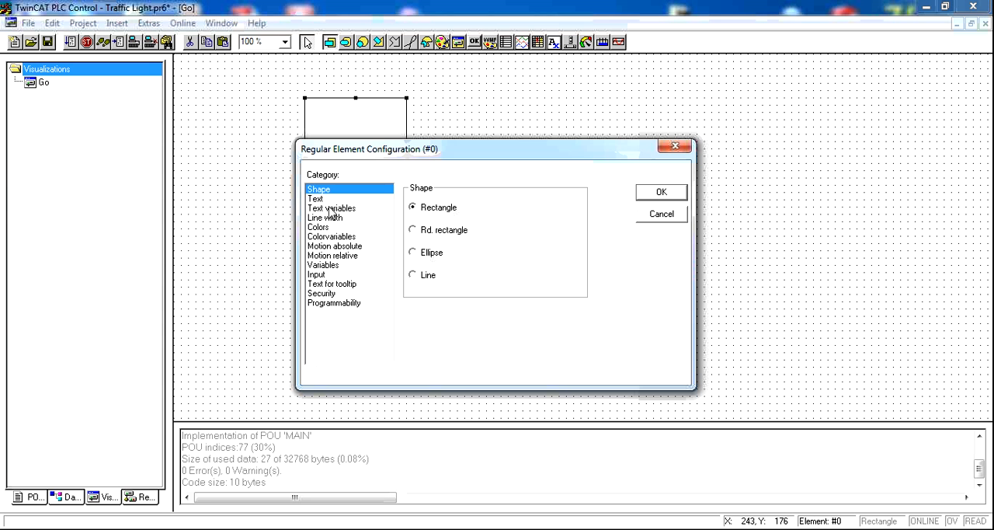
{"action": "left_click", "coordinate": [315, 198]}
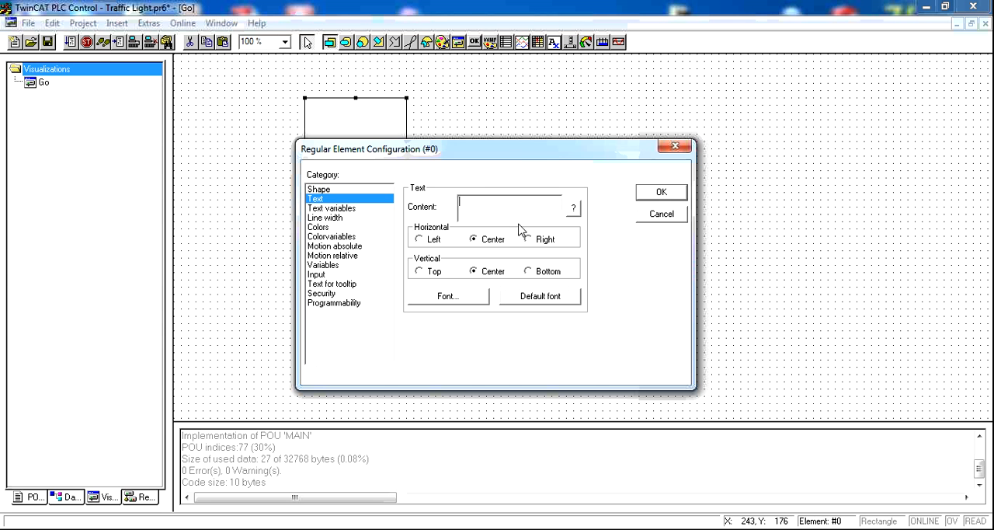
{"action": "type", "text": "Pum"}
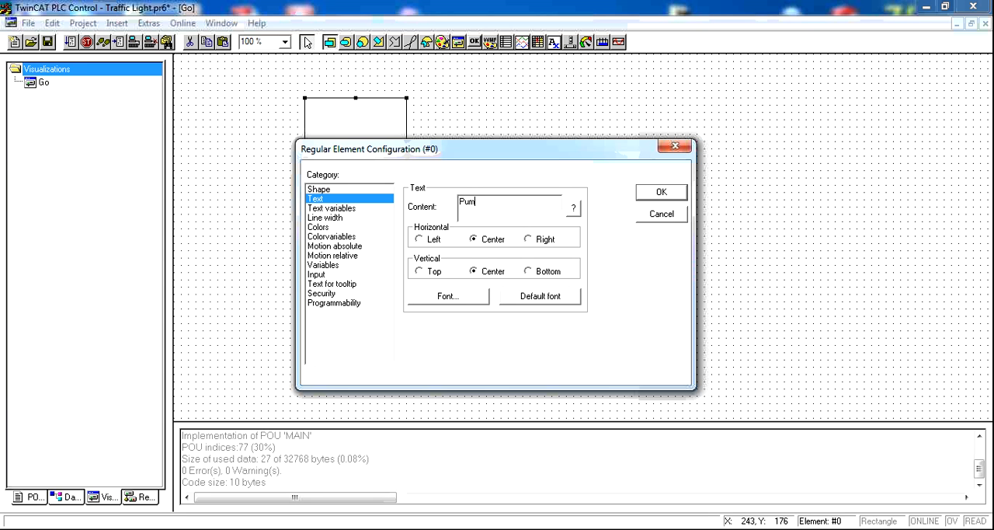
{"action": "type", "text": "p"}
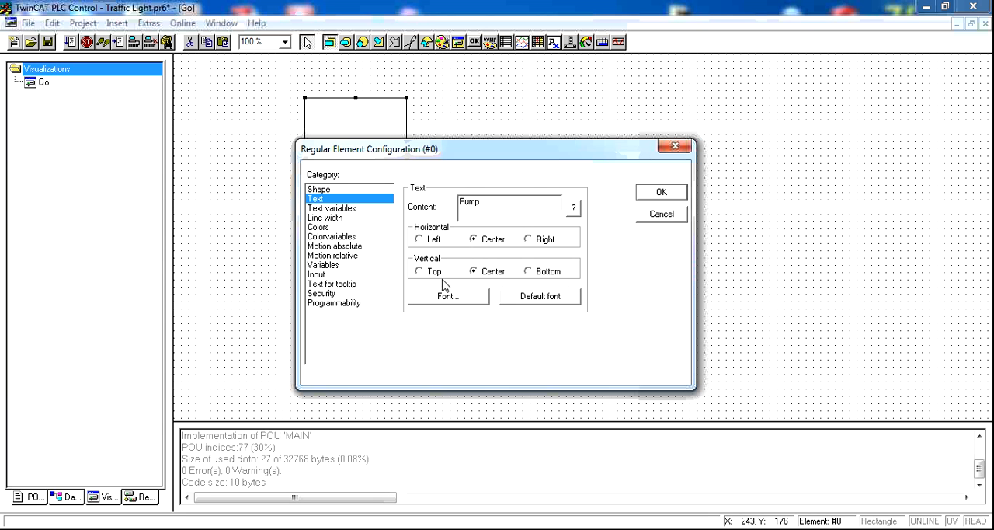
{"action": "left_click", "coordinate": [419, 271]}
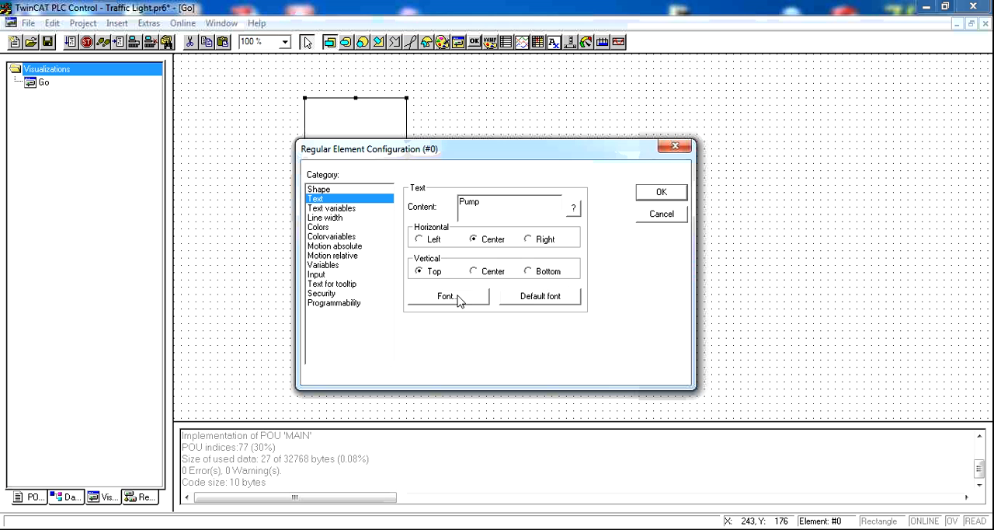
Set the Pump label font to Bold, size 24
{"action": "left_click", "coordinate": [447, 295]}
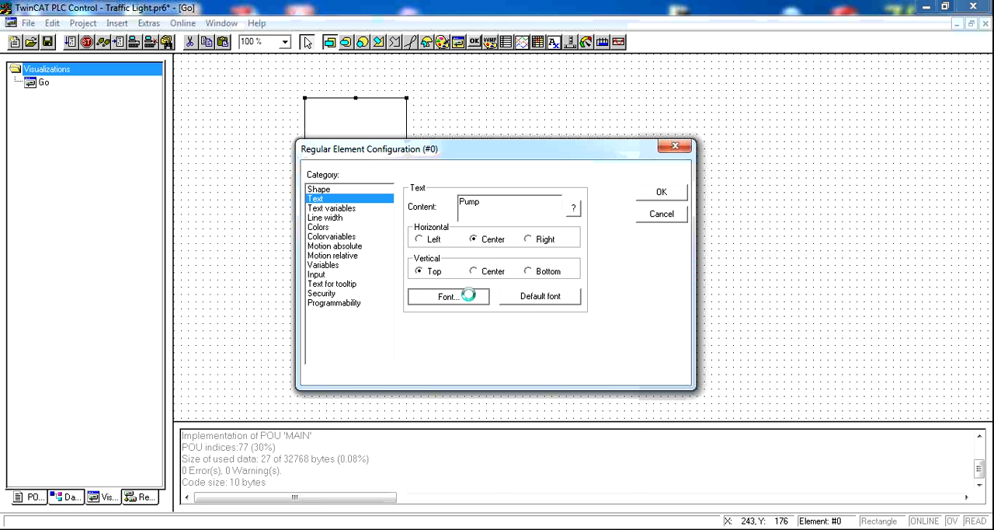
{"action": "left_click", "coordinate": [447, 295]}
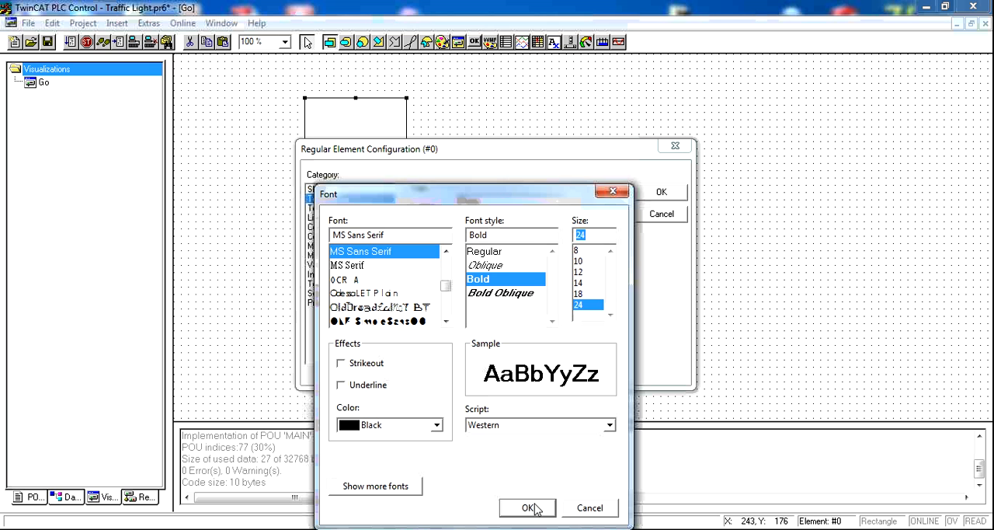
{"action": "left_click", "coordinate": [528, 506]}
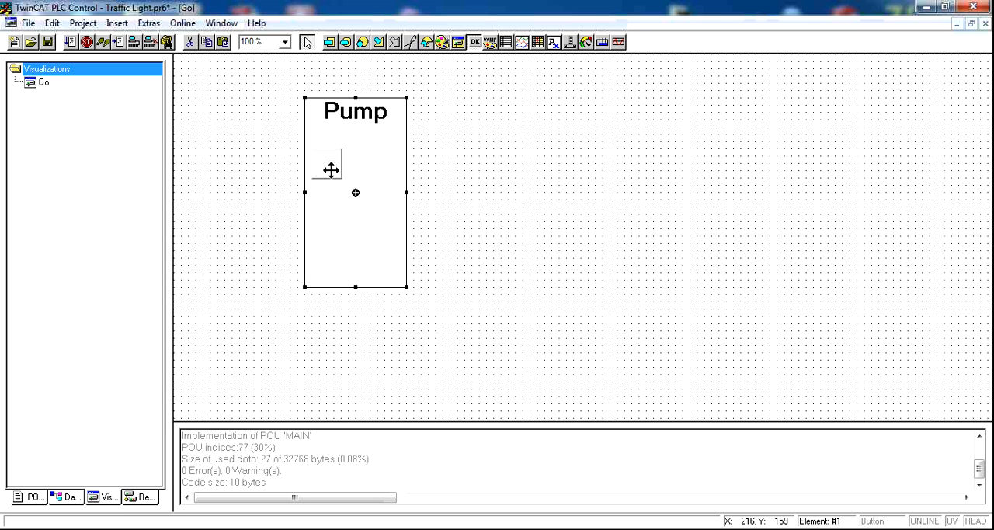
{"action": "mouse_move", "coordinate": [343, 186]}
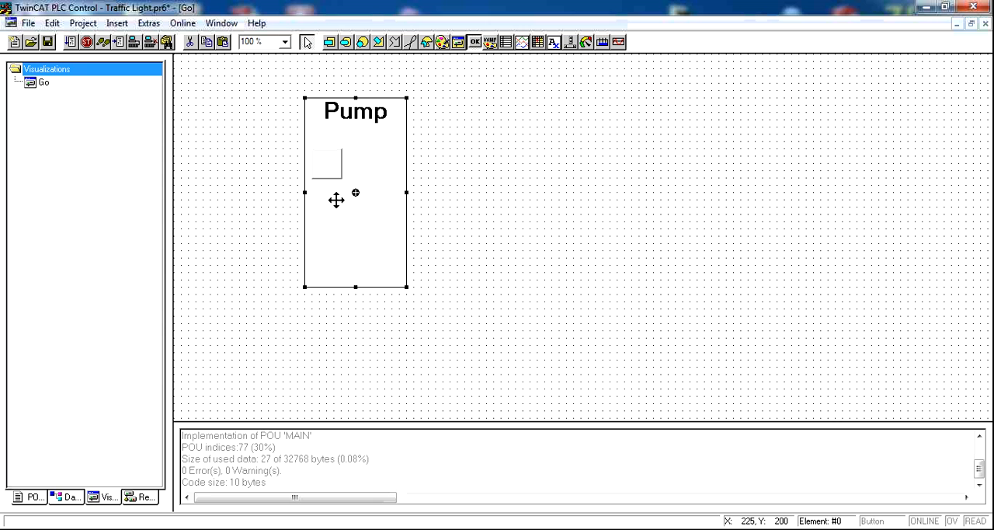
{"action": "mouse_move", "coordinate": [485, 177]}
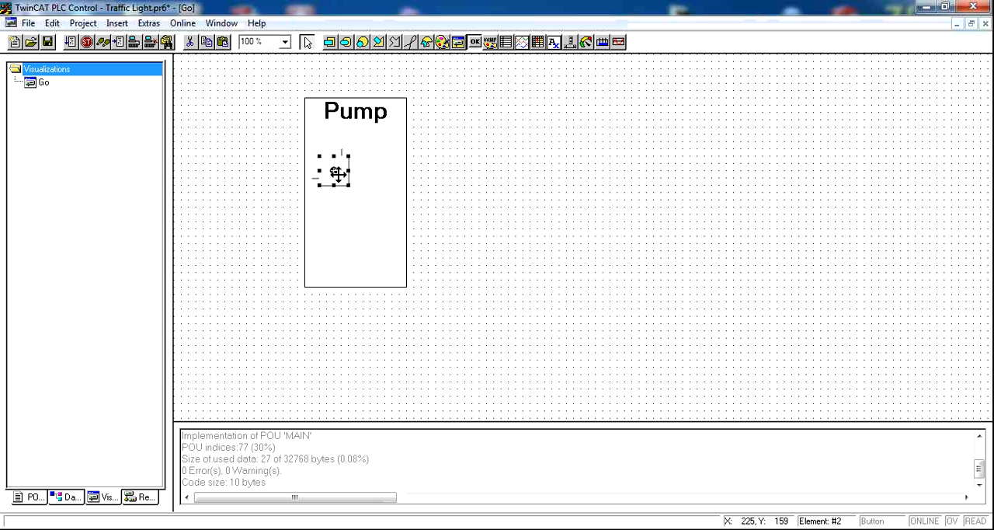
Draw a small button inside the Pump panel and bring up its configuration
{"action": "left_click_drag", "start_coordinate": [332, 171], "coordinate": [375, 163]}
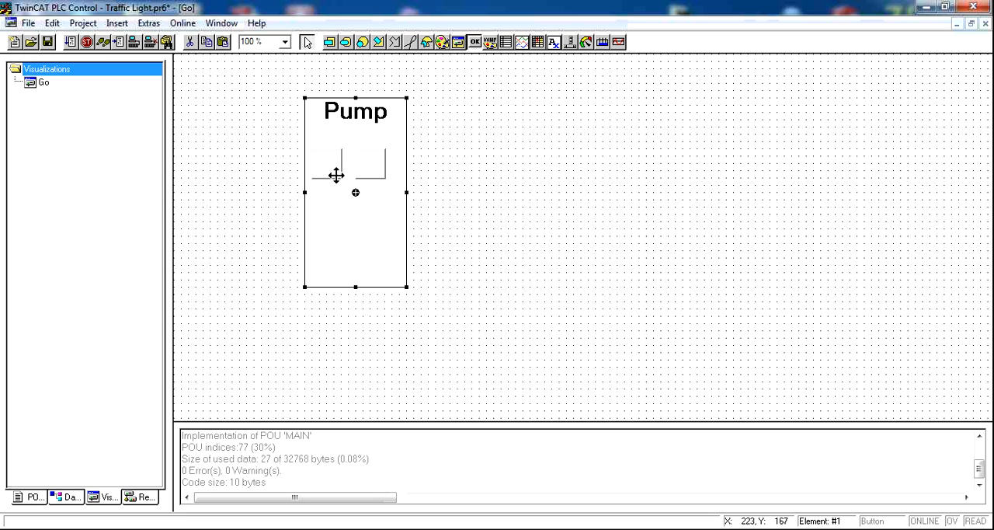
{"action": "mouse_move", "coordinate": [447, 251]}
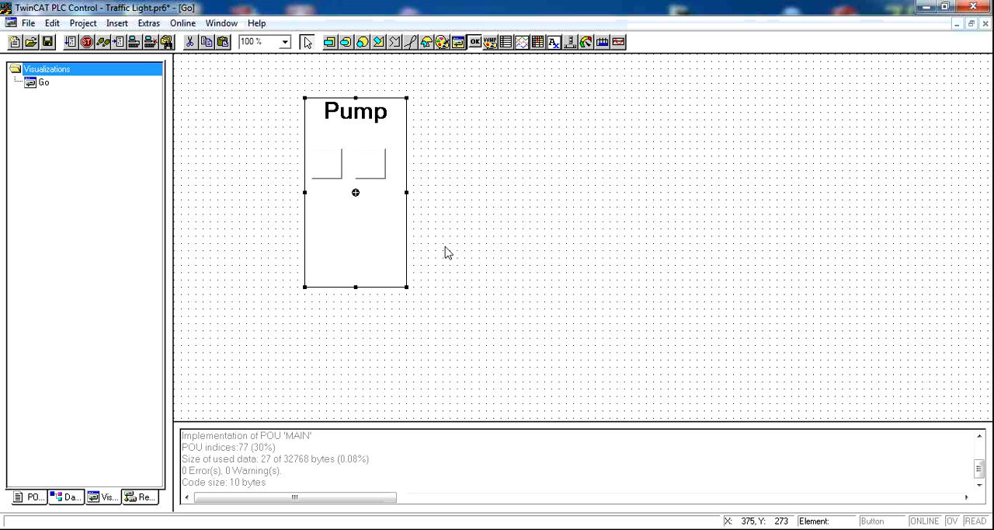
{"action": "double_click", "coordinate": [326, 163]}
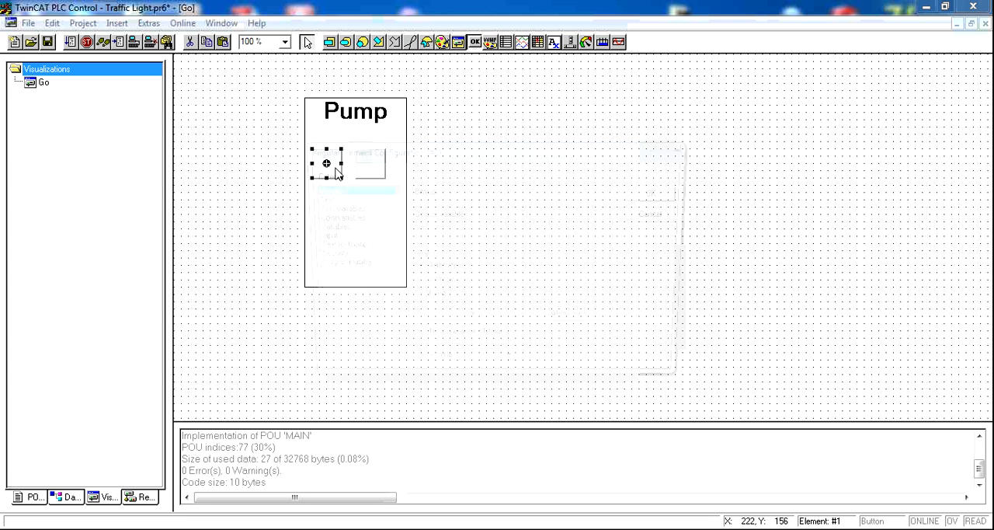
Label the left button 'ON' and the right button 'Off' in their text settings
{"action": "double_click", "coordinate": [326, 162]}
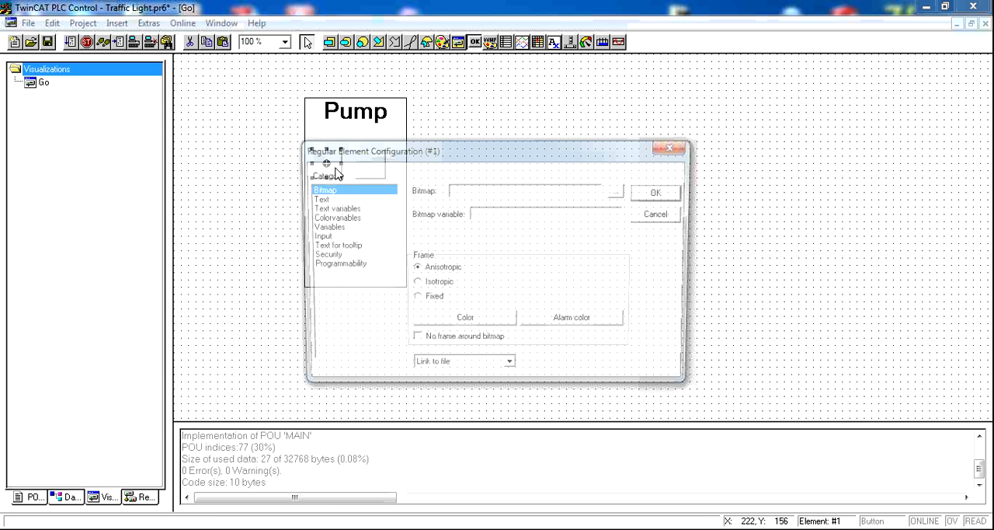
{"action": "left_click", "coordinate": [322, 199]}
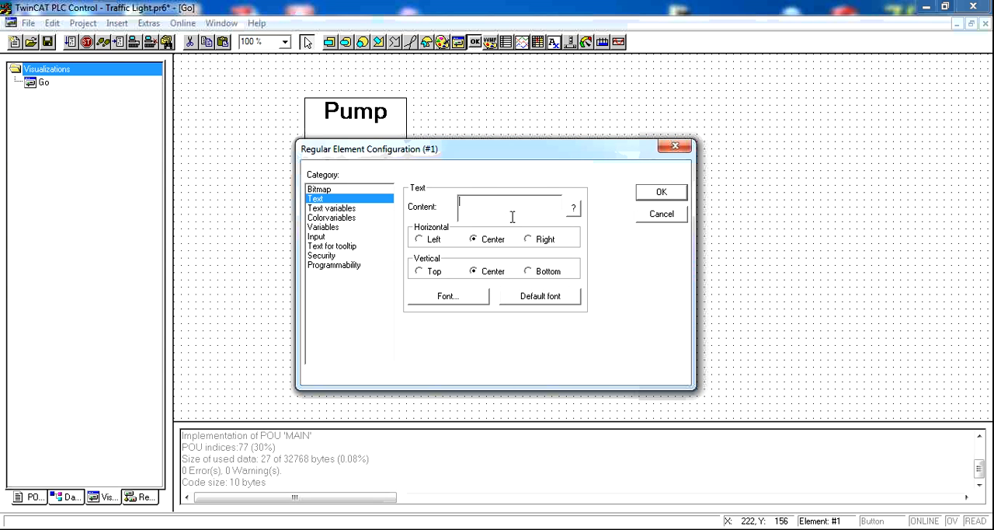
{"action": "type", "text": "ON"}
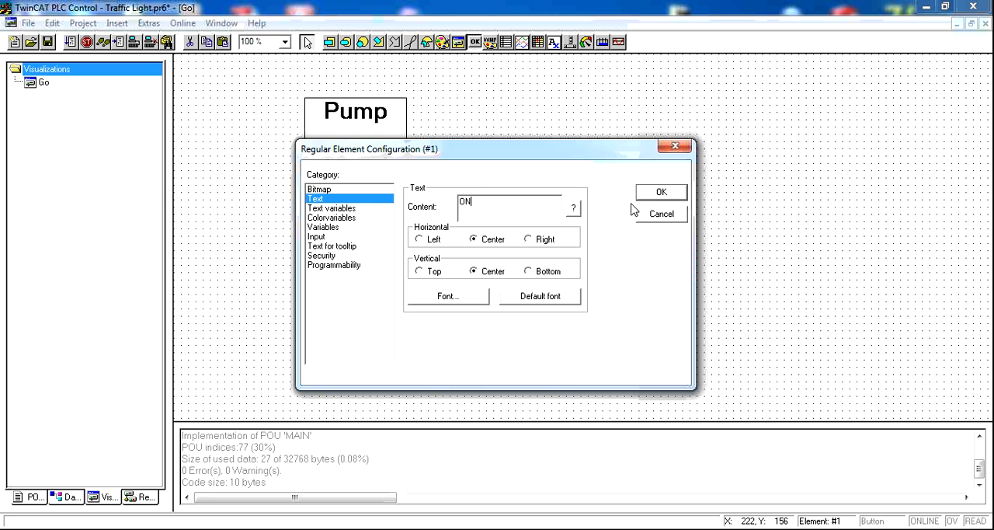
{"action": "left_click", "coordinate": [662, 193]}
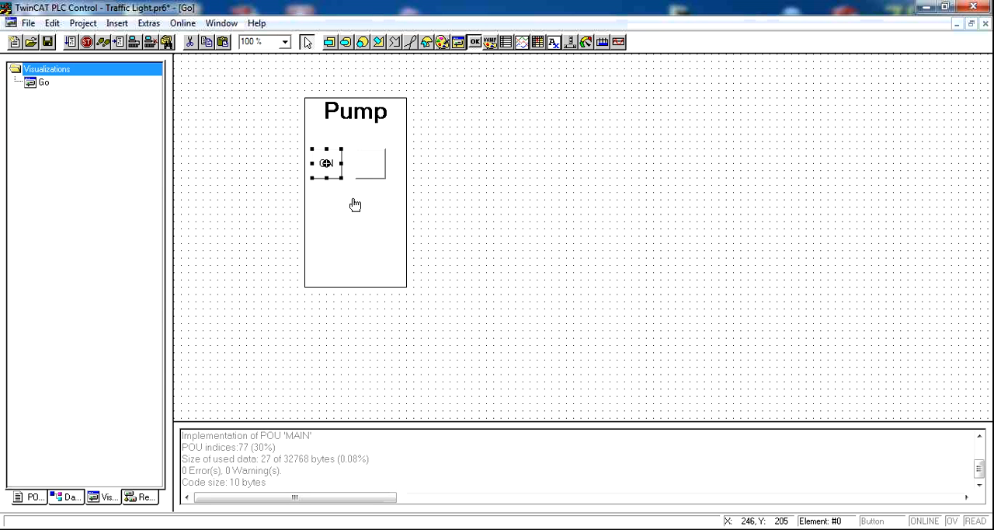
{"action": "double_click", "coordinate": [327, 162]}
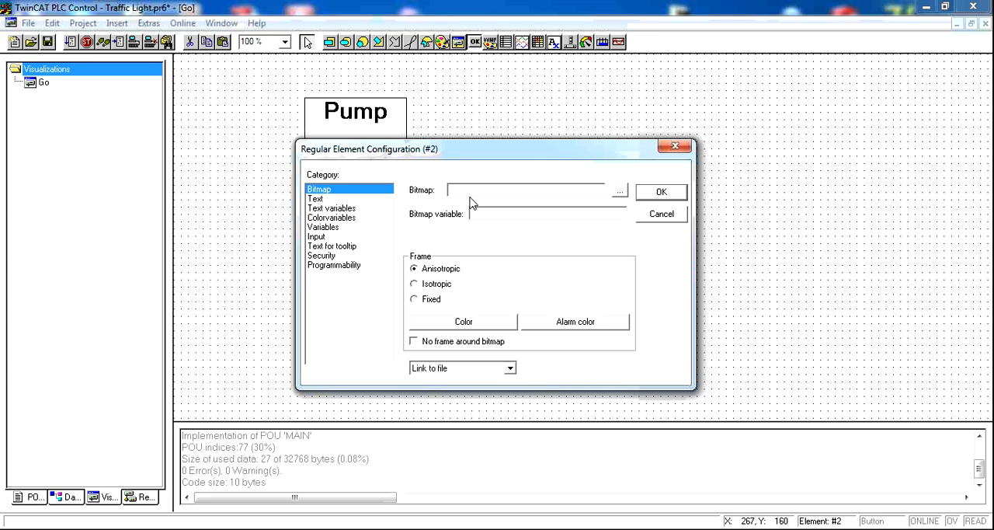
{"action": "left_click", "coordinate": [316, 199]}
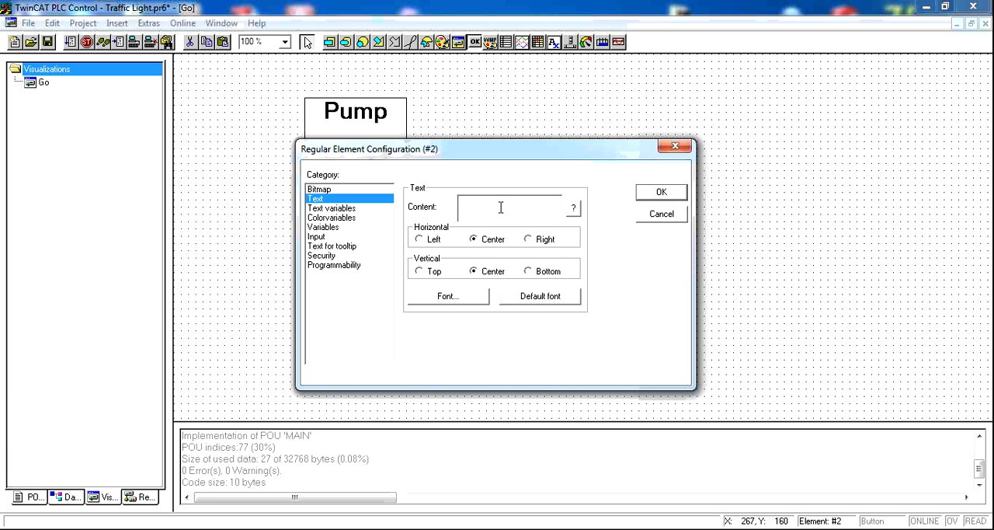
{"action": "type", "text": "Off"}
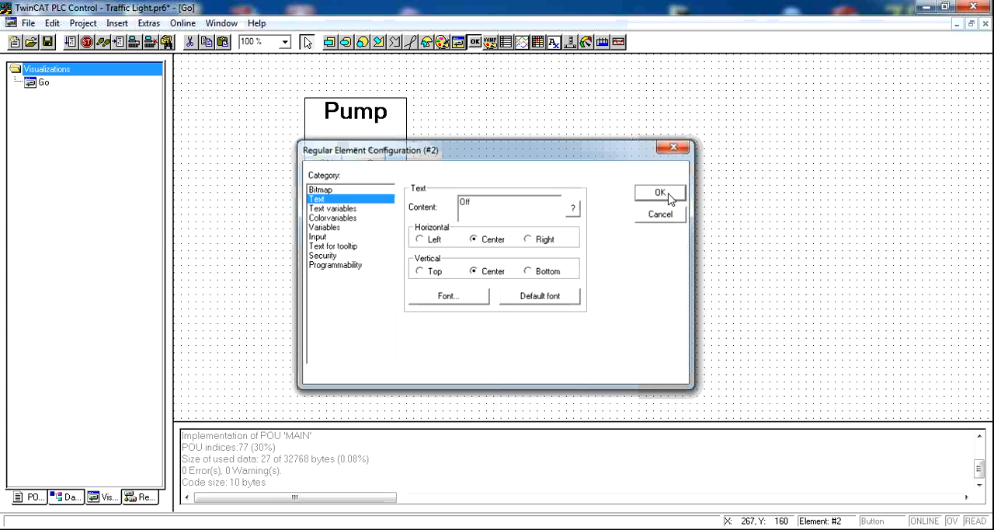
{"action": "left_click", "coordinate": [658, 193]}
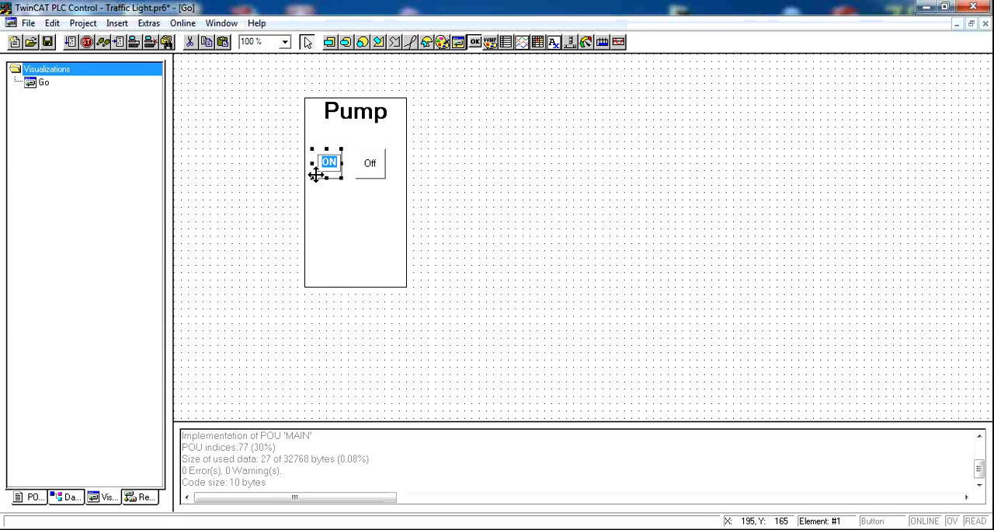
Make the ON button tap the Digital_Inputs variable test_on
{"action": "double_click", "coordinate": [327, 162]}
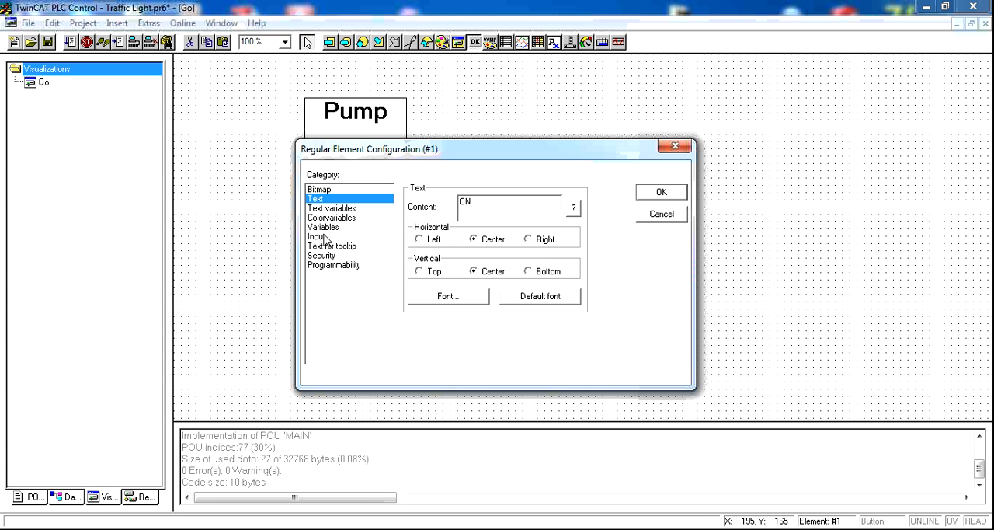
{"action": "left_click", "coordinate": [317, 236]}
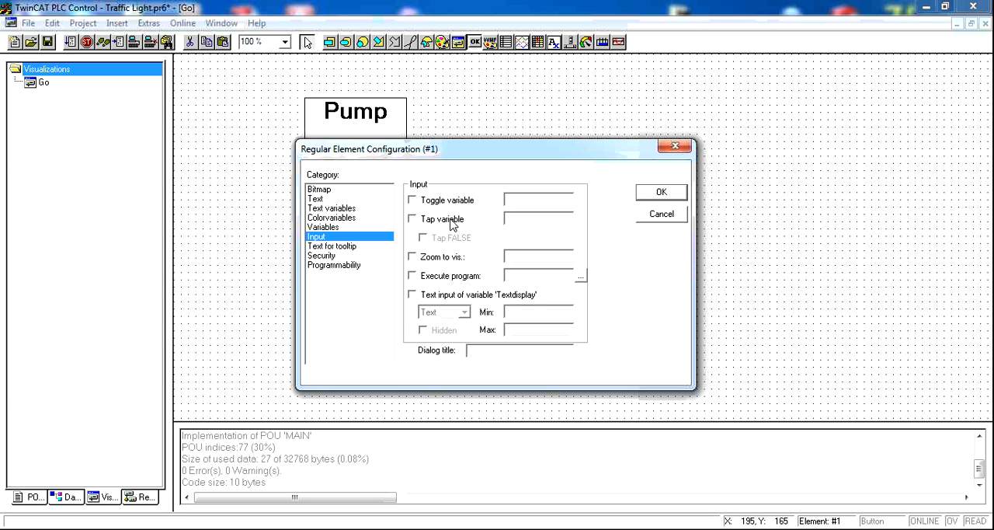
{"action": "left_click", "coordinate": [414, 217]}
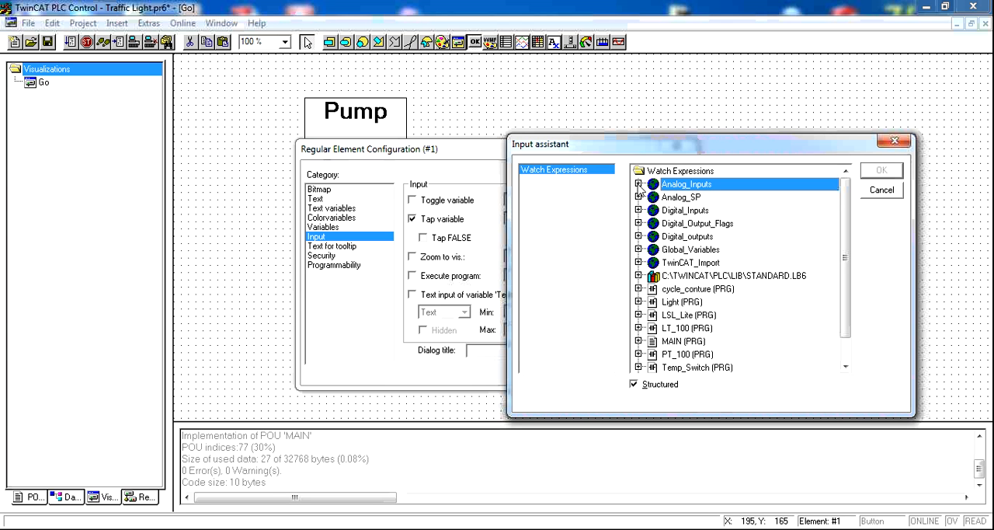
{"action": "left_click", "coordinate": [638, 236]}
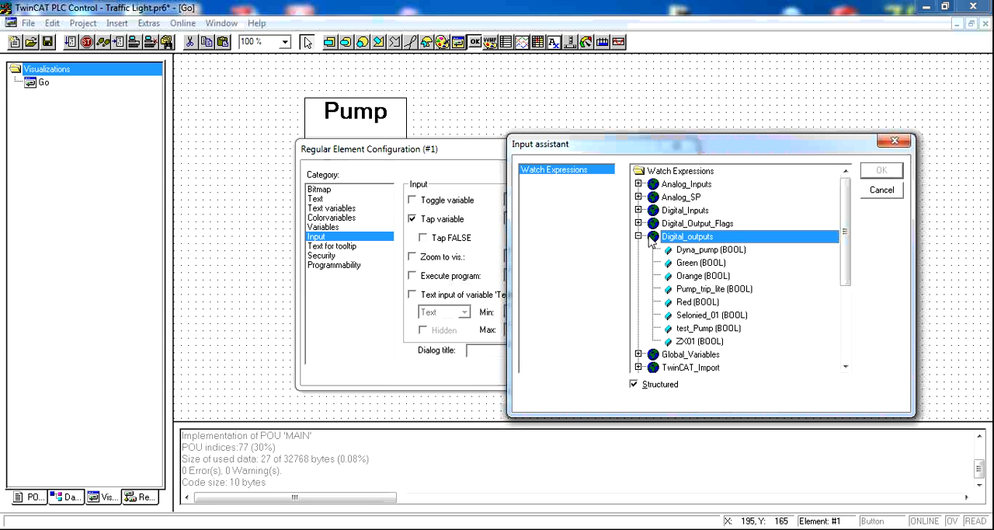
{"action": "left_click", "coordinate": [638, 212]}
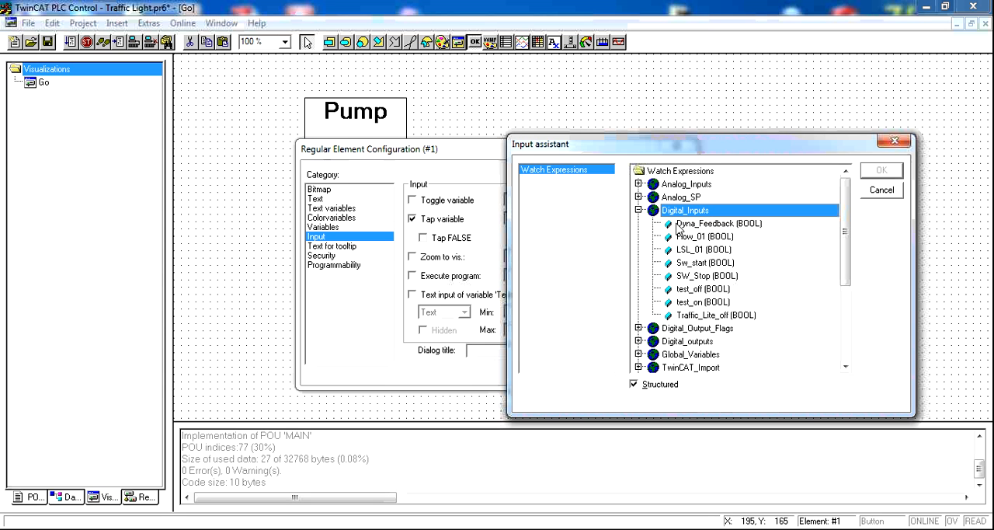
{"action": "mouse_move", "coordinate": [707, 295]}
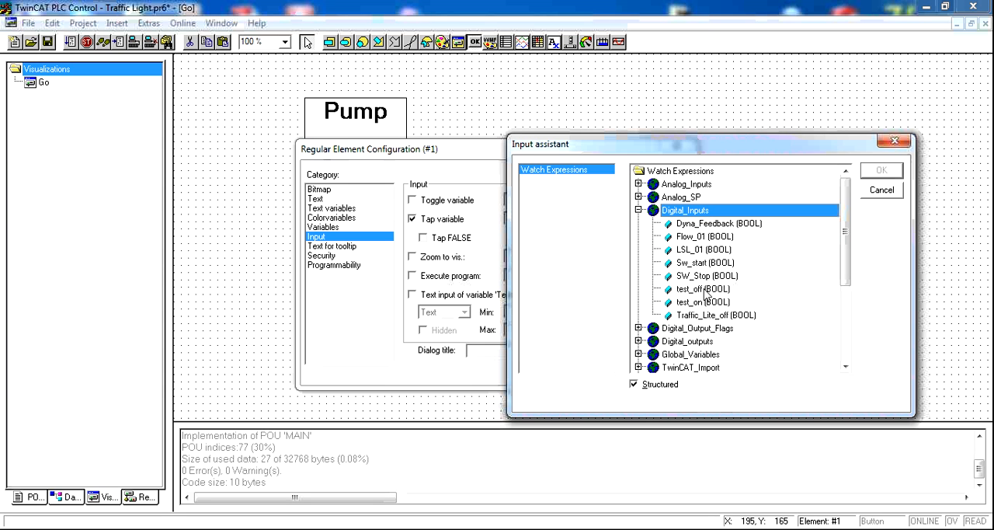
{"action": "left_click", "coordinate": [881, 170]}
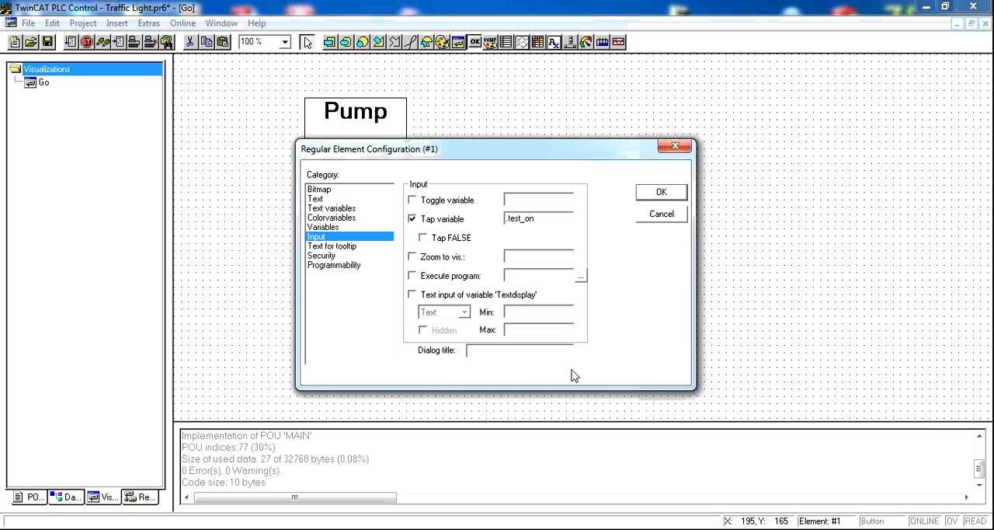
{"action": "left_click", "coordinate": [662, 193]}
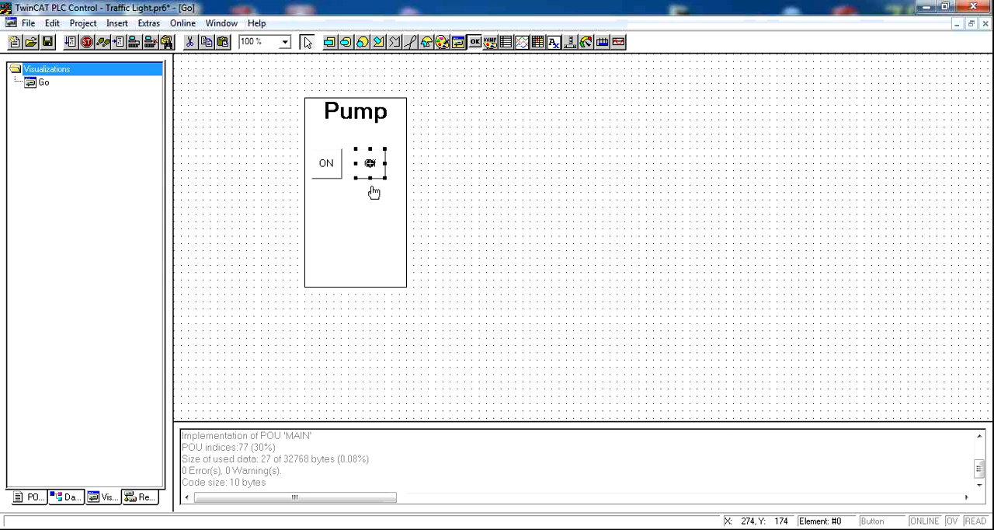
Make the Off button tap a variable chosen from the Digital_Inputs group
{"action": "double_click", "coordinate": [370, 161]}
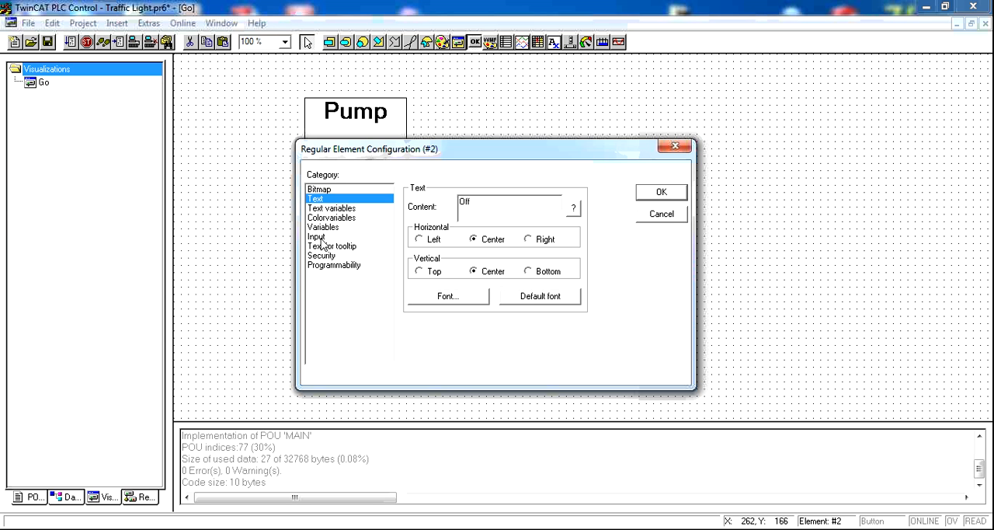
{"action": "left_click", "coordinate": [317, 237]}
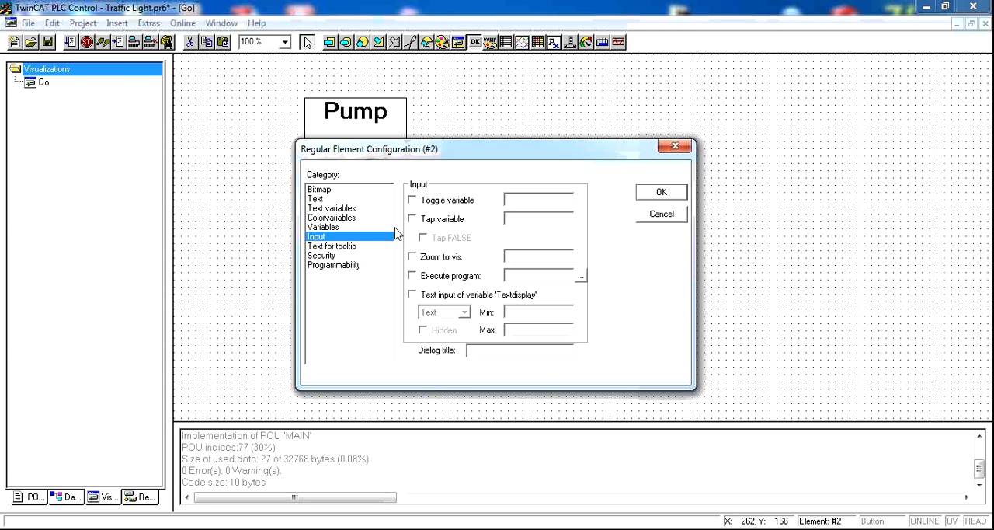
{"action": "left_click", "coordinate": [413, 218]}
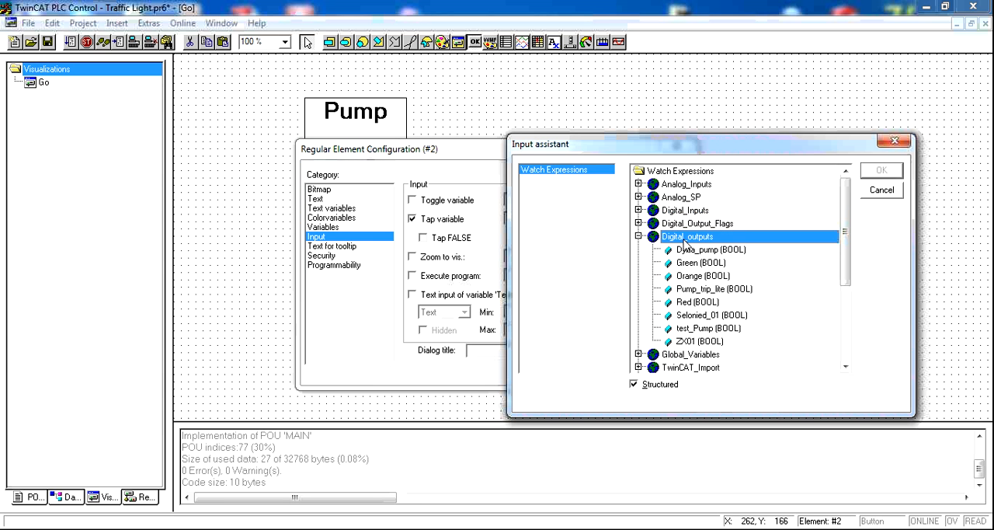
{"action": "mouse_move", "coordinate": [708, 338]}
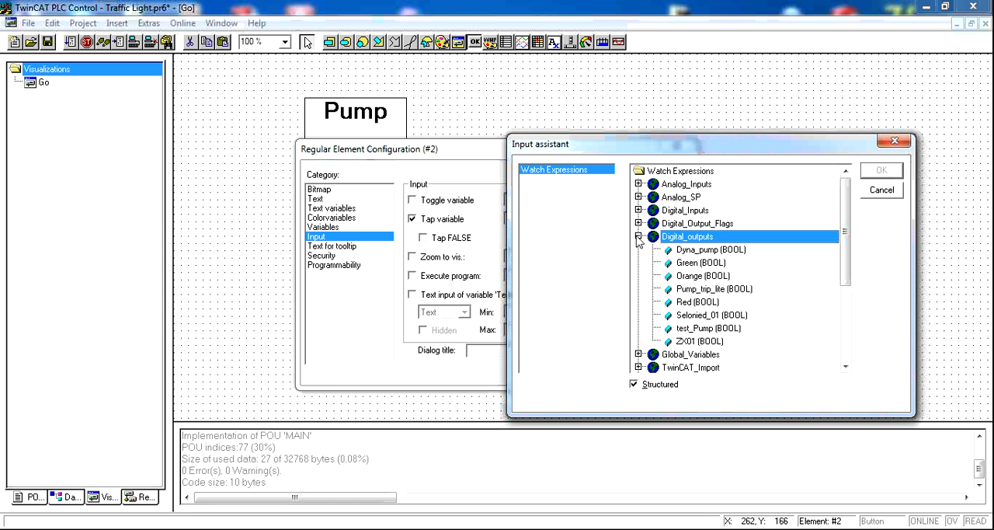
{"action": "left_click", "coordinate": [639, 210]}
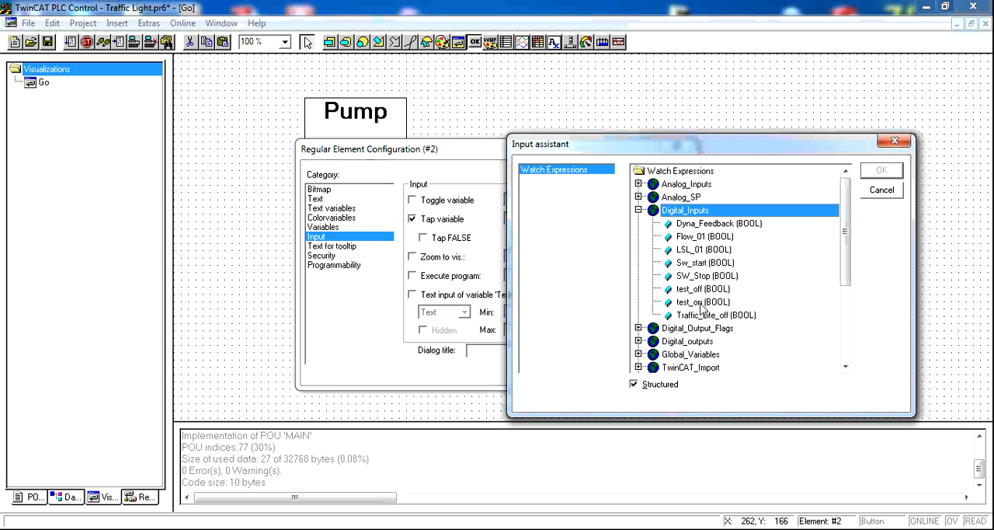
{"action": "left_click", "coordinate": [702, 289]}
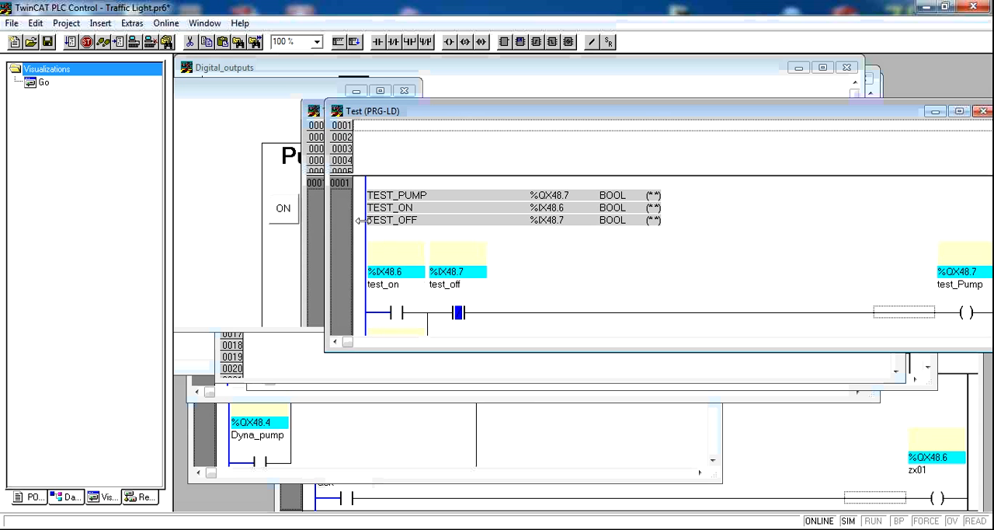
Reposition the Test program window beside the visualization
{"action": "left_click_drag", "start_coordinate": [373, 110], "coordinate": [515, 91]}
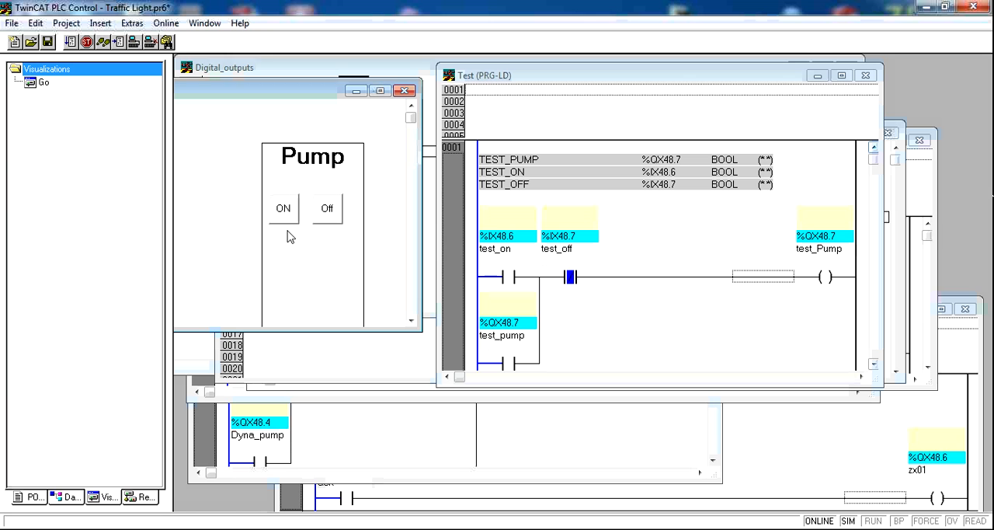
{"action": "mouse_move", "coordinate": [134, 42]}
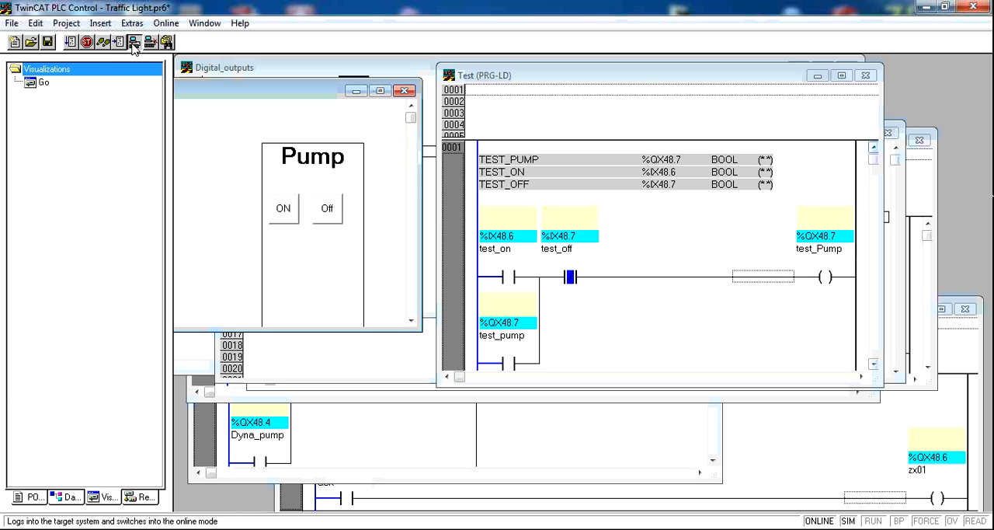
Run the PLC program and switch test_Pump on from the Pump panel's ON button
{"action": "left_click", "coordinate": [134, 42]}
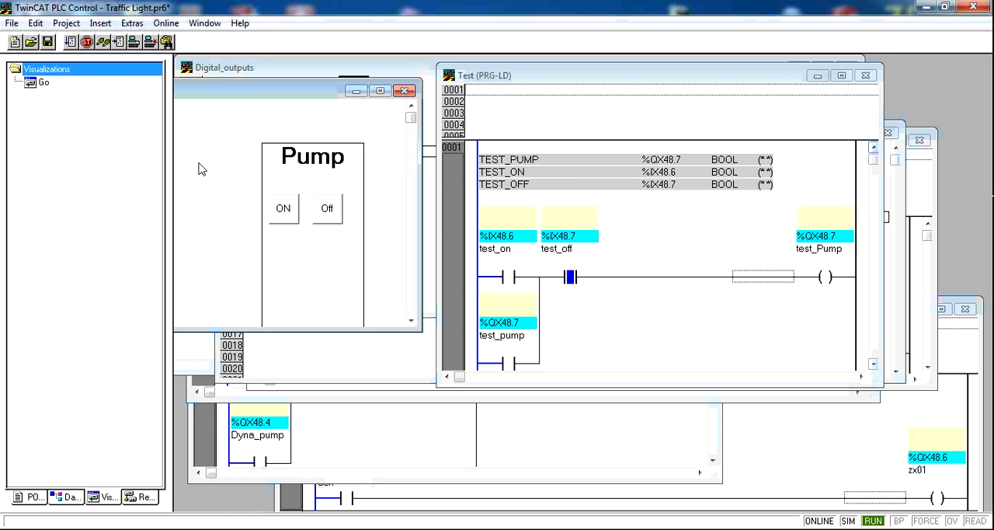
{"action": "mouse_move", "coordinate": [711, 196]}
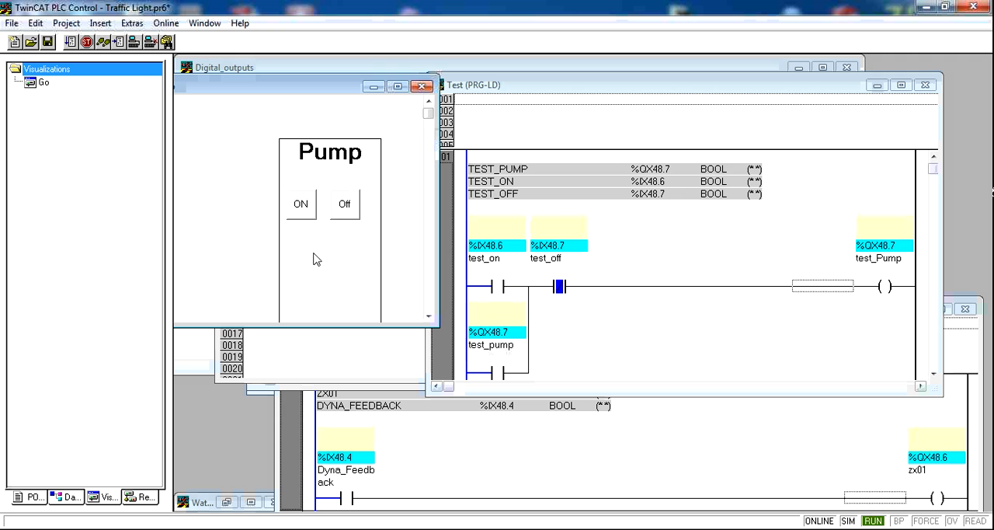
{"action": "left_click", "coordinate": [301, 203]}
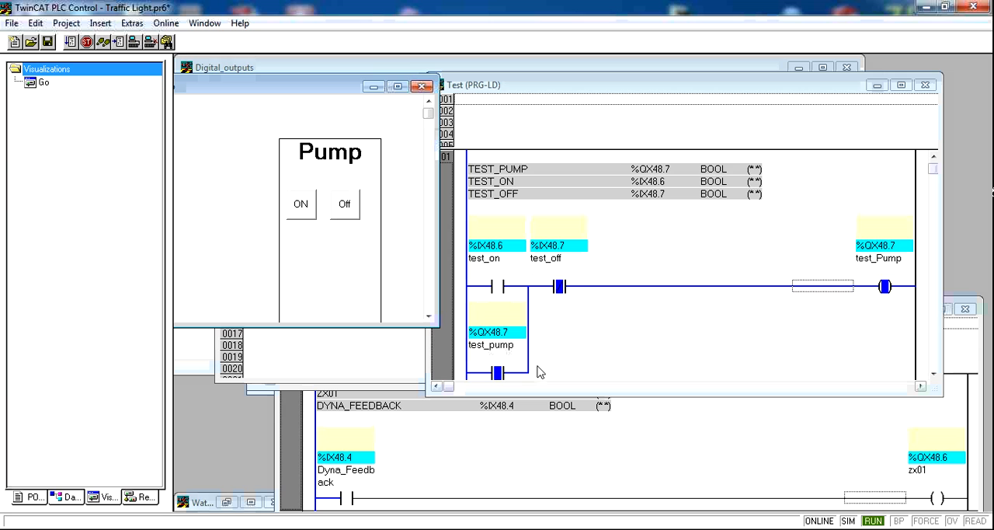
{"action": "mouse_move", "coordinate": [540, 311]}
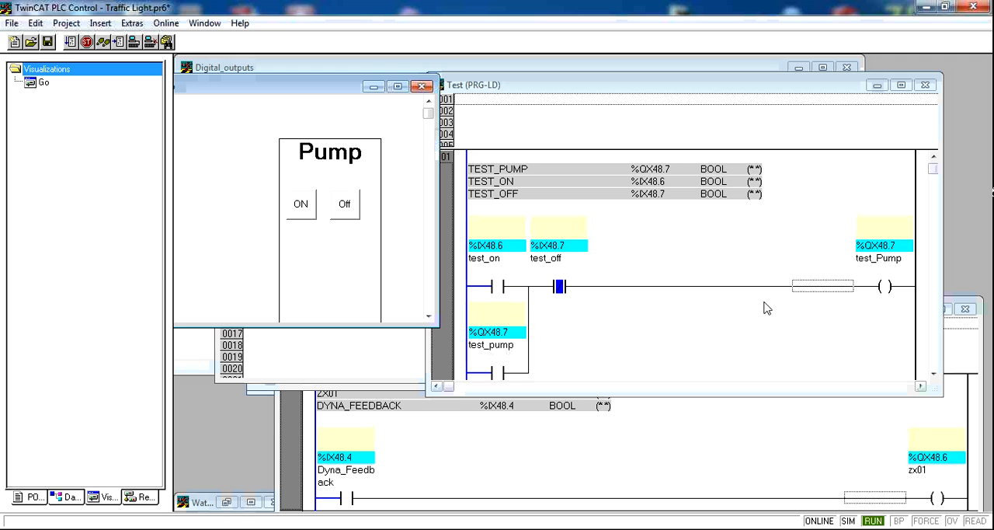
{"action": "left_click", "coordinate": [301, 204]}
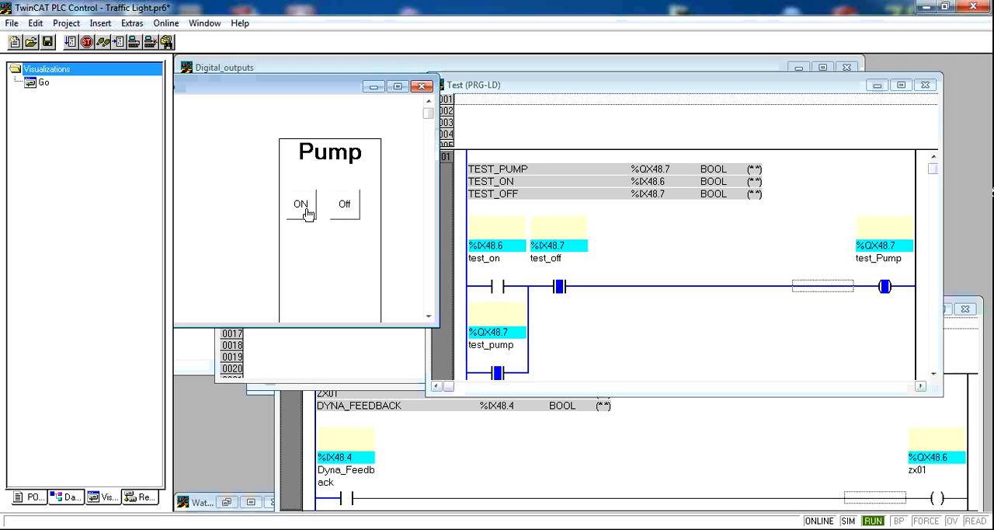
{"action": "mouse_move", "coordinate": [802, 261]}
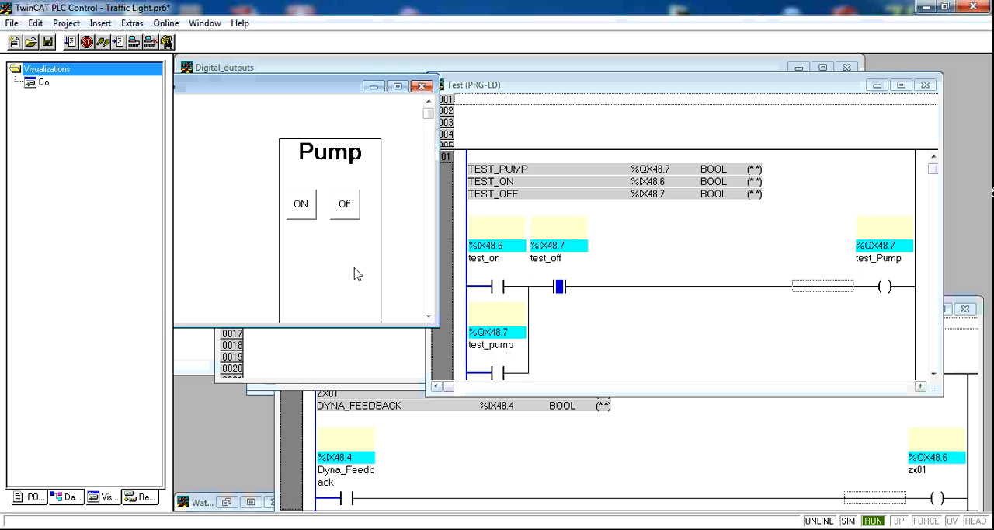
{"action": "mouse_move", "coordinate": [163, 87]}
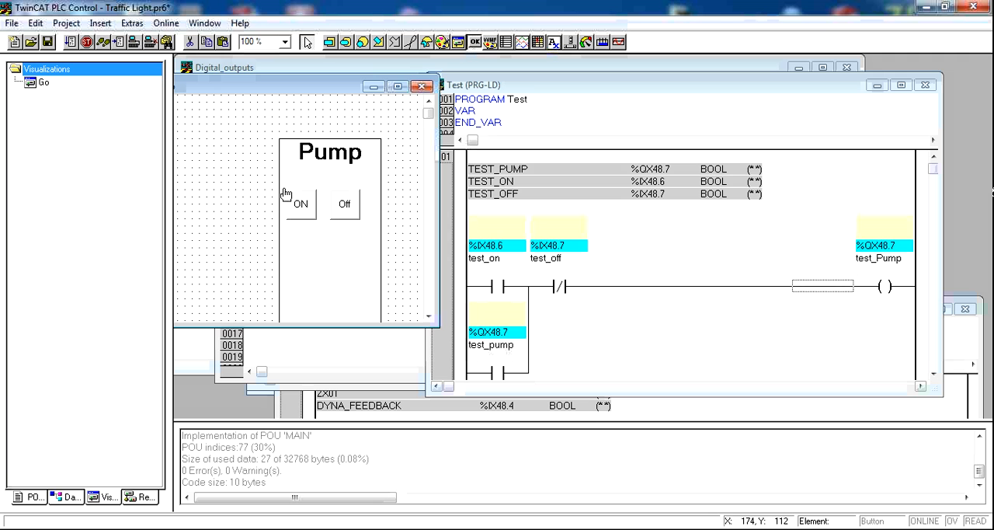
{"action": "mouse_move", "coordinate": [382, 70]}
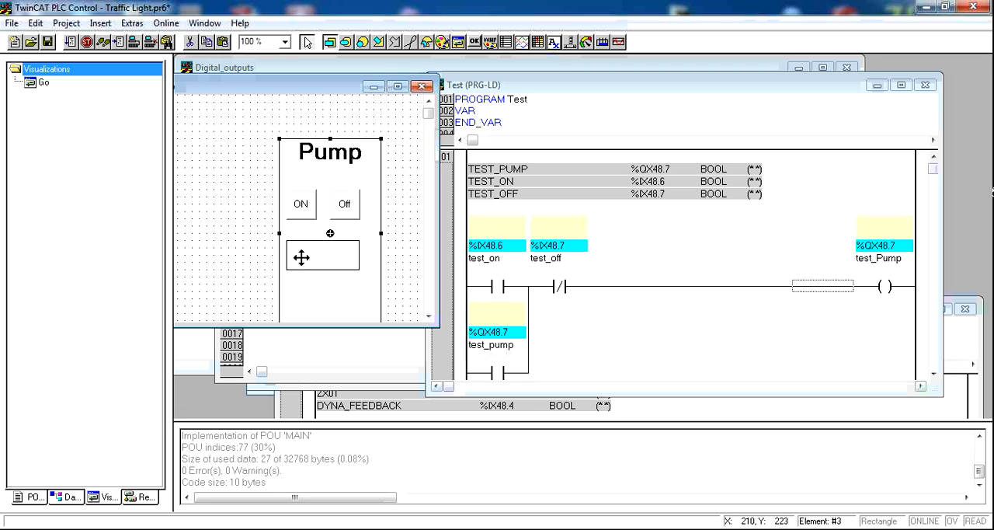
{"action": "mouse_move", "coordinate": [326, 256]}
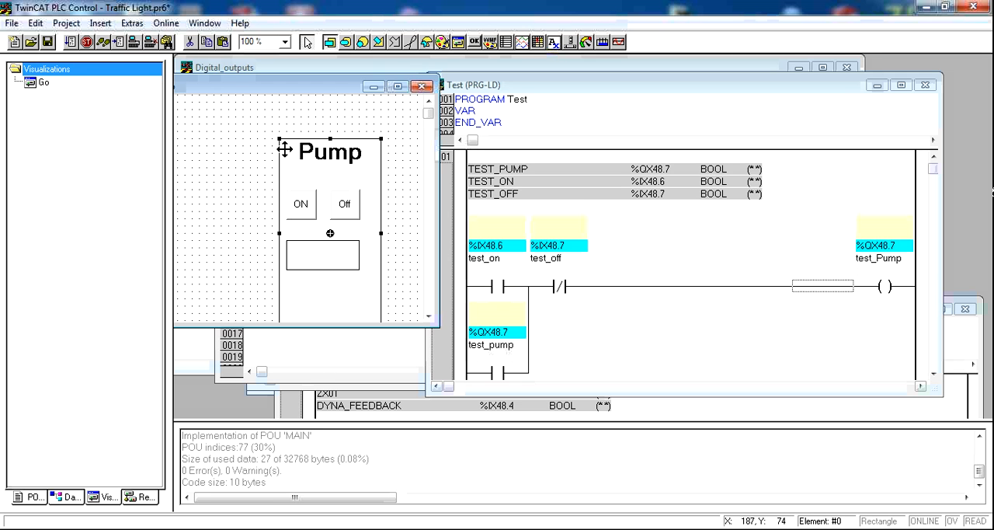
{"action": "mouse_move", "coordinate": [258, 277]}
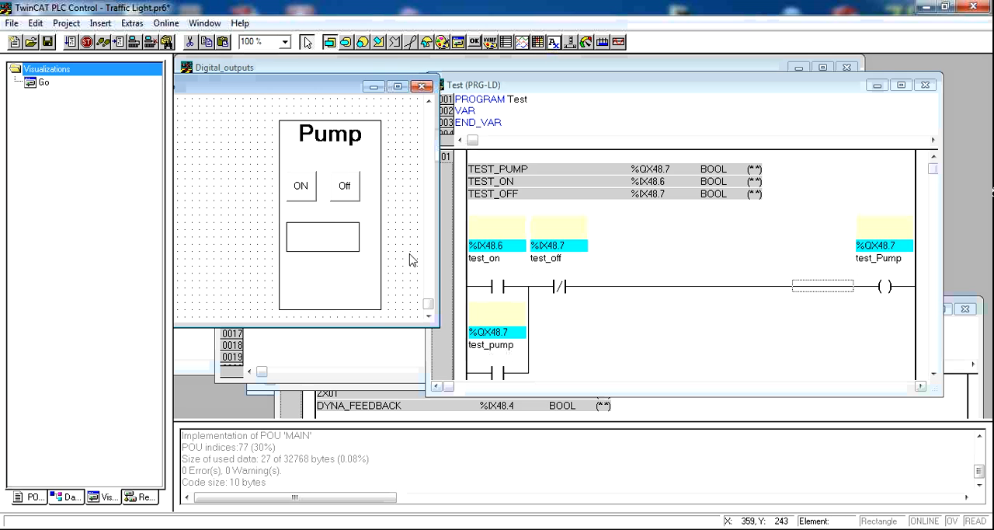
Browse the new rectangle's Variables, Input and colour-variable settings
{"action": "double_click", "coordinate": [323, 236]}
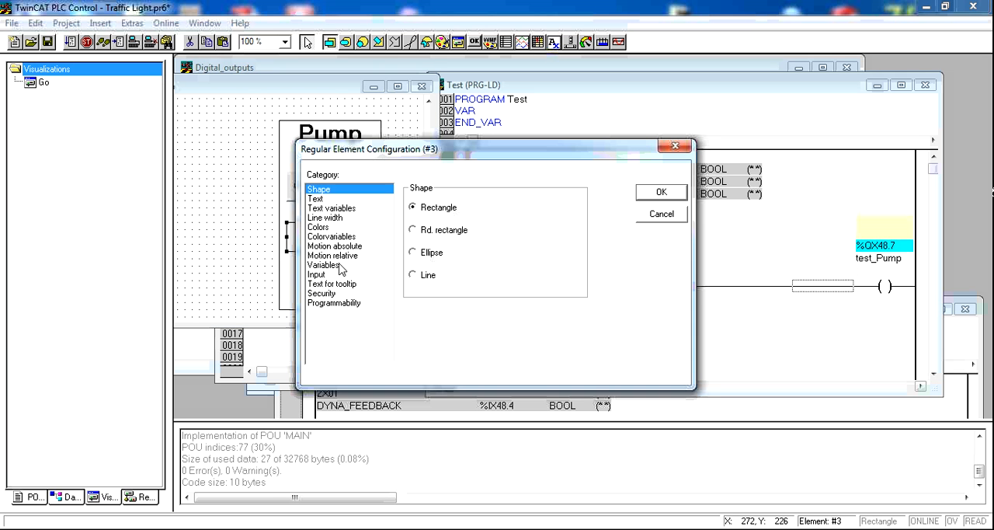
{"action": "left_click", "coordinate": [323, 264]}
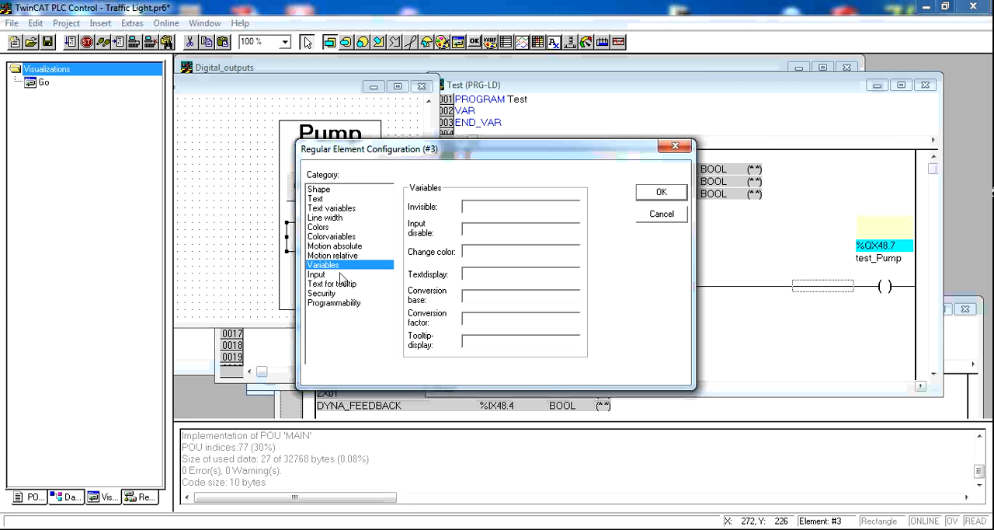
{"action": "left_click", "coordinate": [317, 274]}
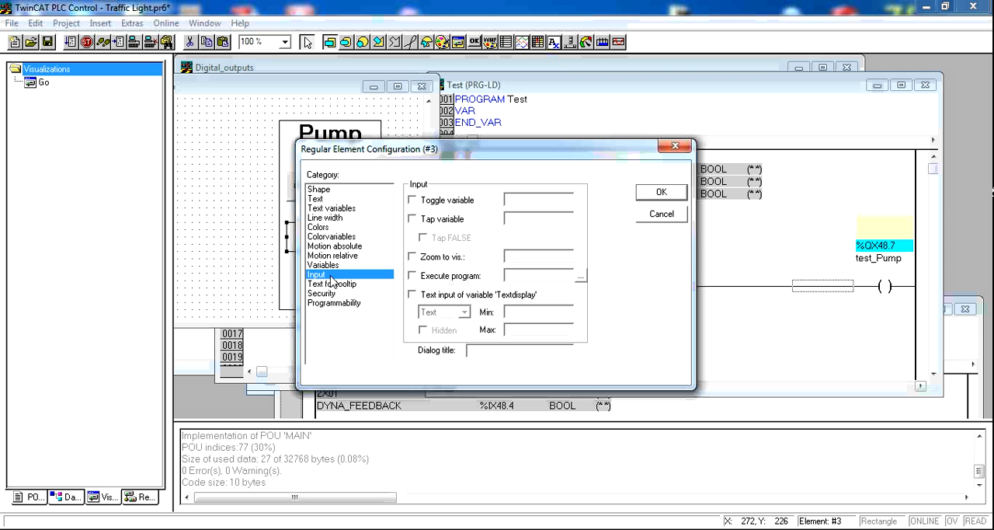
{"action": "mouse_move", "coordinate": [348, 292]}
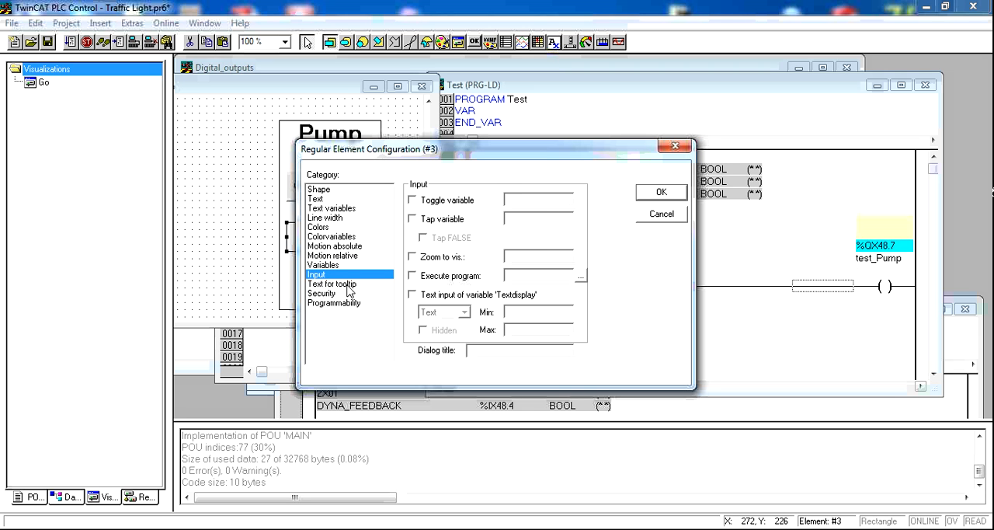
{"action": "left_click", "coordinate": [332, 236]}
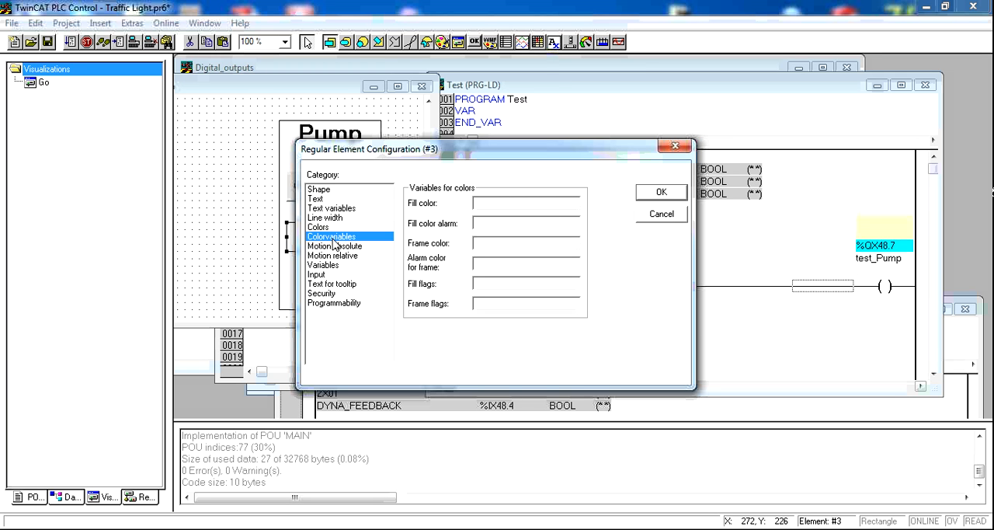
{"action": "mouse_move", "coordinate": [338, 205]}
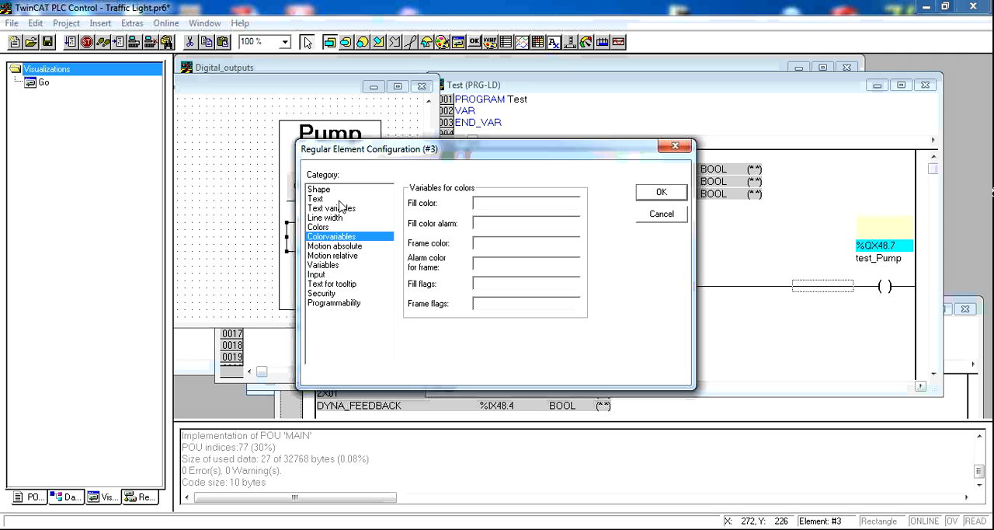
{"action": "left_click", "coordinate": [323, 264]}
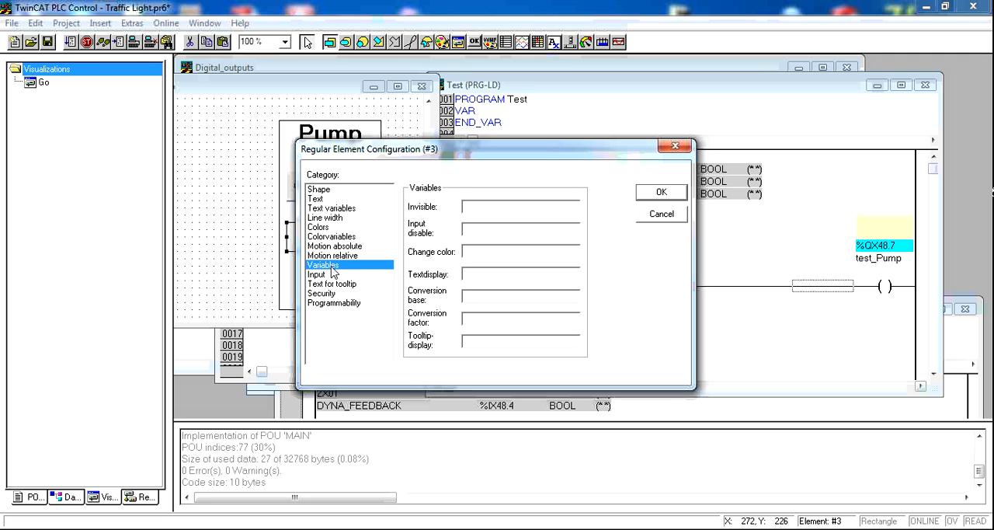
{"action": "mouse_move", "coordinate": [456, 250]}
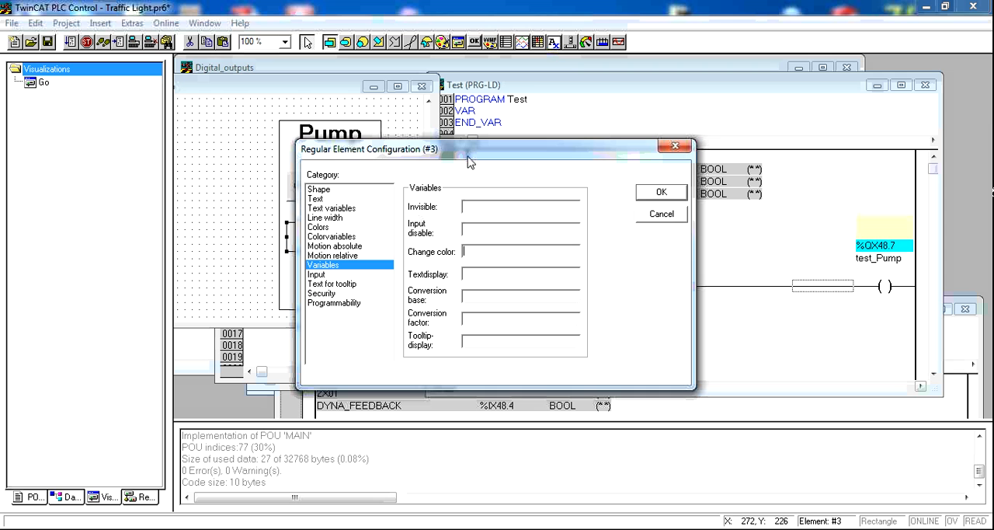
{"action": "mouse_move", "coordinate": [338, 229]}
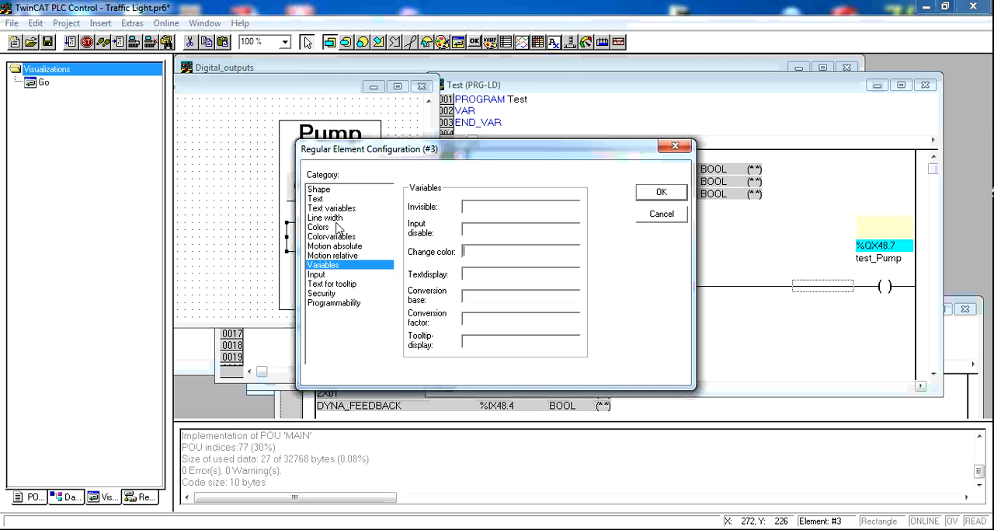
Choose the rectangle's inside fill colour, then return to its Variables page
{"action": "left_click", "coordinate": [319, 227]}
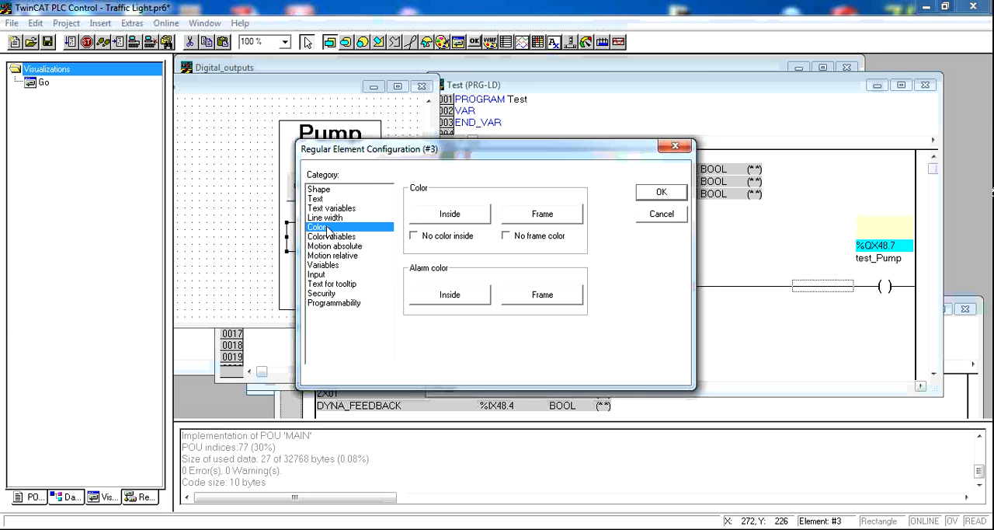
{"action": "left_click", "coordinate": [450, 214]}
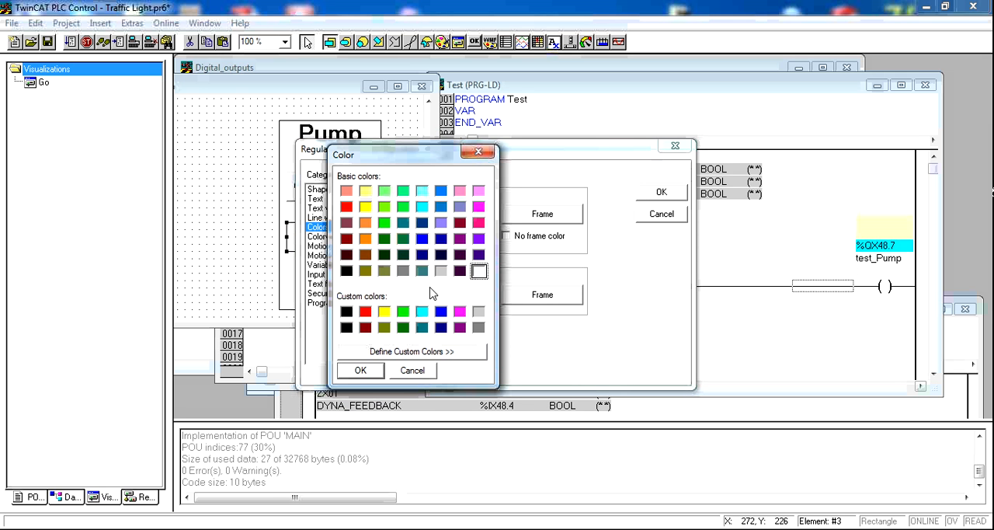
{"action": "mouse_move", "coordinate": [418, 286]}
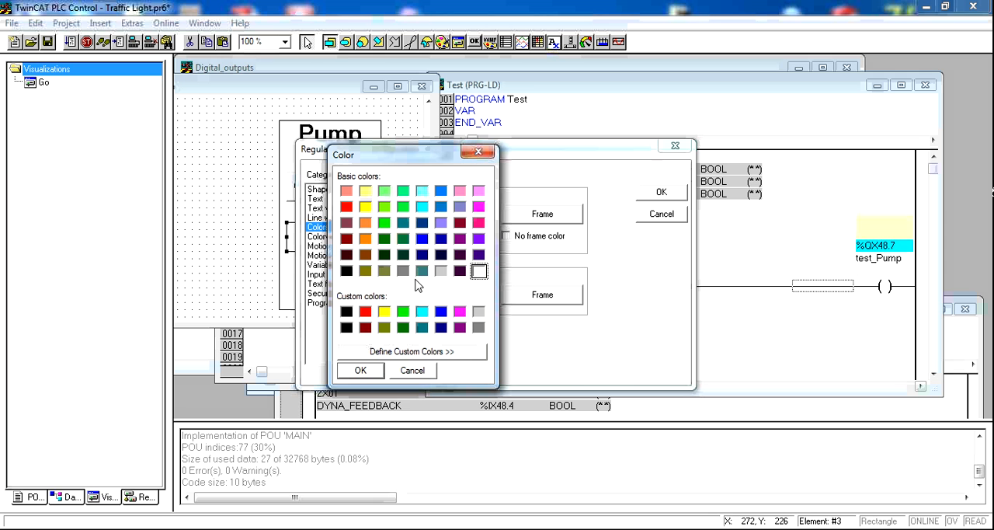
{"action": "mouse_move", "coordinate": [413, 267]}
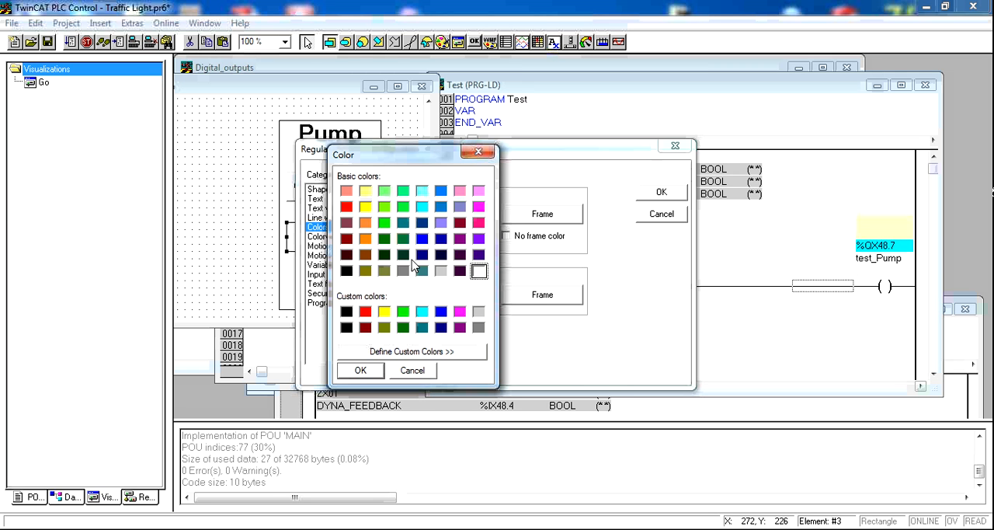
{"action": "left_click", "coordinate": [422, 239]}
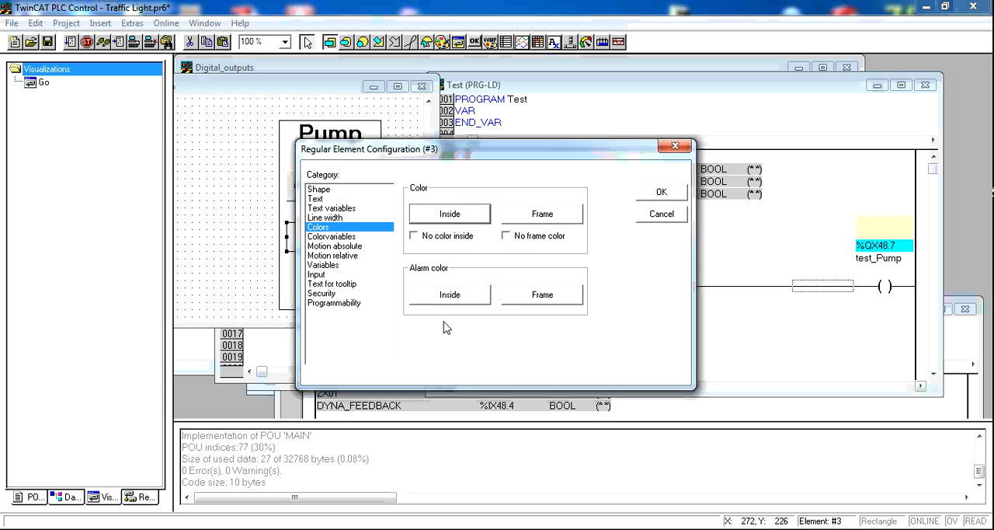
{"action": "mouse_move", "coordinate": [460, 314]}
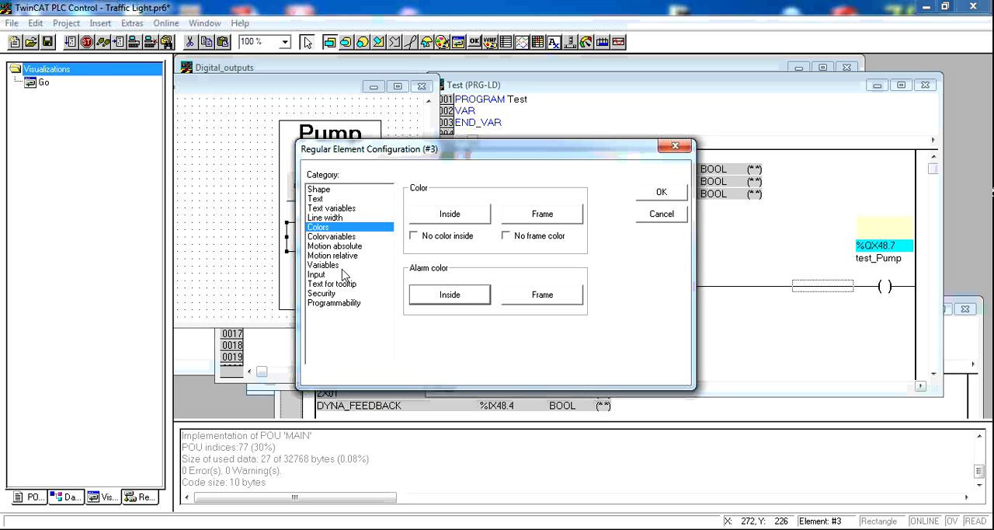
{"action": "left_click", "coordinate": [331, 236]}
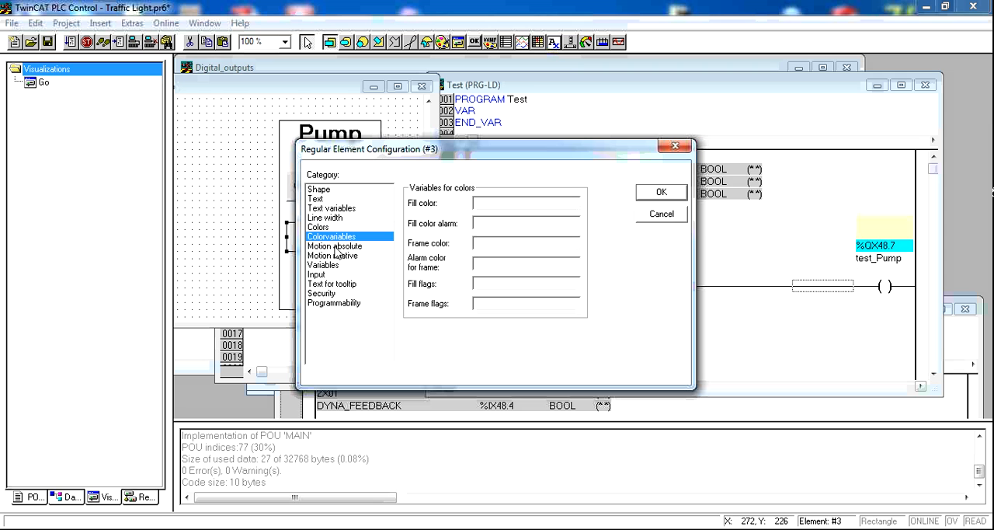
{"action": "mouse_move", "coordinate": [342, 256]}
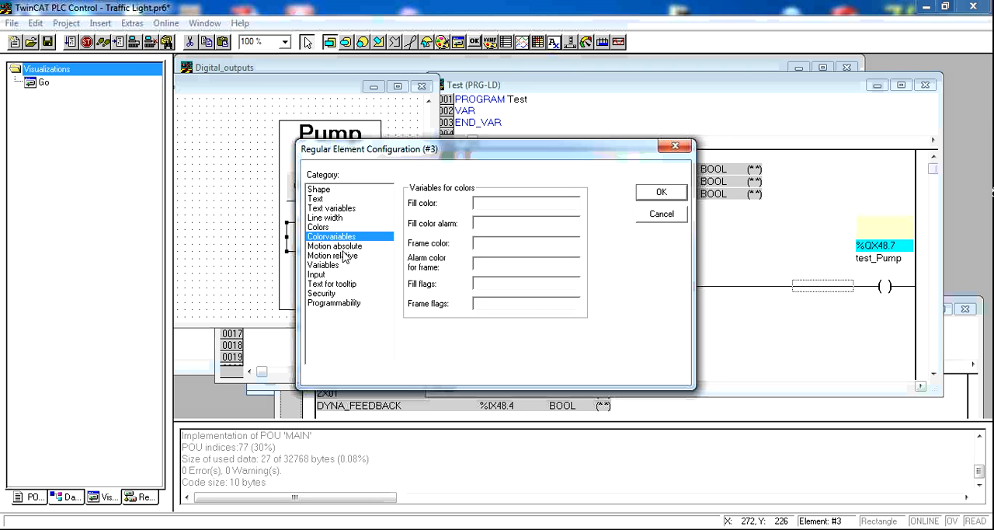
{"action": "left_click", "coordinate": [336, 245]}
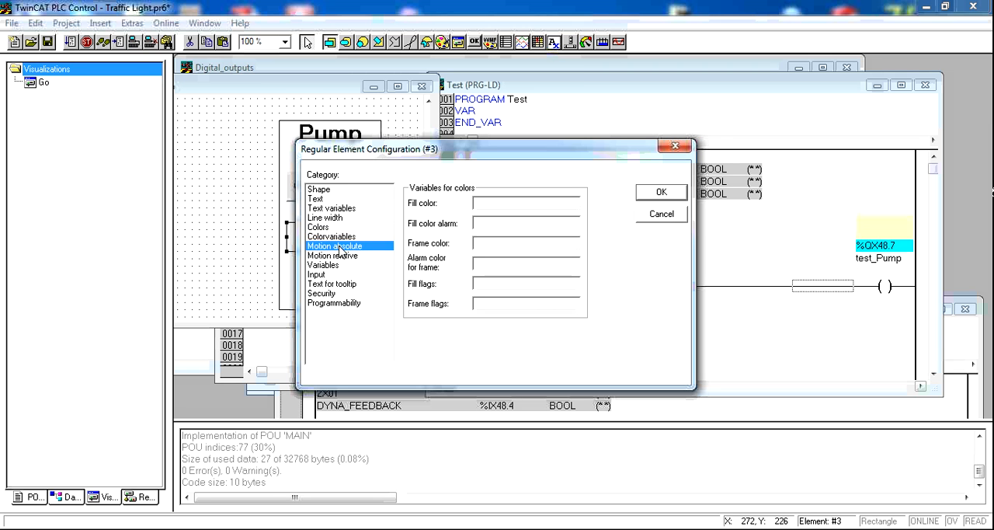
{"action": "left_click", "coordinate": [333, 254]}
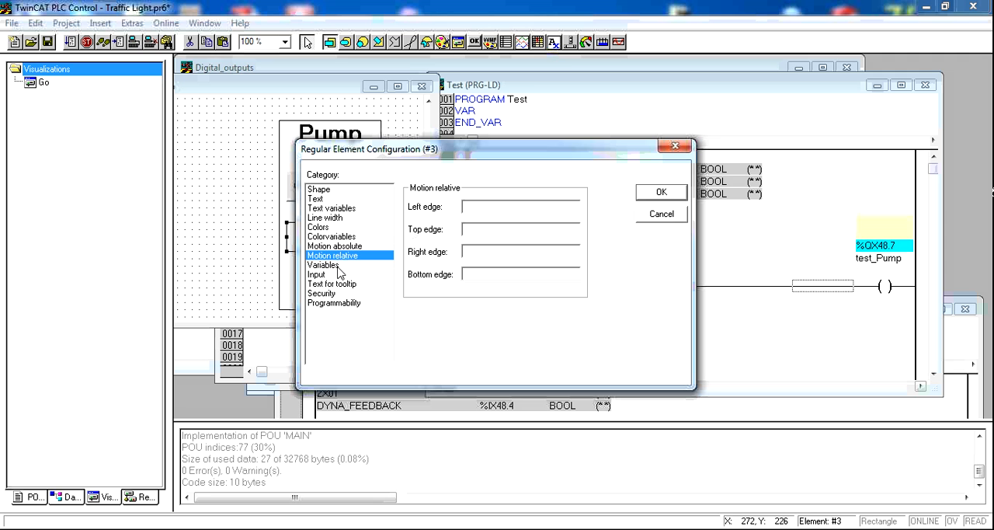
{"action": "left_click", "coordinate": [323, 264]}
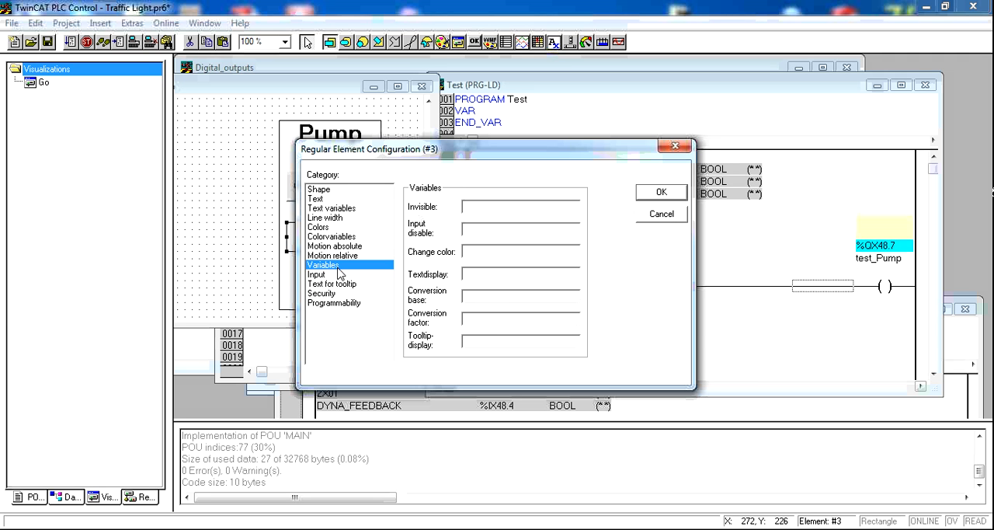
Set Digital_outputs test_Pump as the rectangle's Change color variable and confirm
{"action": "left_click", "coordinate": [520, 251]}
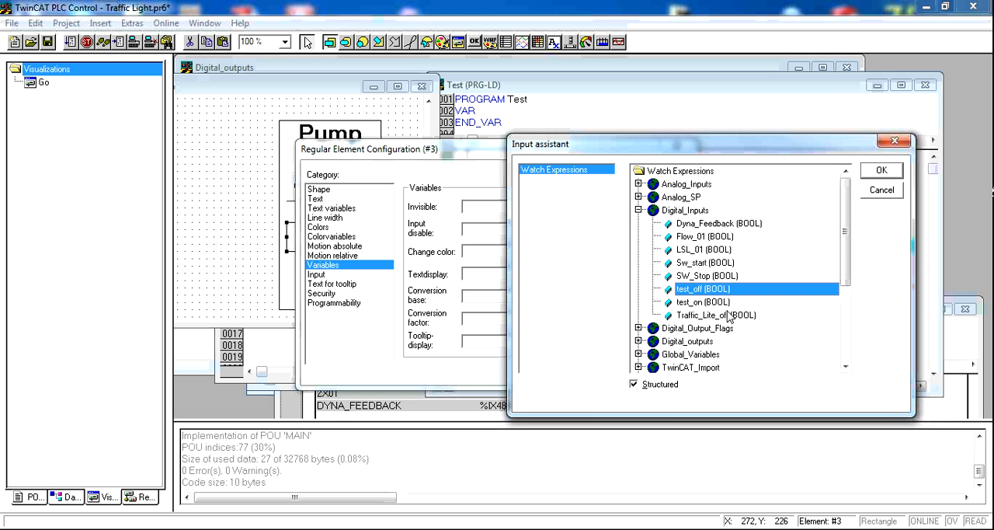
{"action": "mouse_move", "coordinate": [639, 219]}
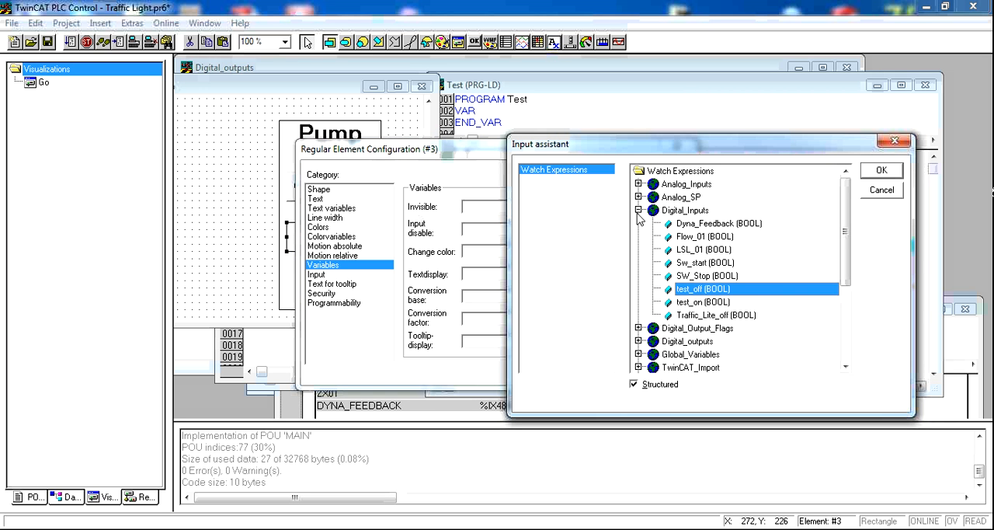
{"action": "left_click", "coordinate": [639, 209]}
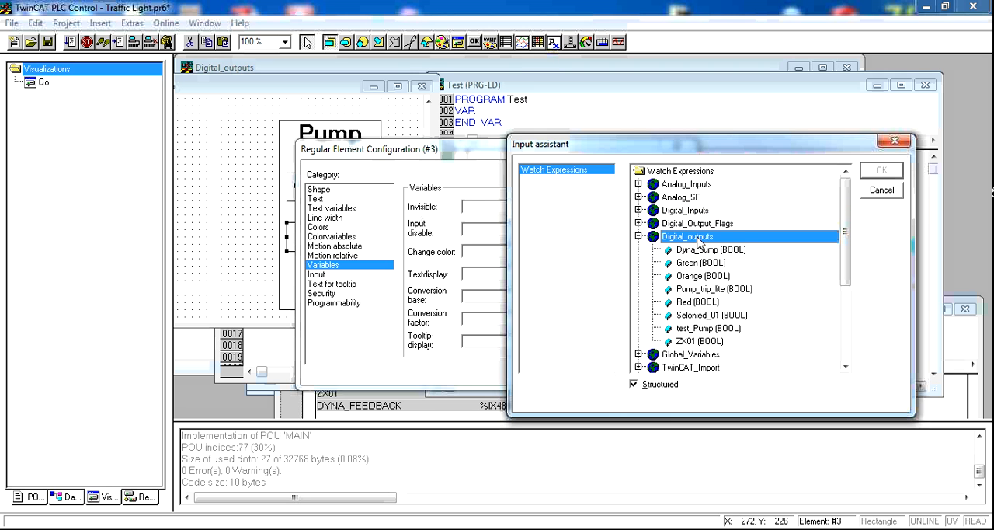
{"action": "mouse_move", "coordinate": [702, 345]}
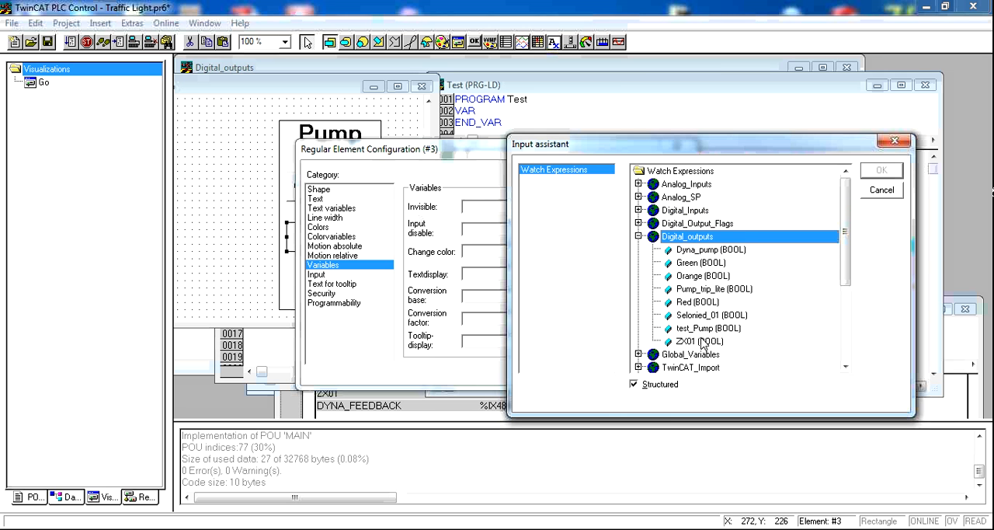
{"action": "left_click", "coordinate": [708, 327]}
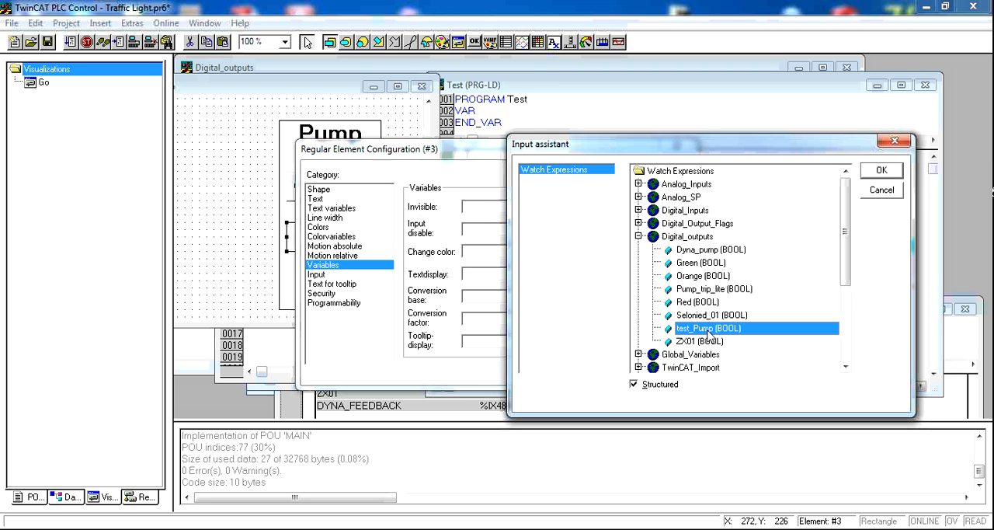
{"action": "left_click", "coordinate": [881, 171]}
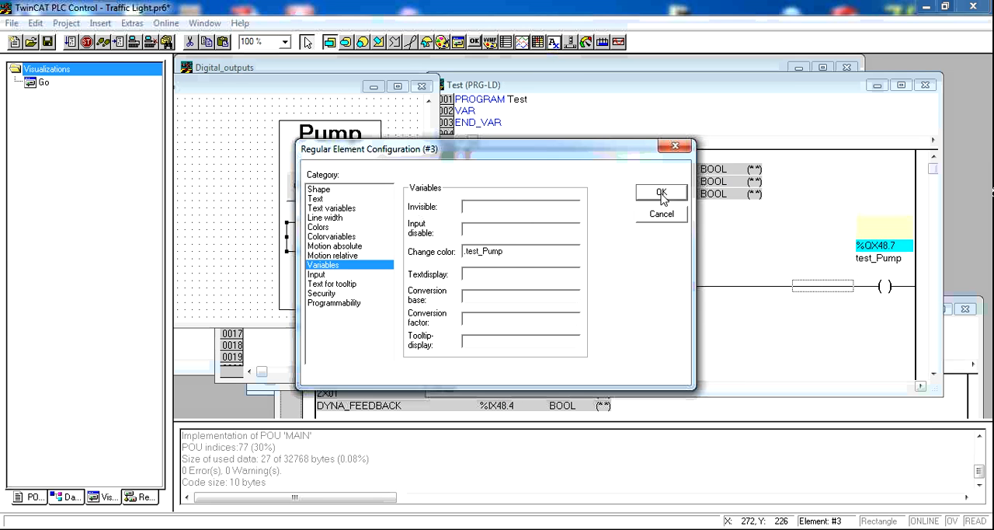
{"action": "left_click", "coordinate": [662, 193]}
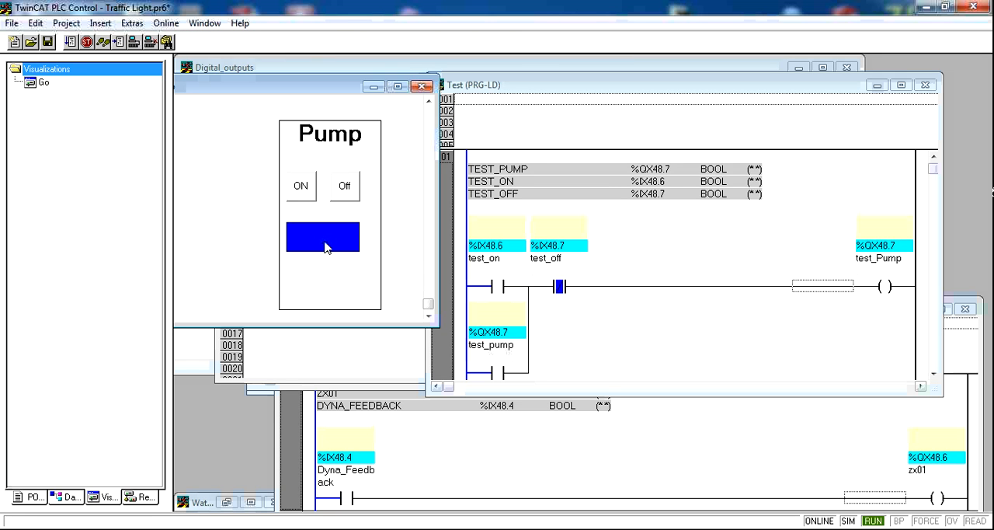
{"action": "mouse_move", "coordinate": [695, 247]}
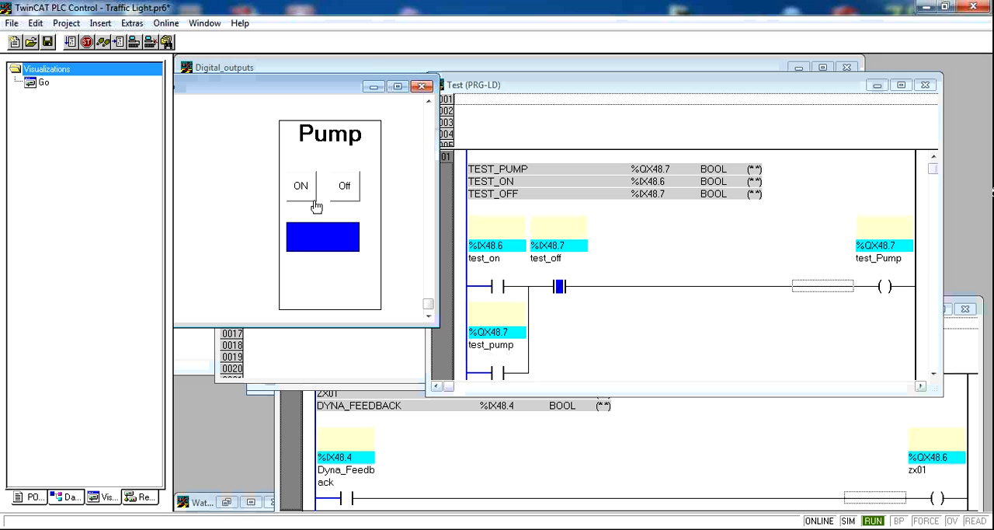
Toggle the pump ON and Off in the running panel to watch the rectangle's colour, then stop
{"action": "left_click", "coordinate": [302, 185]}
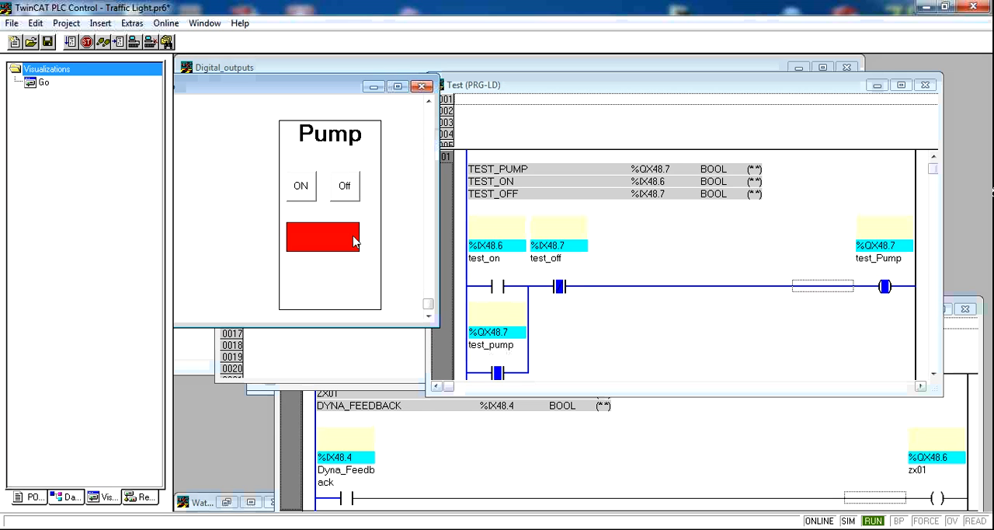
{"action": "mouse_move", "coordinate": [345, 192]}
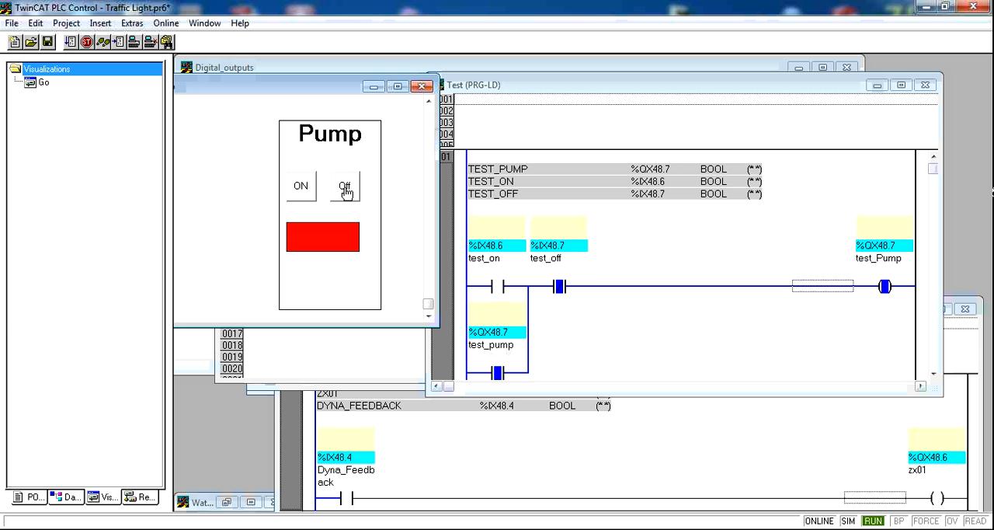
{"action": "left_click", "coordinate": [301, 187]}
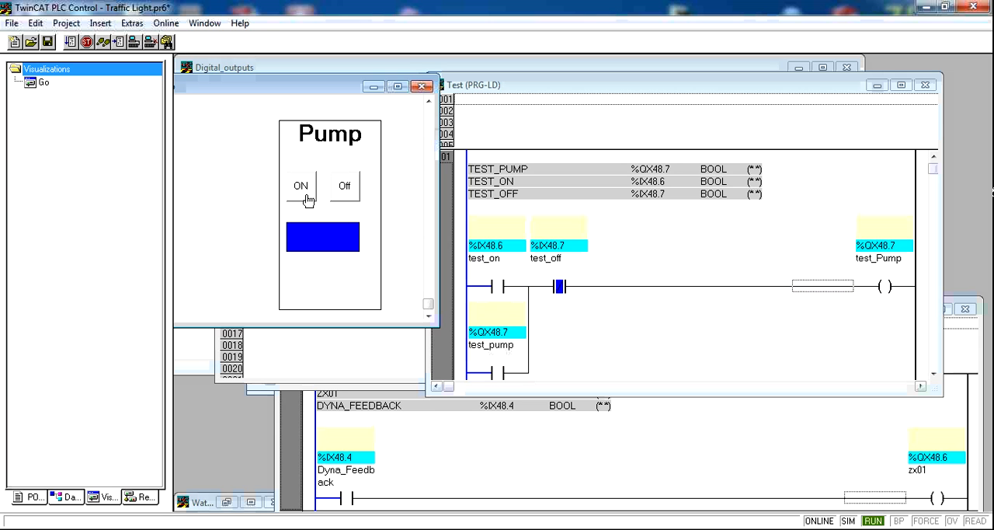
{"action": "left_click", "coordinate": [344, 186]}
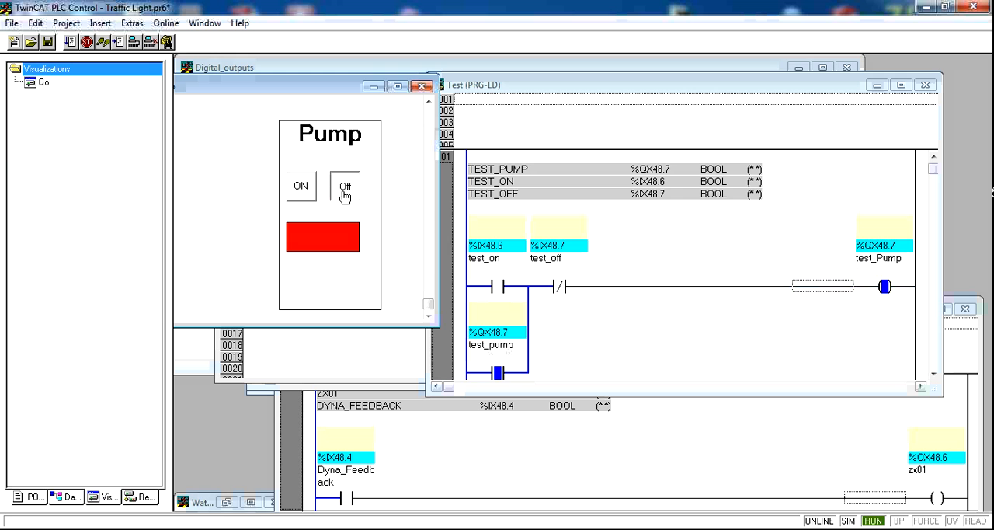
{"action": "left_click", "coordinate": [345, 186]}
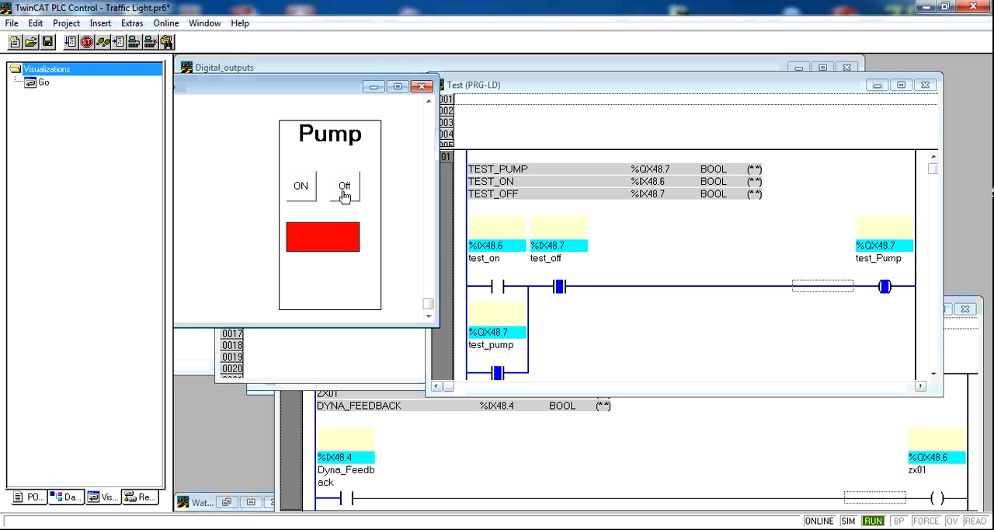
{"action": "left_click", "coordinate": [345, 187]}
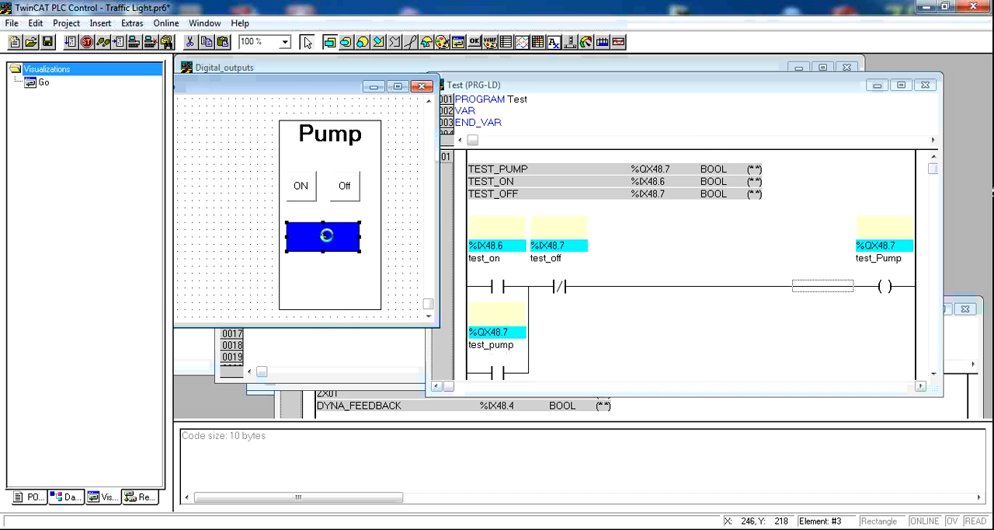
Choose green as the rectangle's alarm inside colour
{"action": "double_click", "coordinate": [321, 236]}
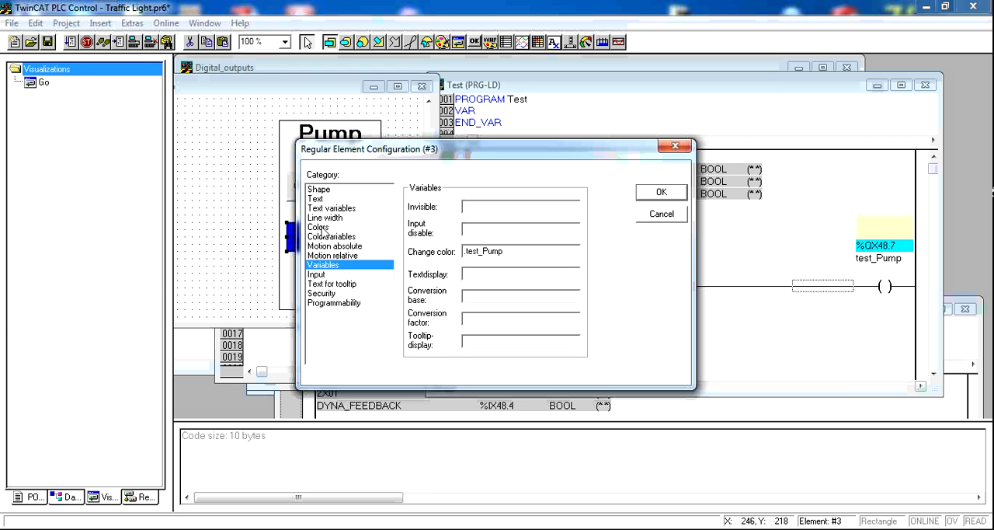
{"action": "left_click", "coordinate": [318, 227]}
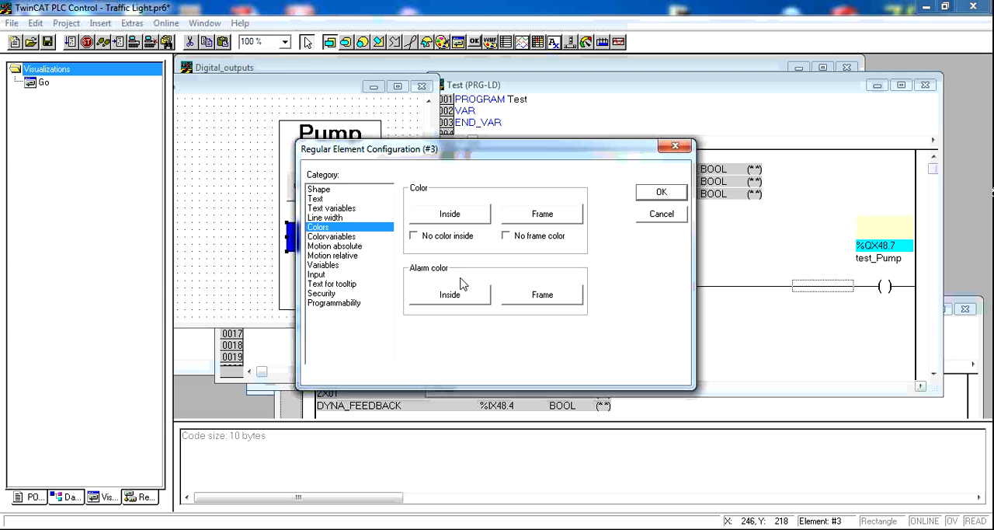
{"action": "left_click", "coordinate": [450, 215]}
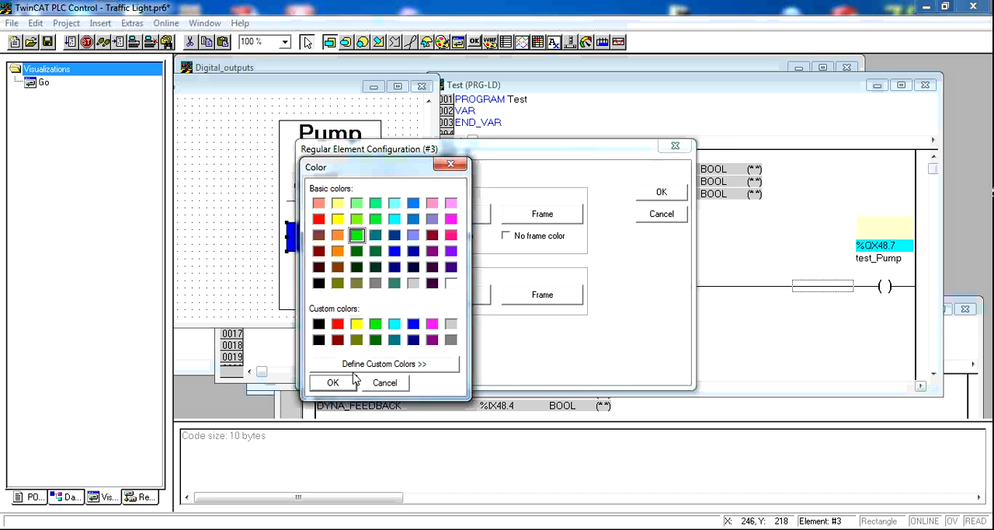
{"action": "left_click", "coordinate": [333, 382]}
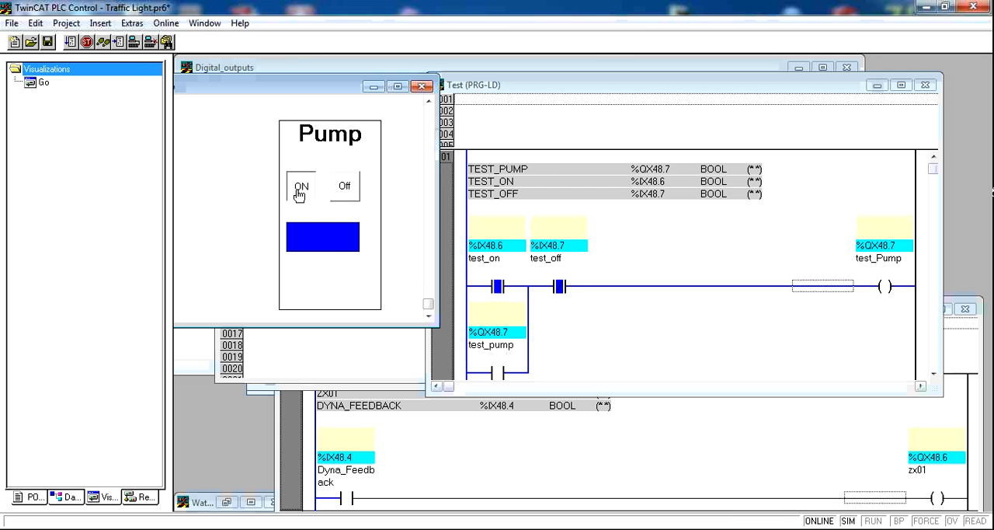
Switch the pump ON (rectangle green) then Off (blue) in the running panel
{"action": "left_click", "coordinate": [301, 187]}
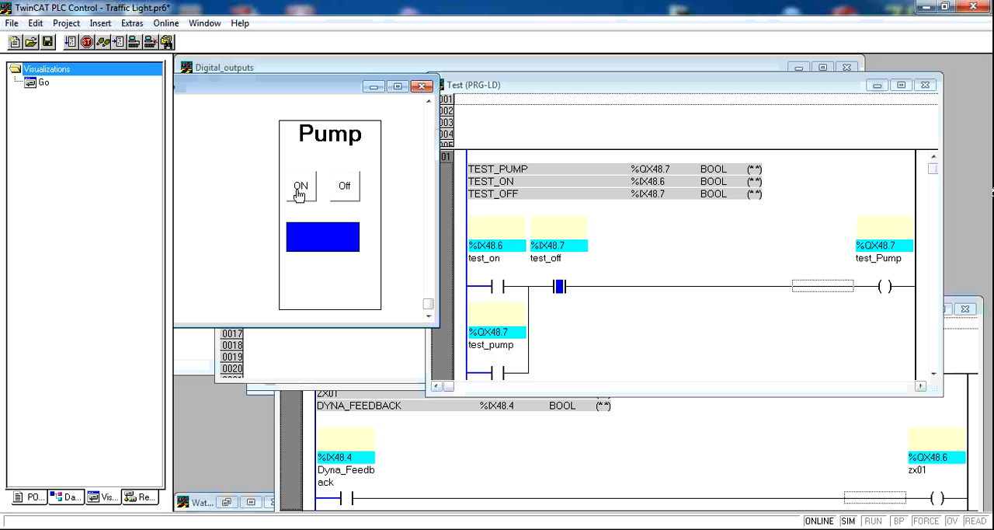
{"action": "mouse_move", "coordinate": [60, 56]}
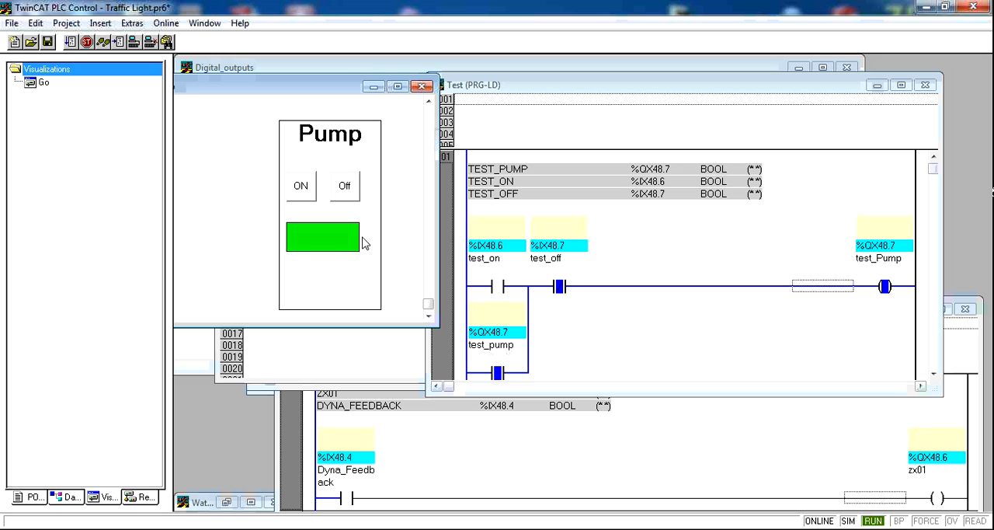
{"action": "mouse_move", "coordinate": [345, 248]}
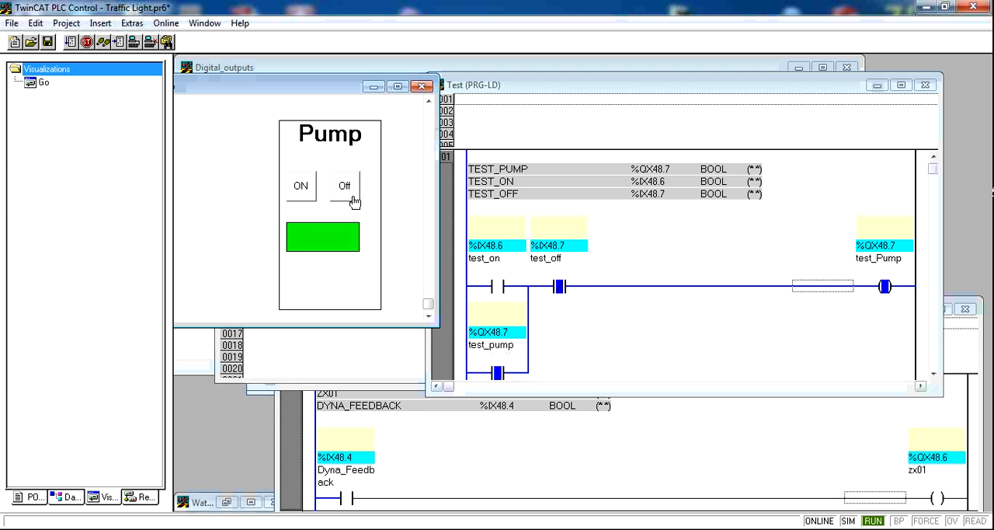
{"action": "left_click", "coordinate": [345, 186]}
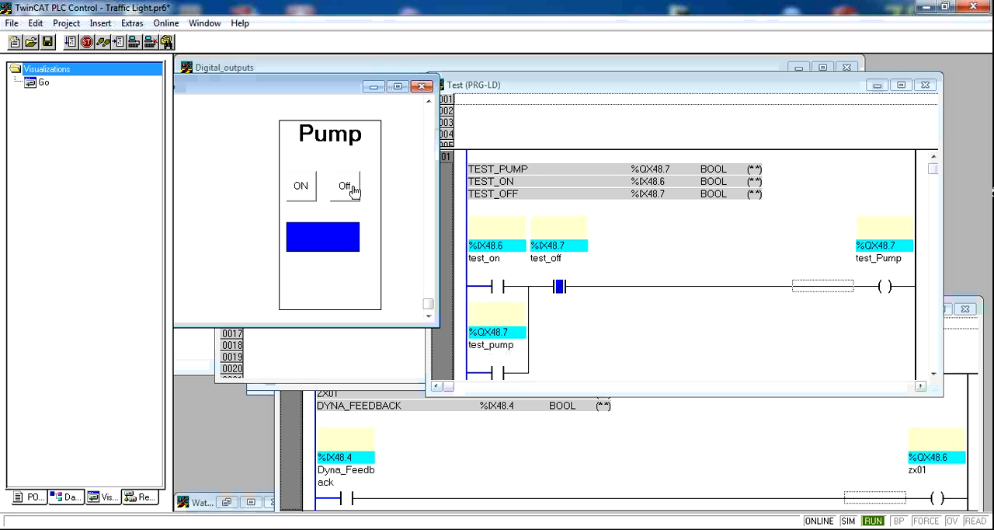
{"action": "mouse_move", "coordinate": [334, 246]}
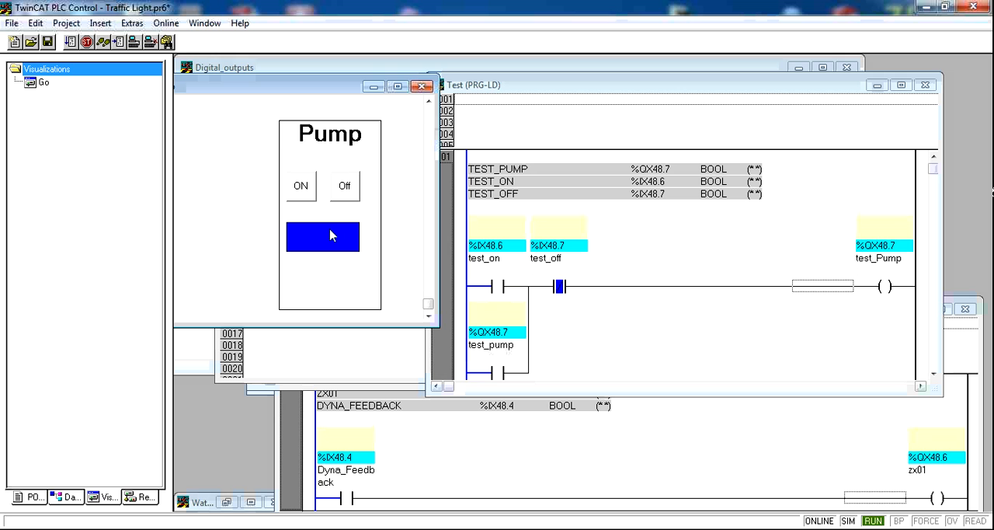
{"action": "mouse_move", "coordinate": [282, 191]}
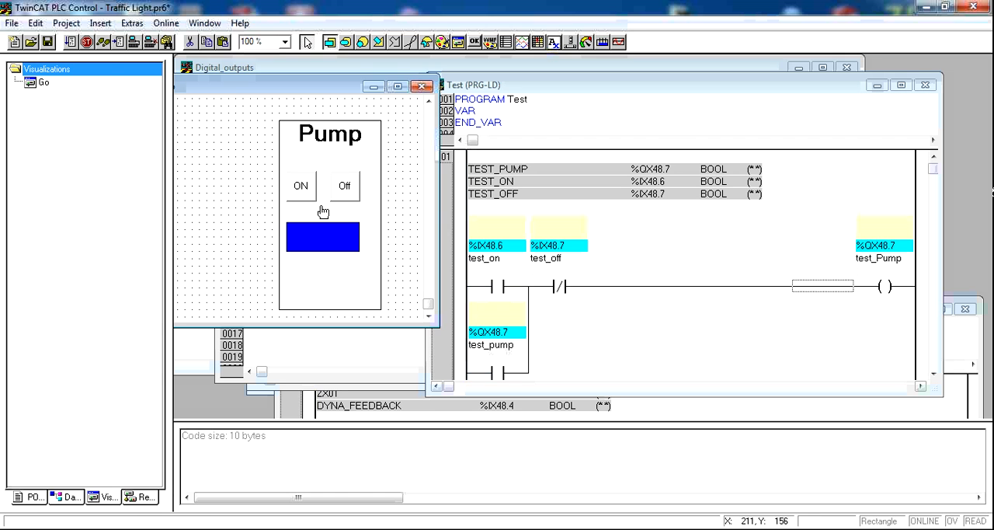
Close the rectangle's configuration unchanged and switch the pump ON in a fresh run
{"action": "left_click", "coordinate": [323, 236]}
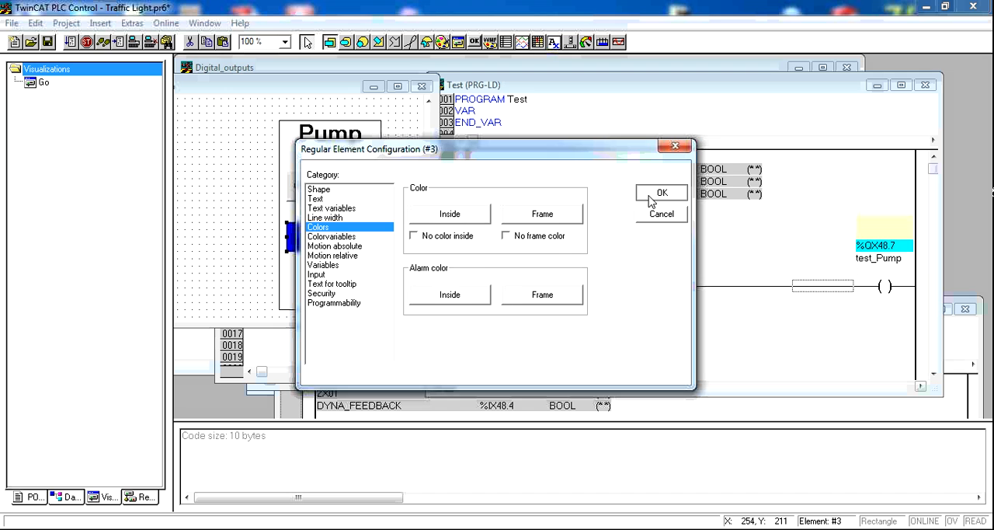
{"action": "left_click", "coordinate": [662, 193]}
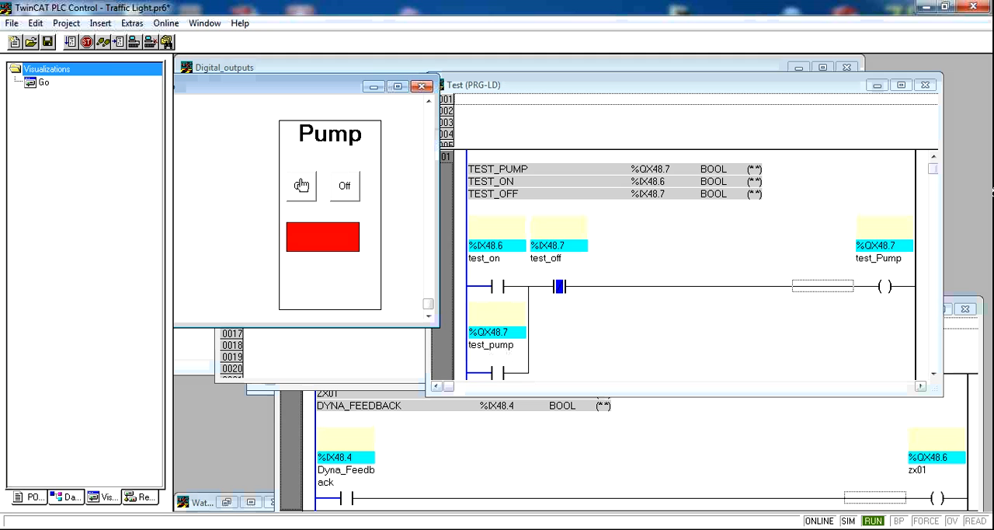
{"action": "left_click", "coordinate": [302, 185]}
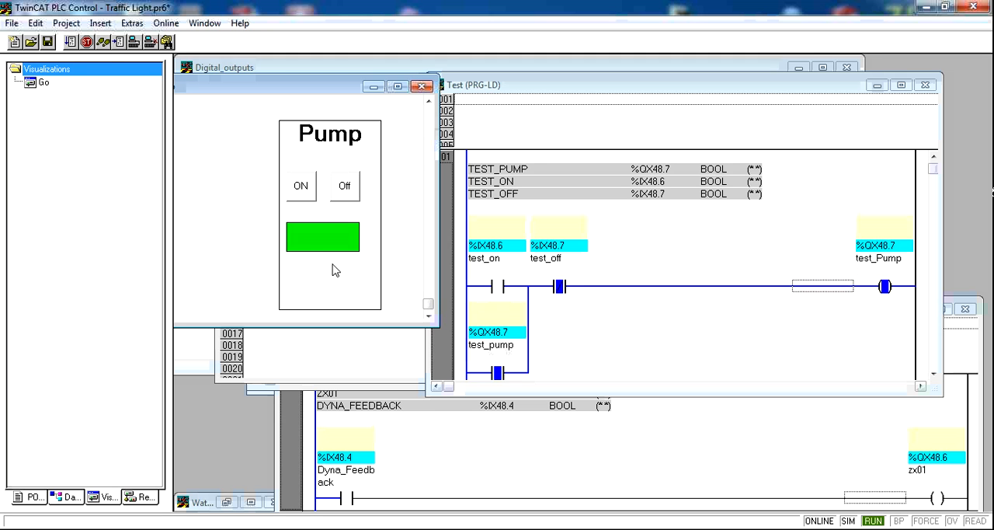